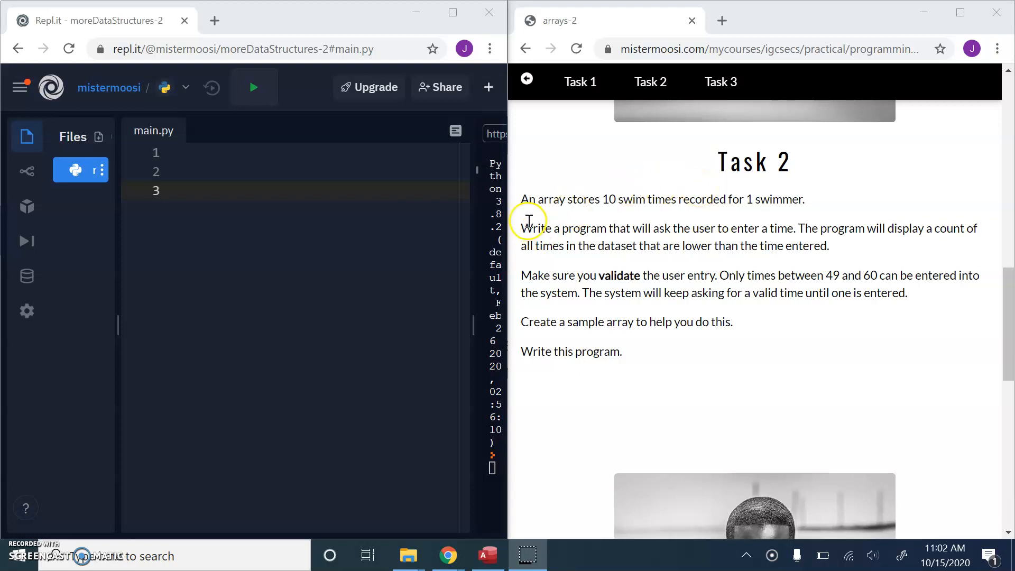
mouse_move(664, 200)
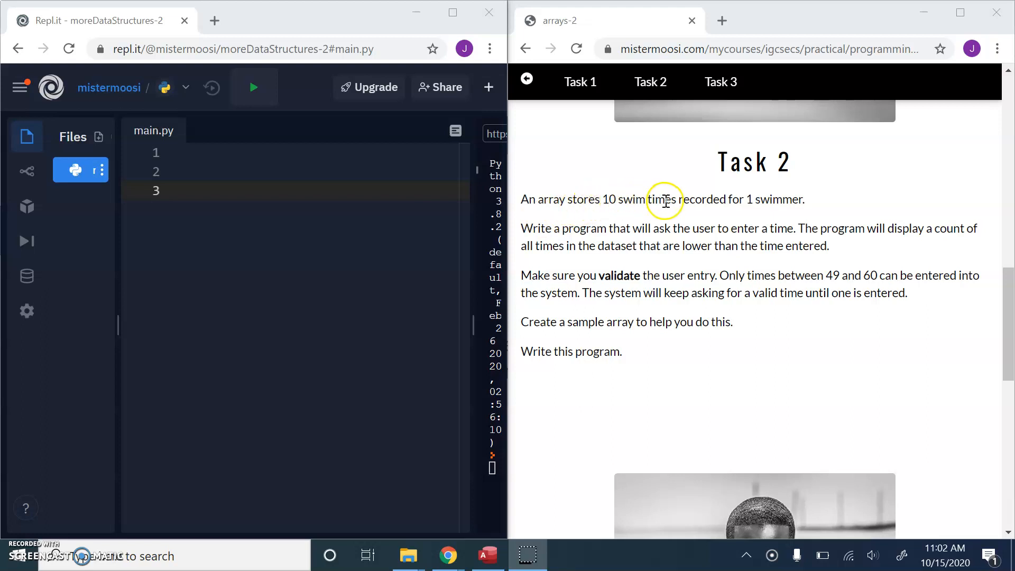
mouse_move(567, 245)
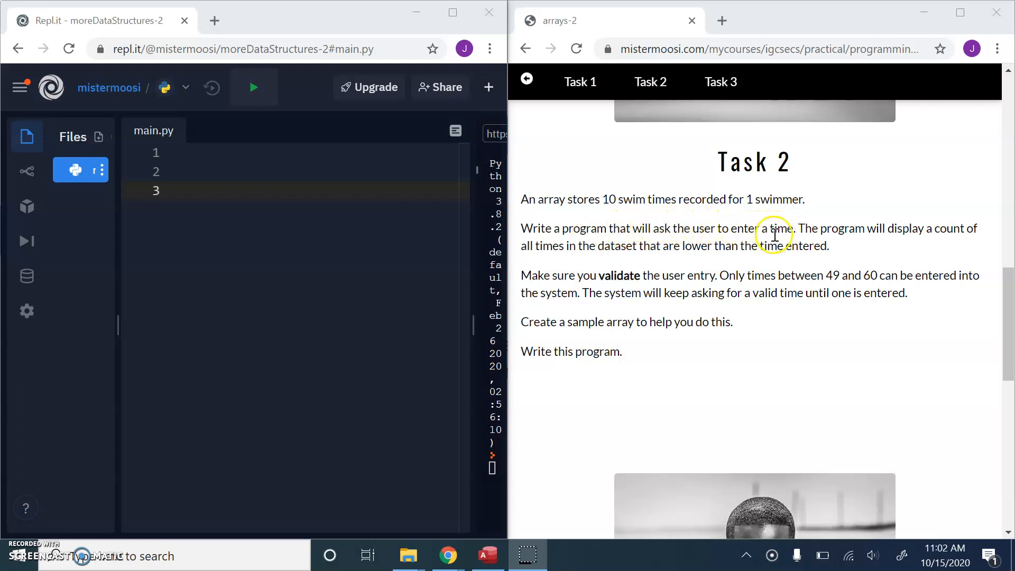
mouse_move(869, 254)
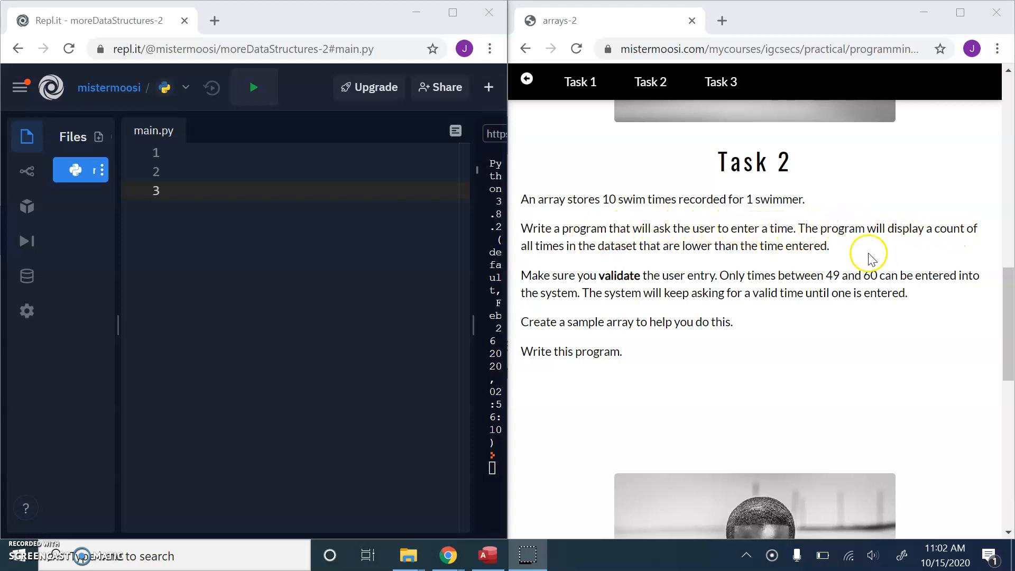
mouse_move(609, 258)
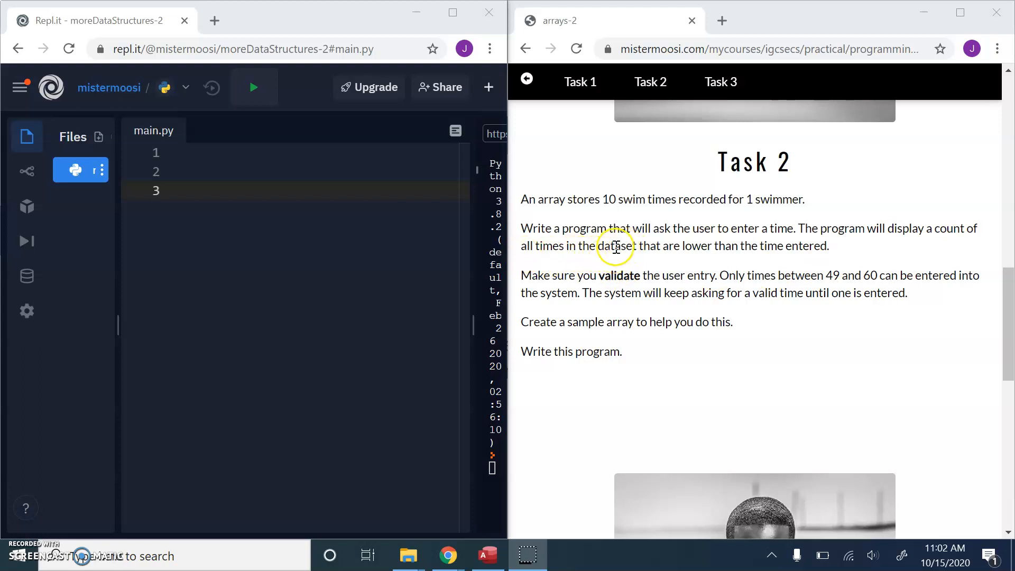
- Type swimTimes = [45,36,99,54,34,56,76,45,56,60] on line 3 and start a new line
double_click(550, 199)
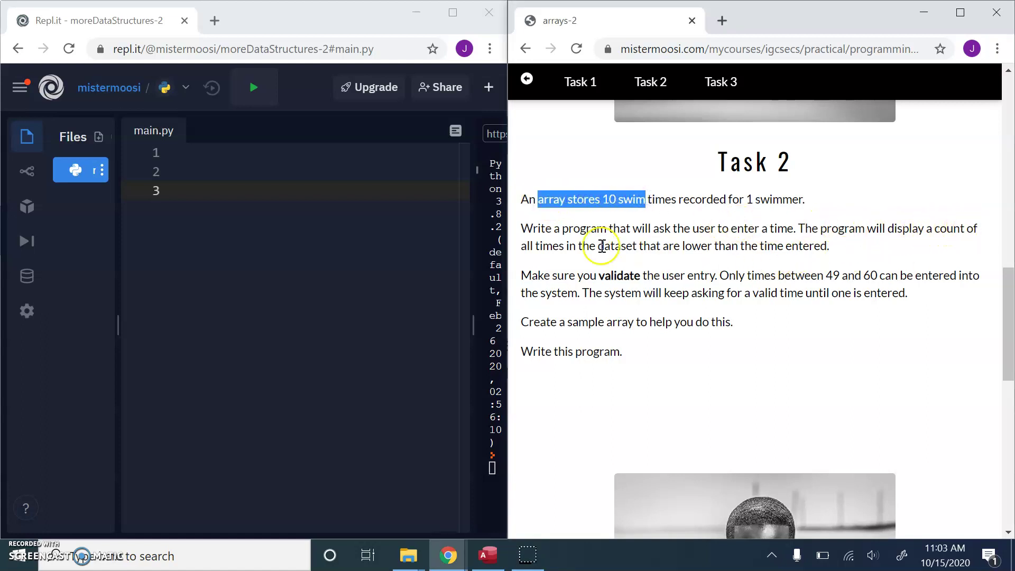
mouse_move(605, 200)
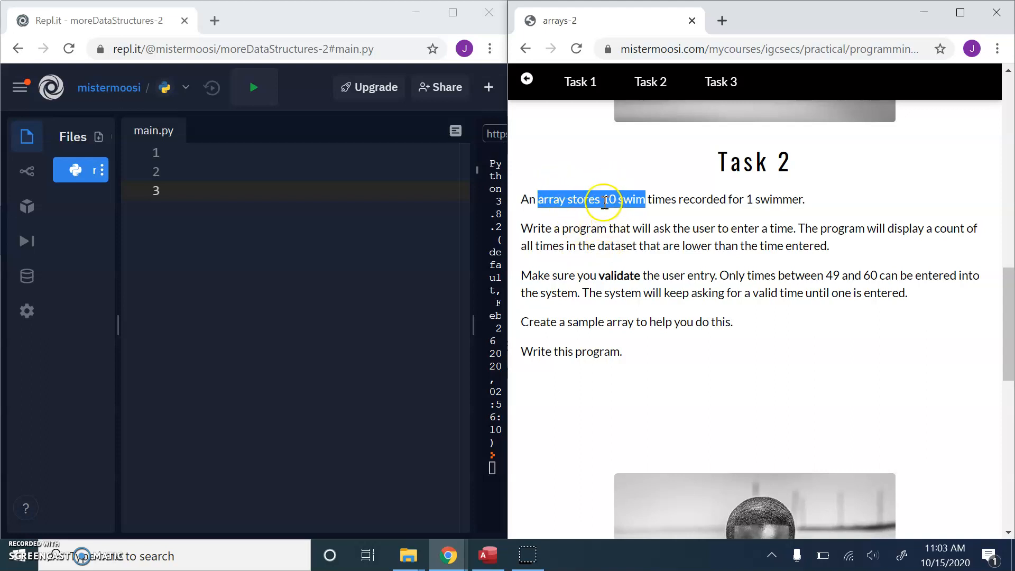
mouse_move(740, 246)
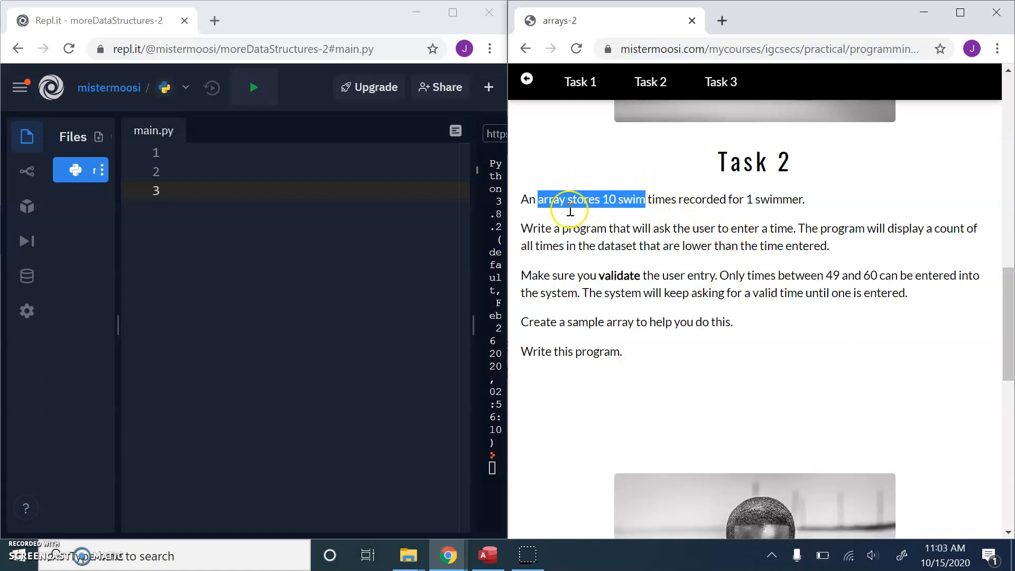
mouse_move(662, 234)
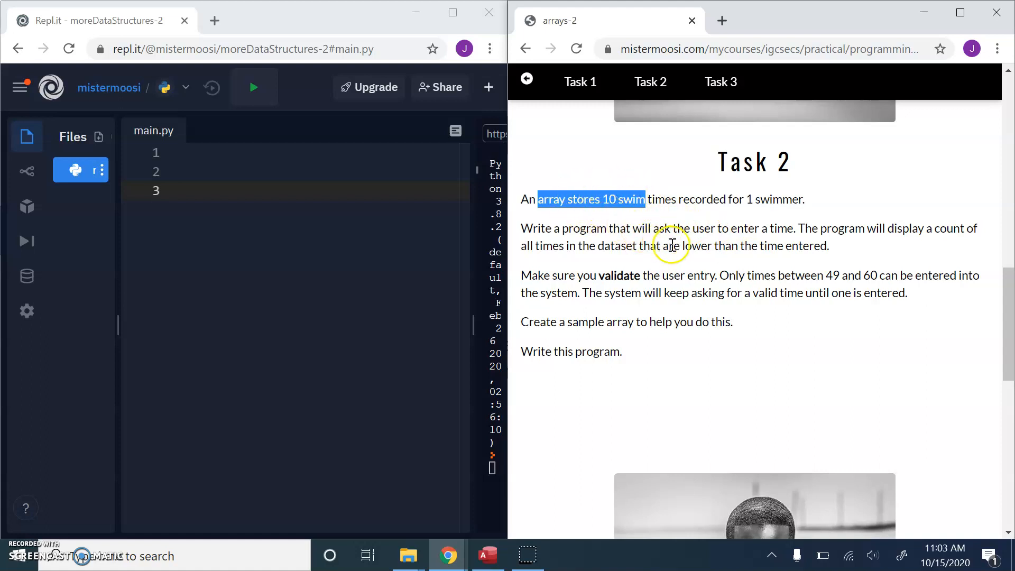
mouse_move(710, 242)
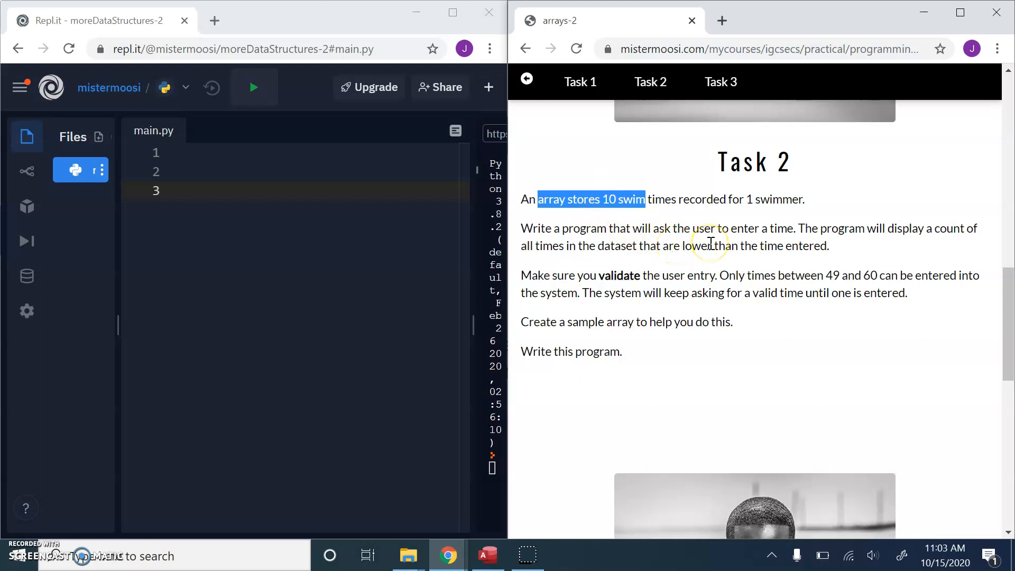
mouse_move(653, 272)
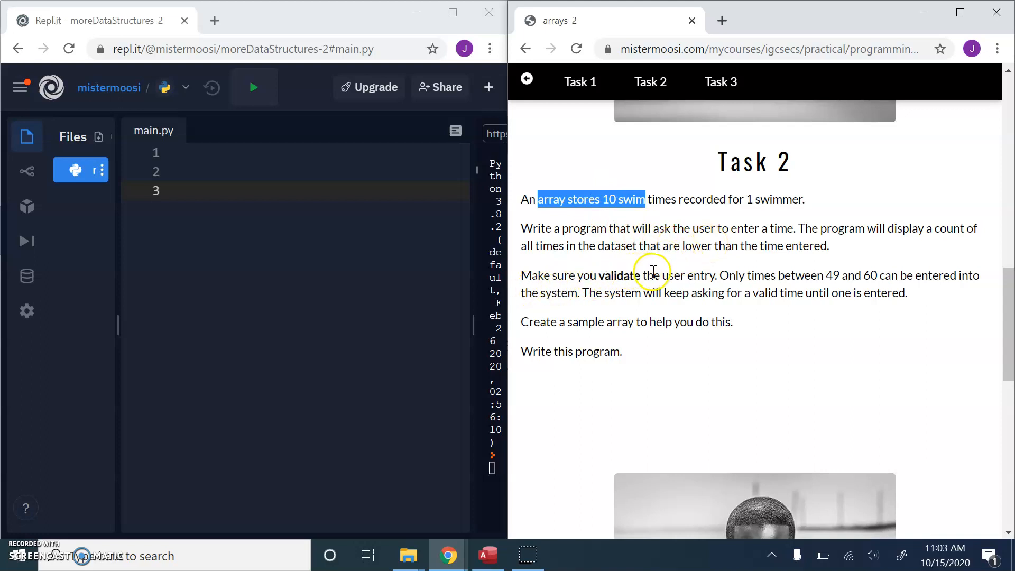
mouse_move(752, 270)
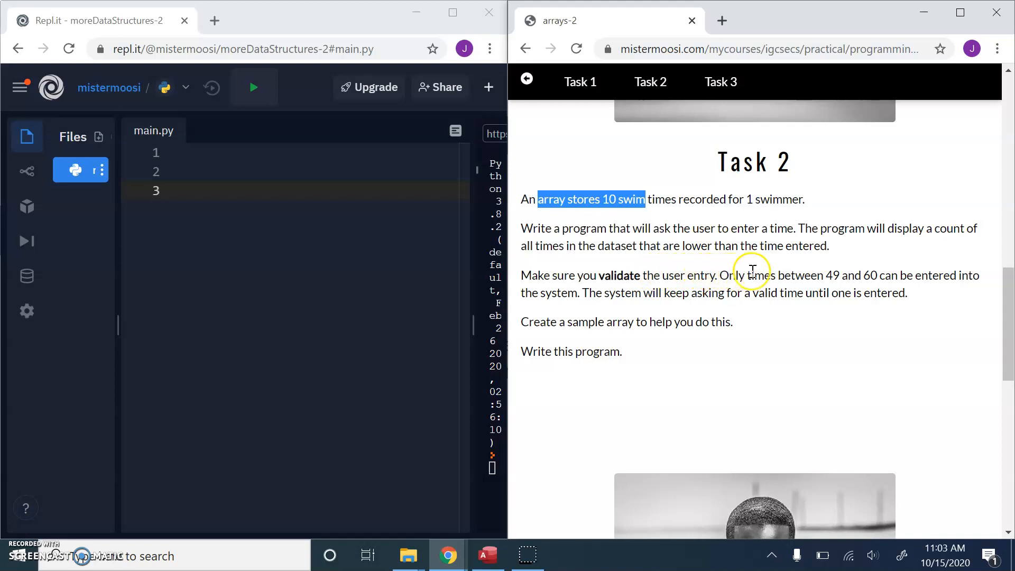
mouse_move(876, 278)
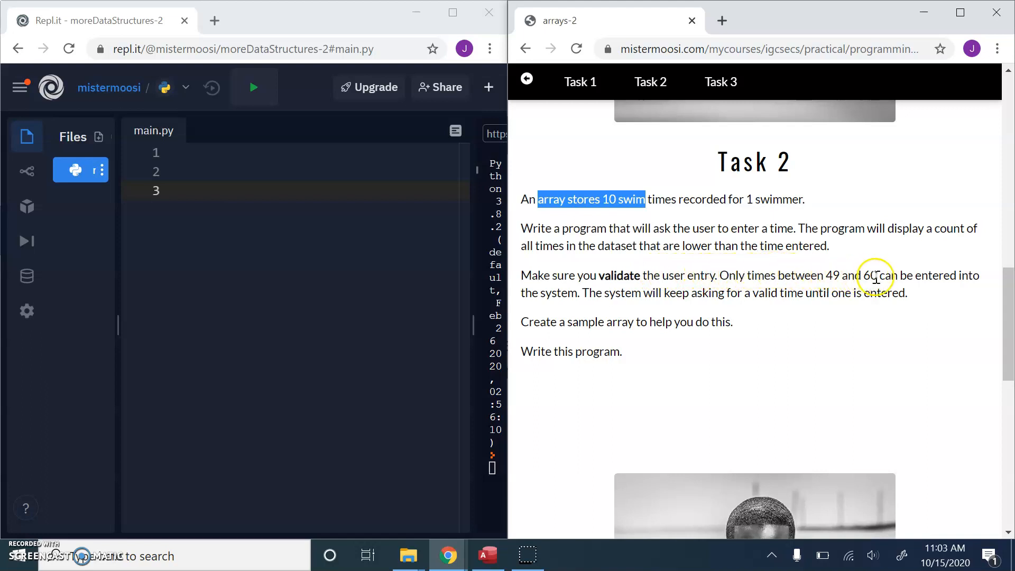
mouse_move(579, 307)
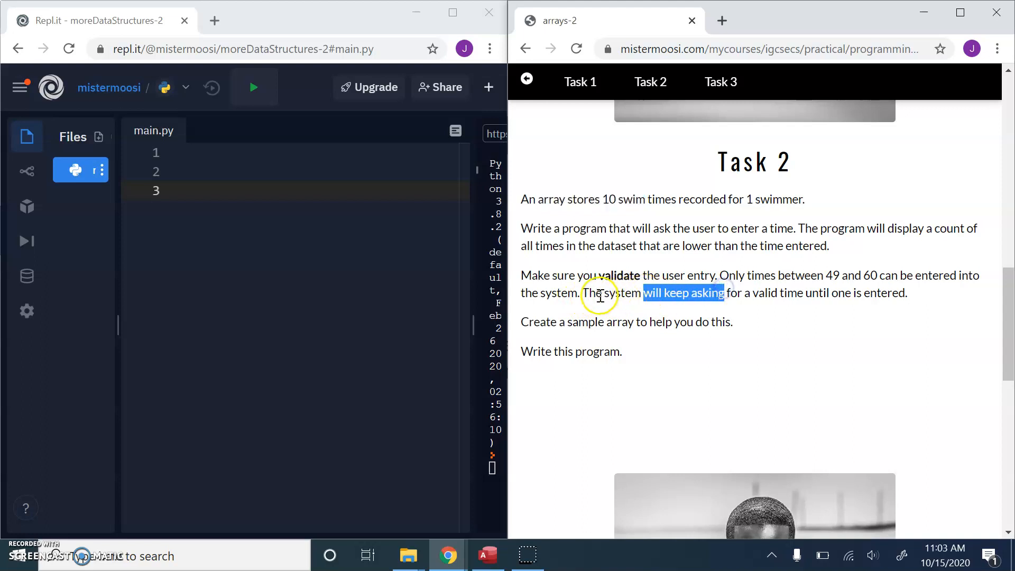
mouse_move(771, 293)
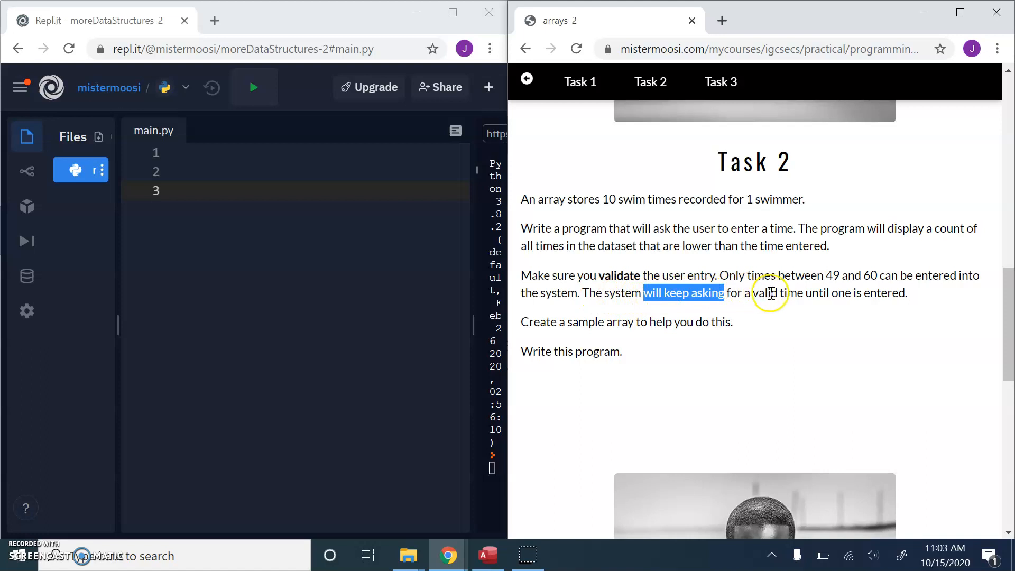
mouse_move(840, 299)
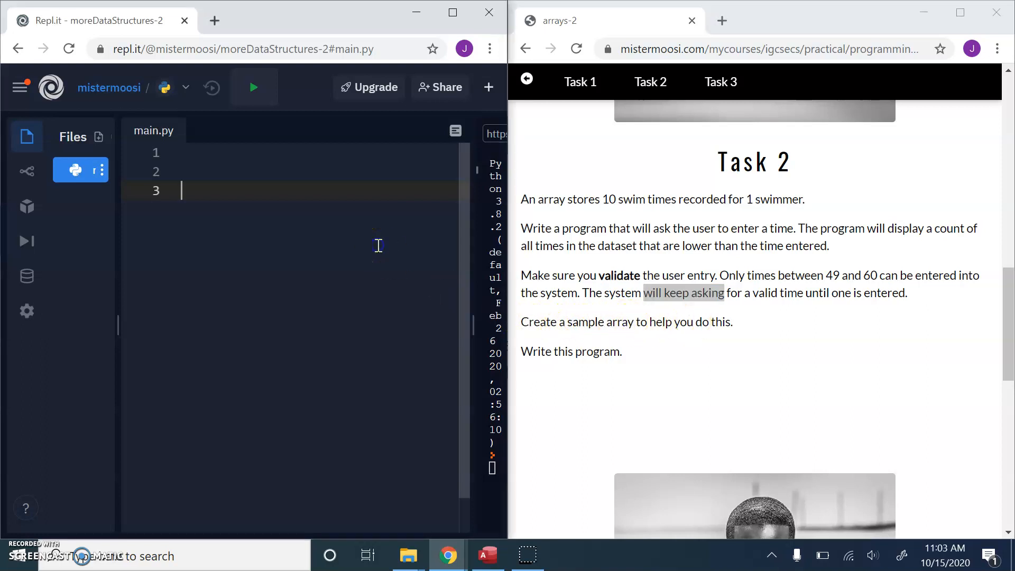
text(sw)
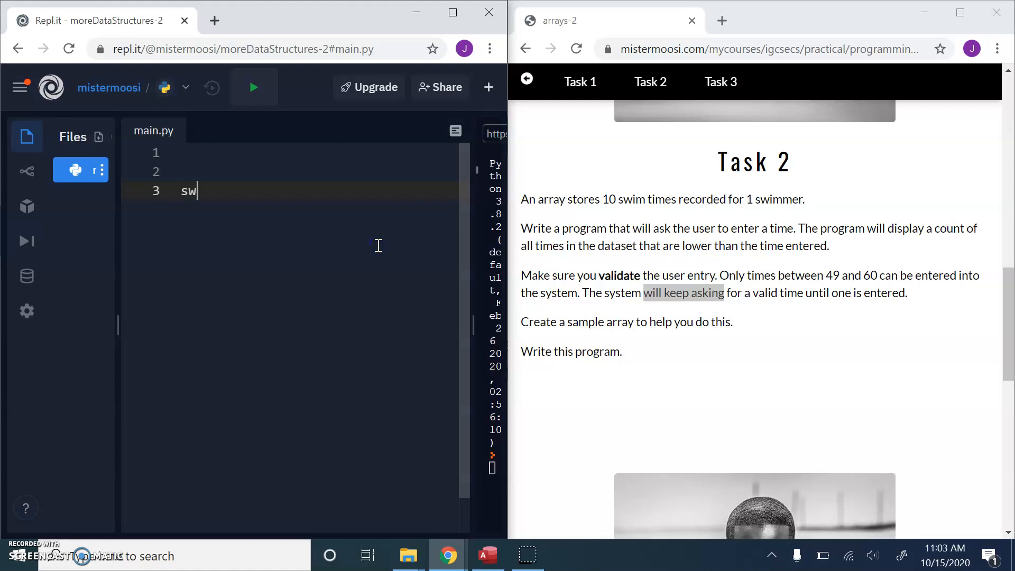
text(imTimes)
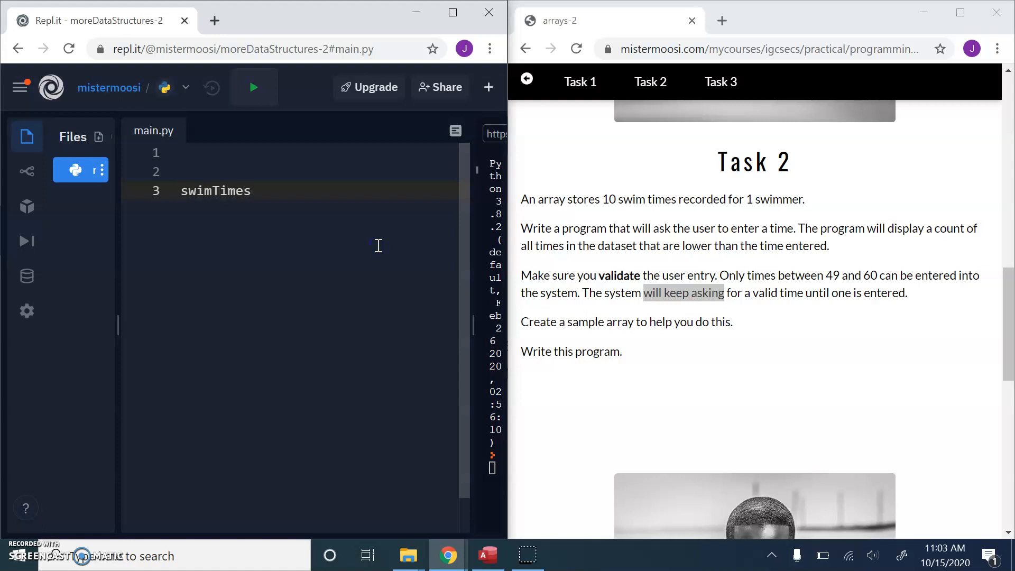
text(= [])
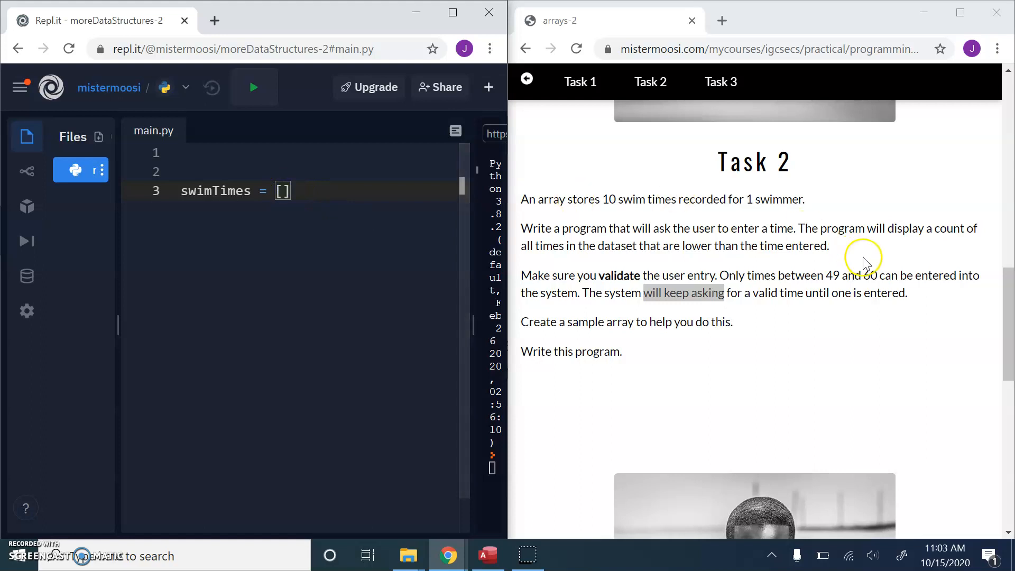
mouse_move(832, 283)
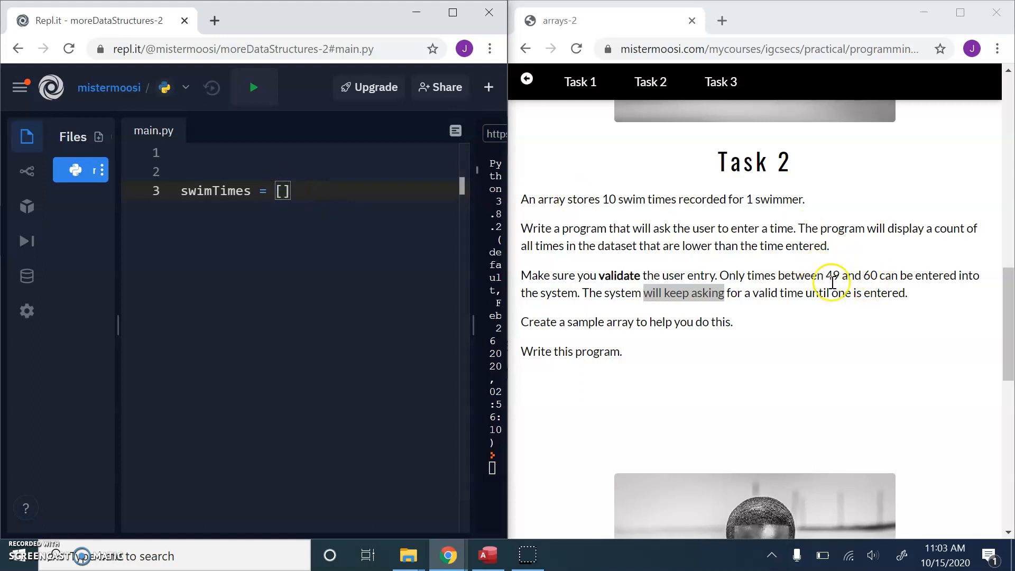
mouse_move(422, 241)
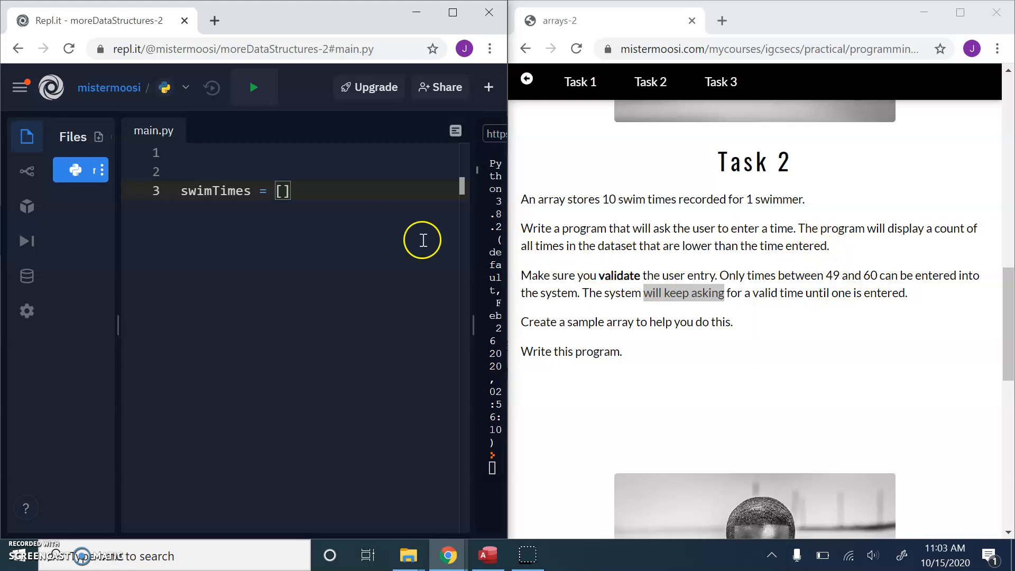
text(45)
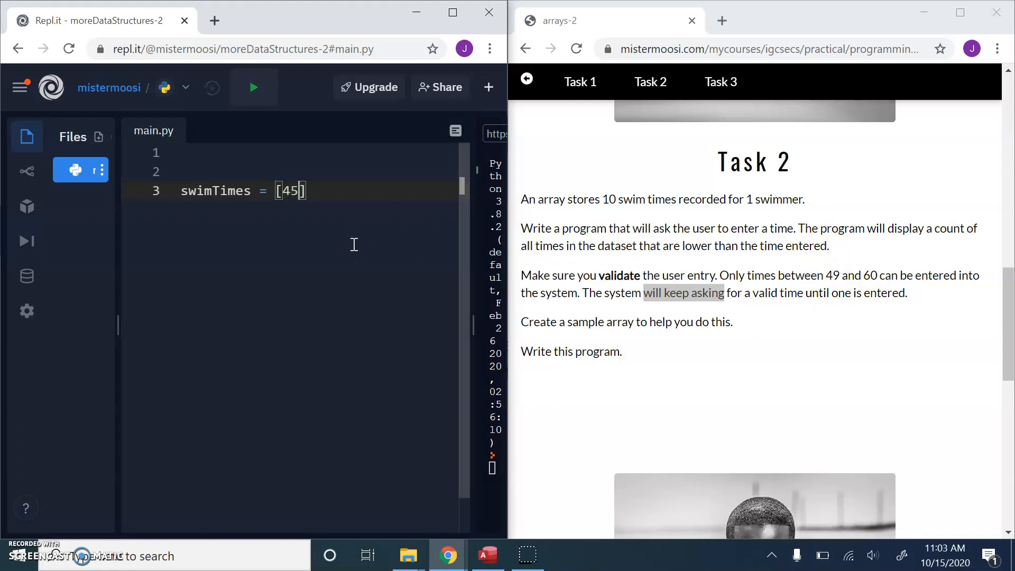
text(,36,)
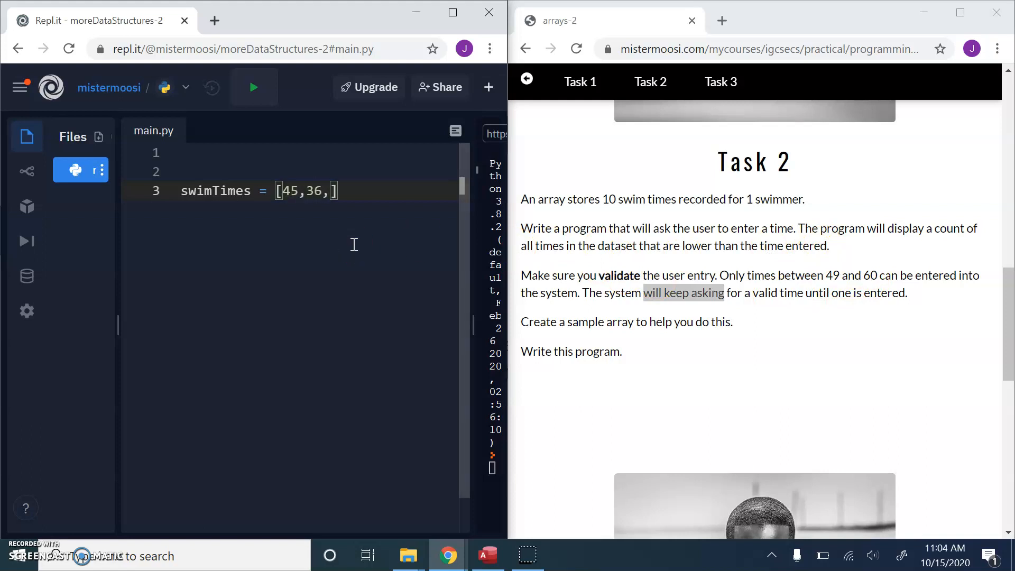
text(99,54,)
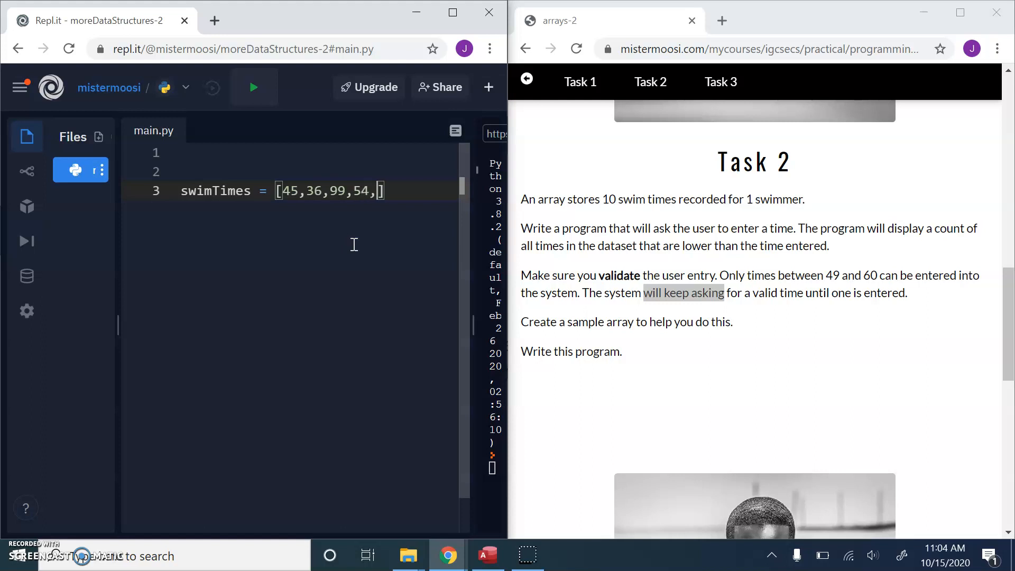
text(34,5)
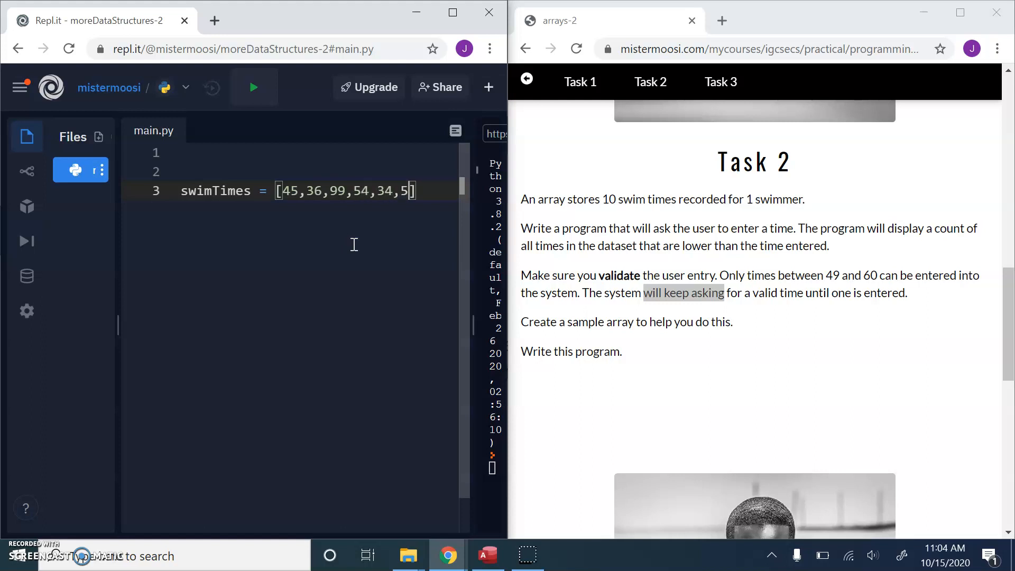
text(6,76)
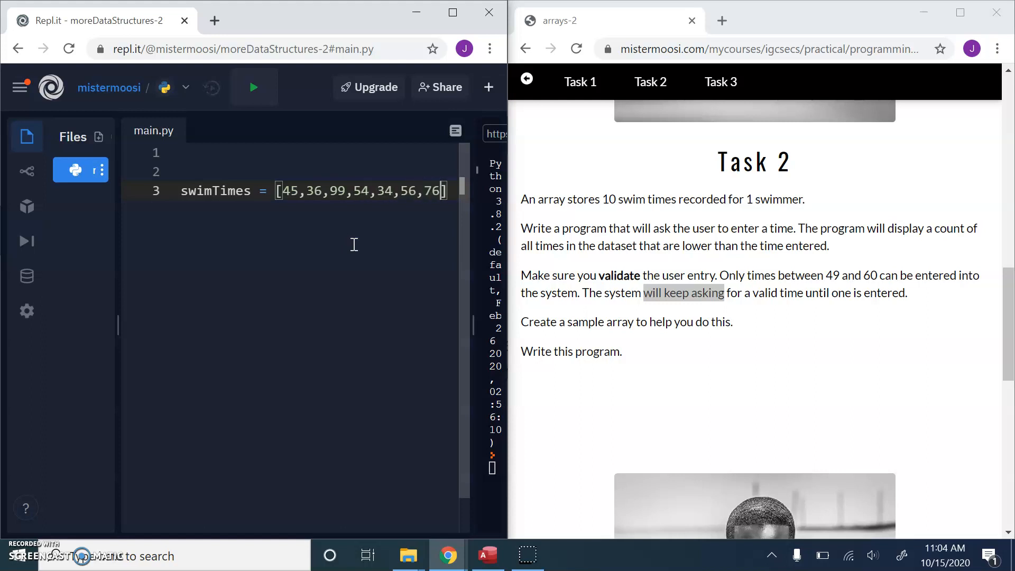
text(,45)
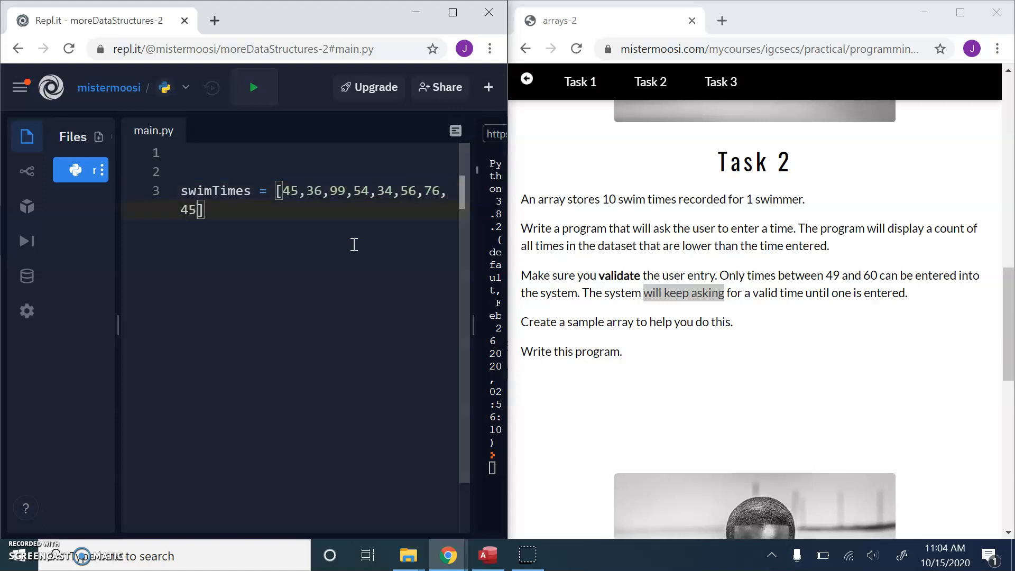
text(,)
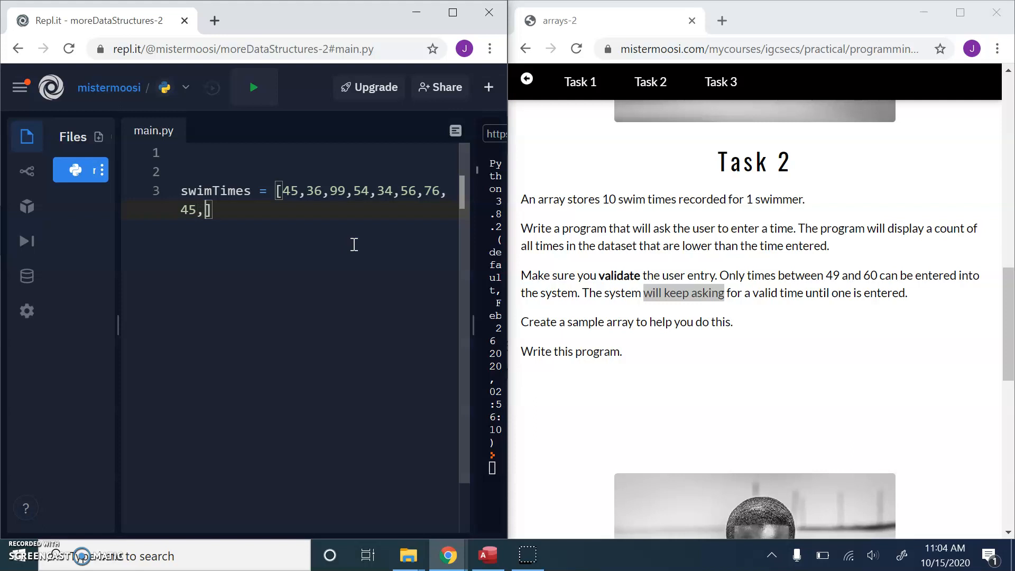
text(56,)
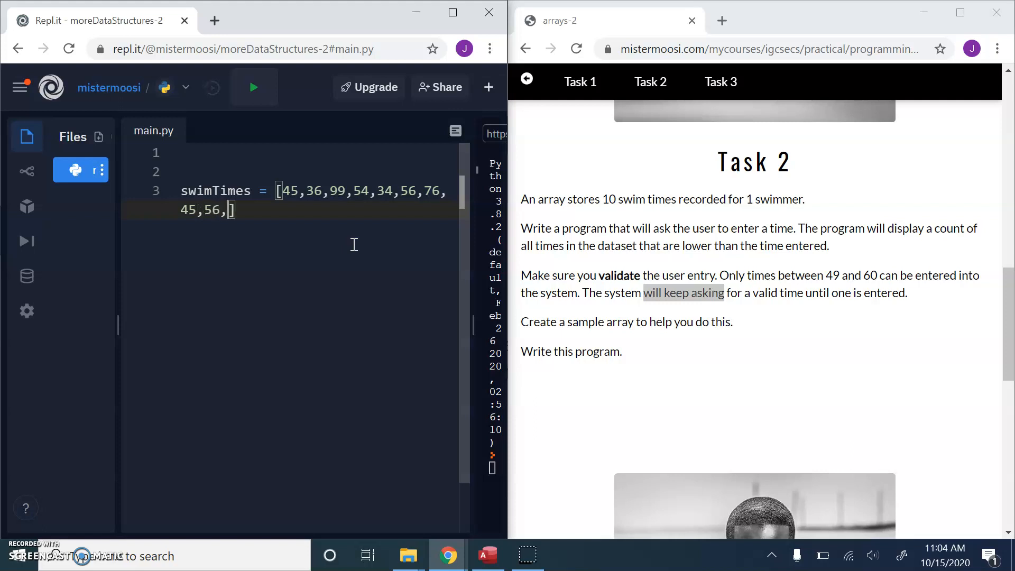
text(60)
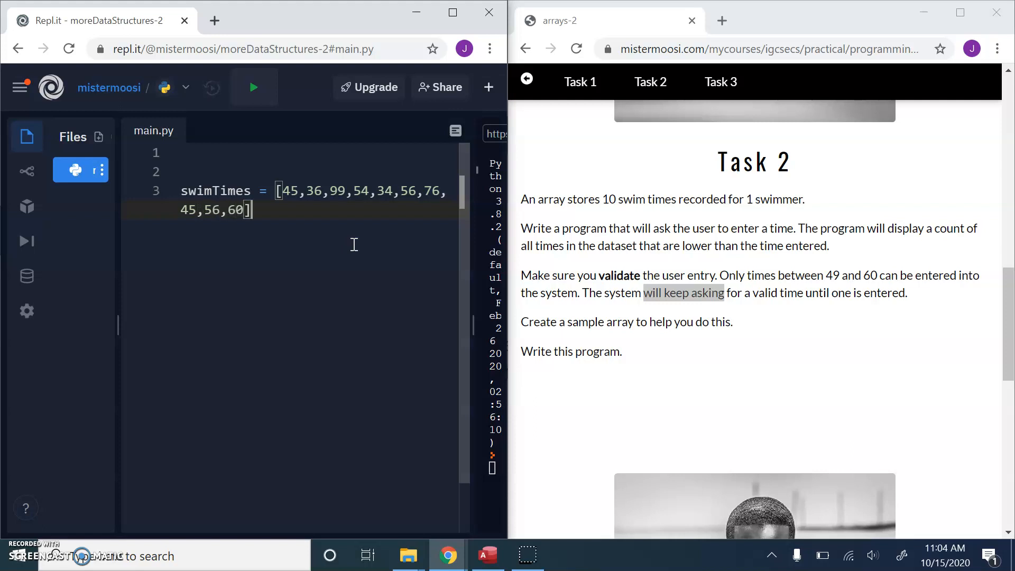
key(Enter)
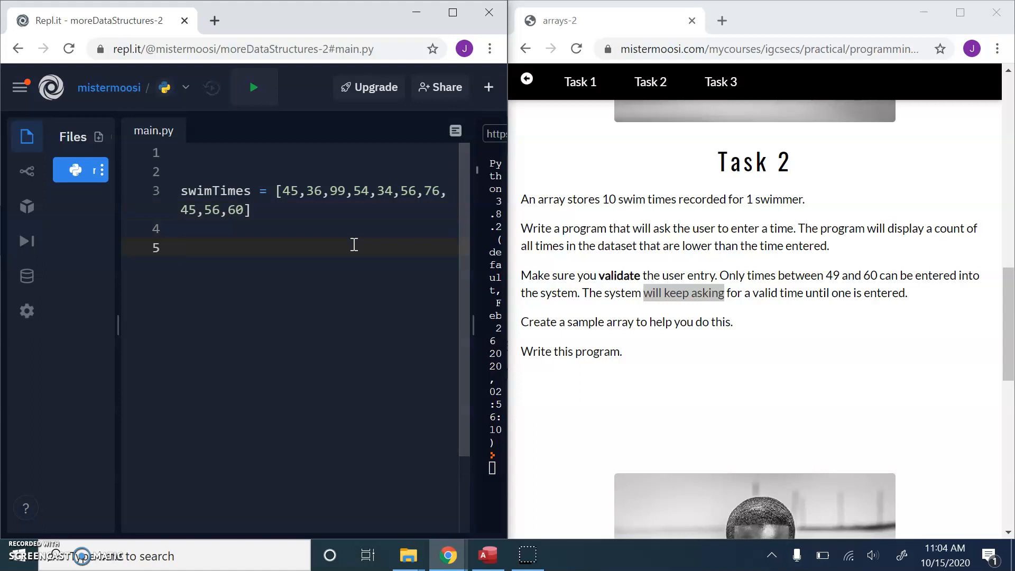
- Add the comments '#ask the user to enter time' and '#validate the user's time', then begin a third
text(#)
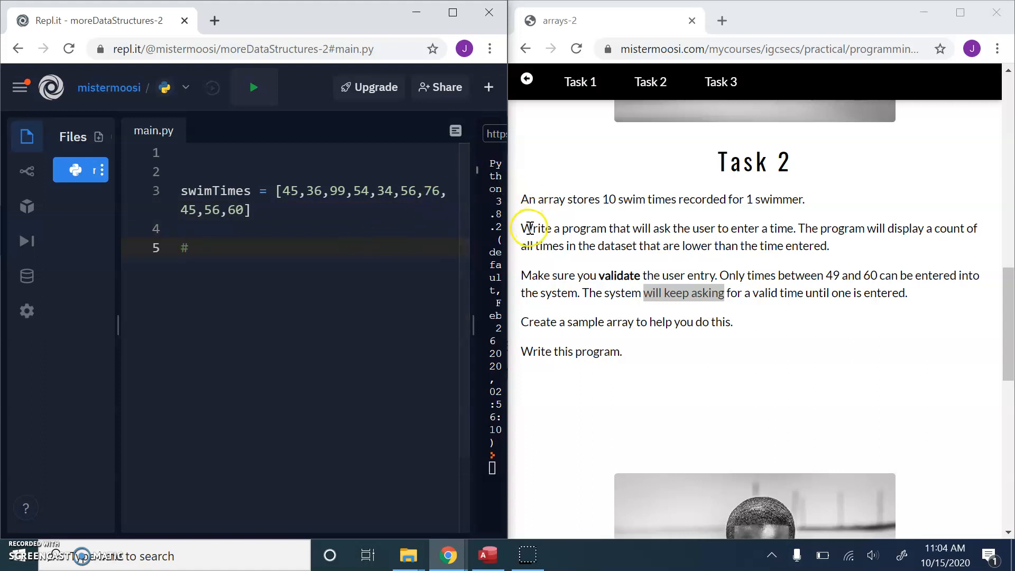
mouse_move(426, 285)
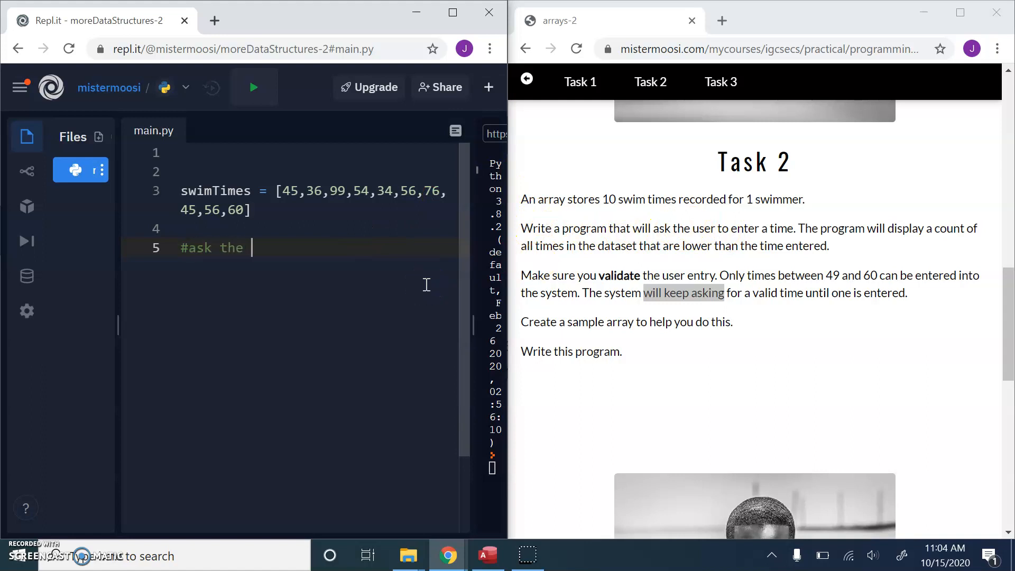
text(user to enter time)
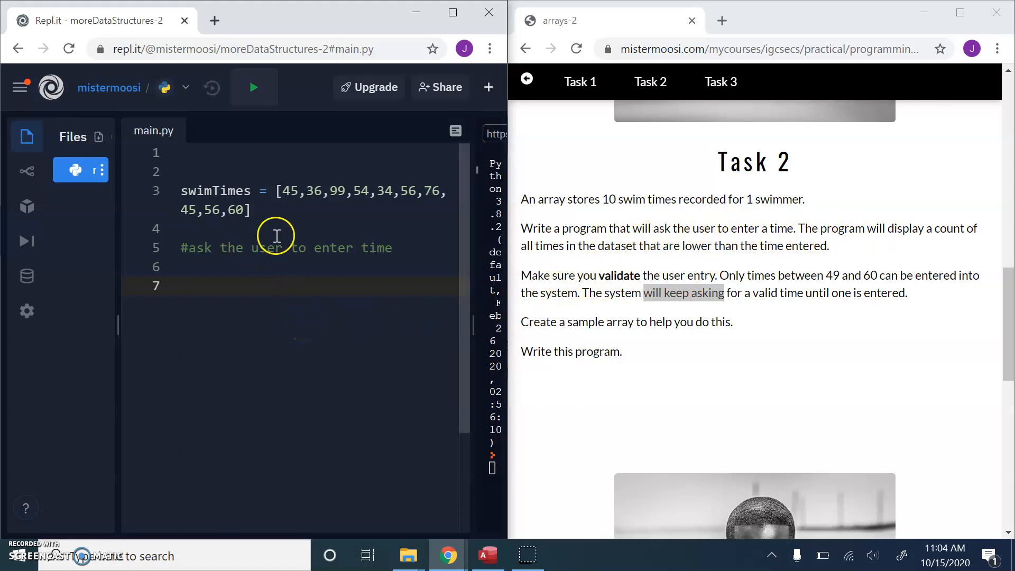
text(#vali)
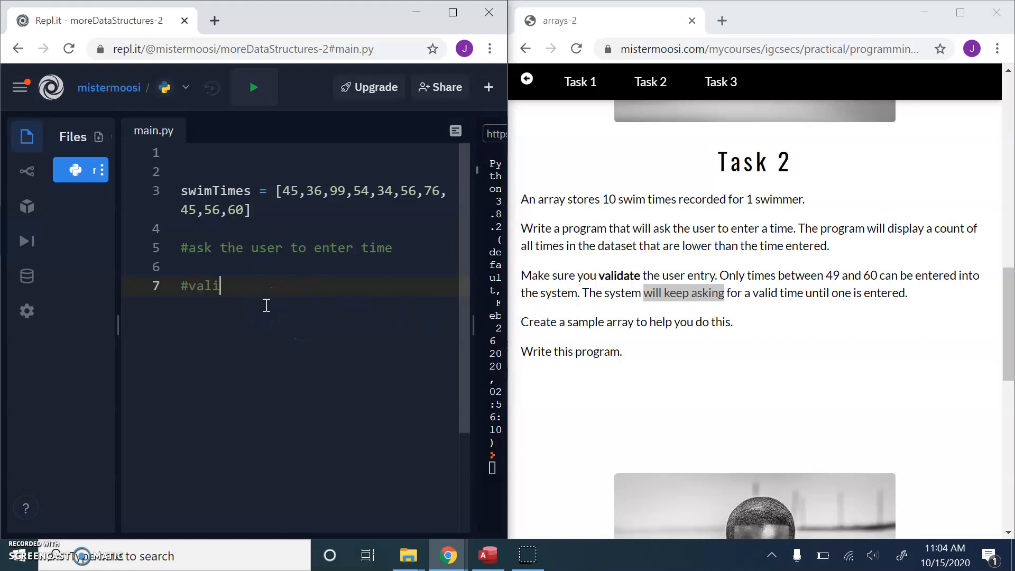
text(date the user)
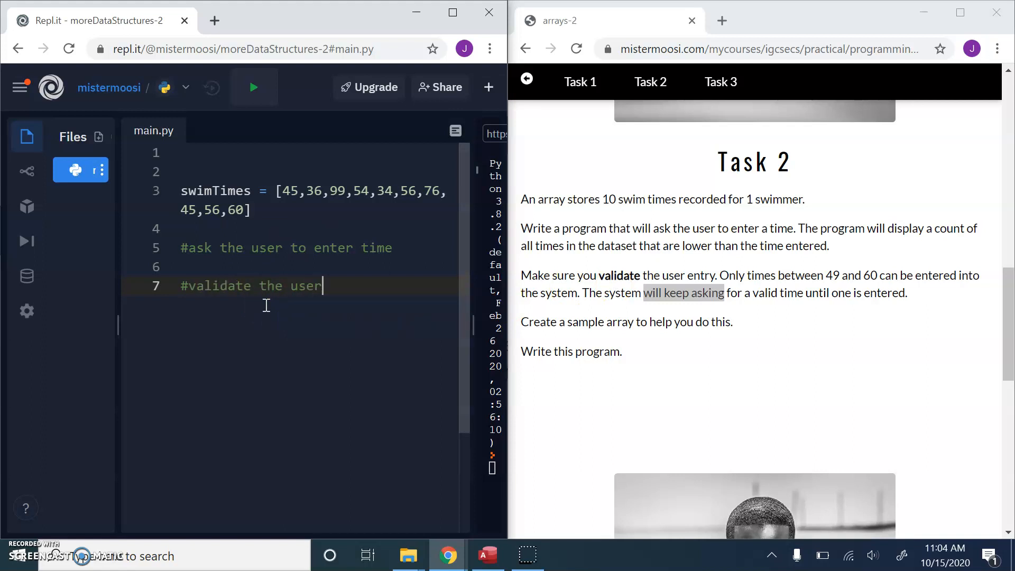
text('s time)
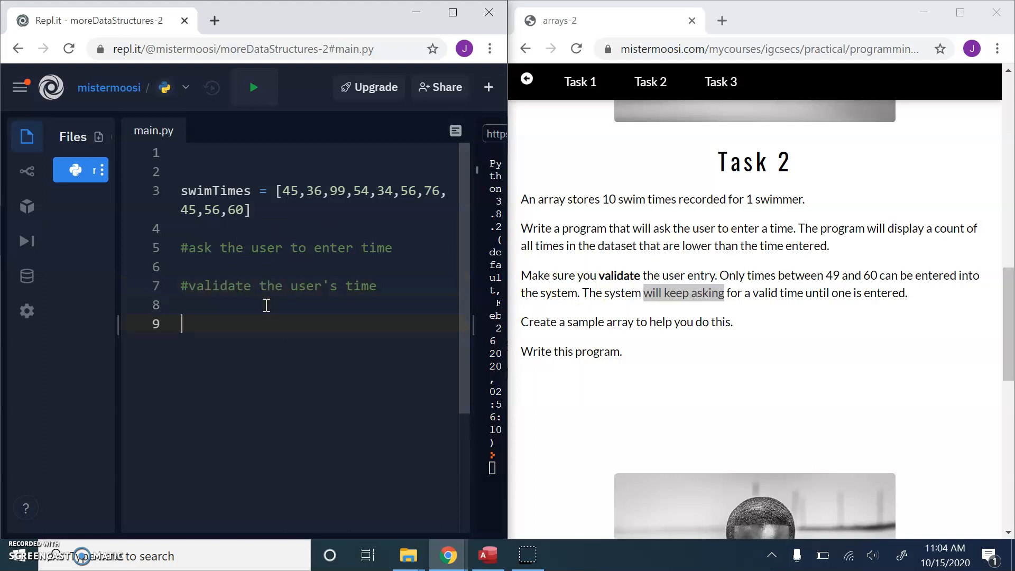
text(#)
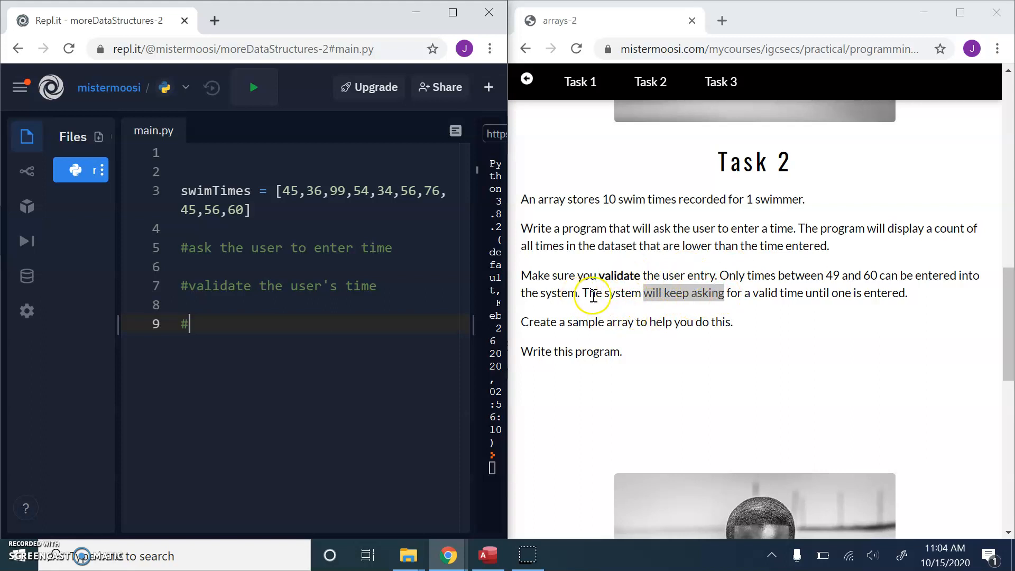
mouse_move(823, 300)
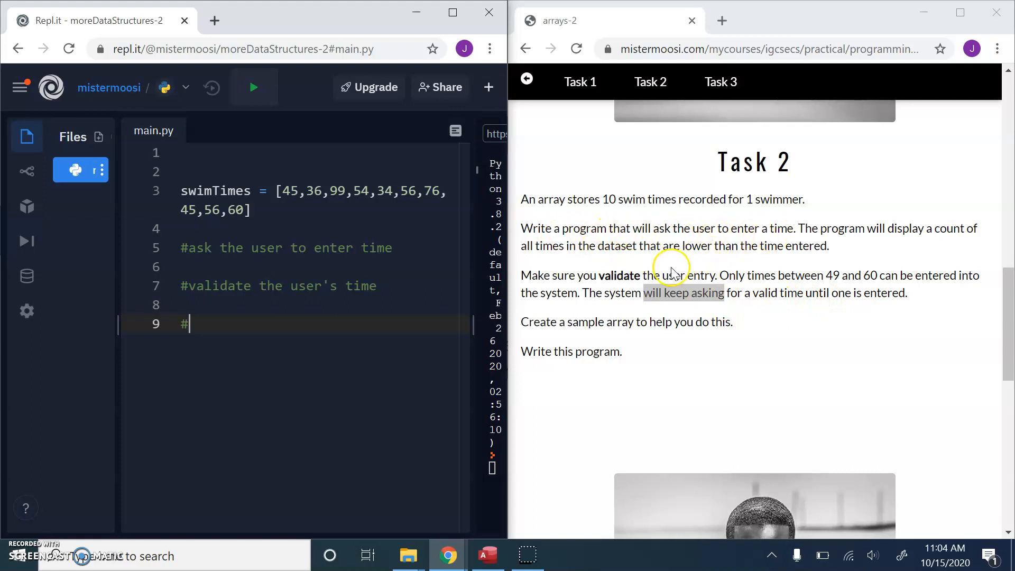
mouse_move(923, 227)
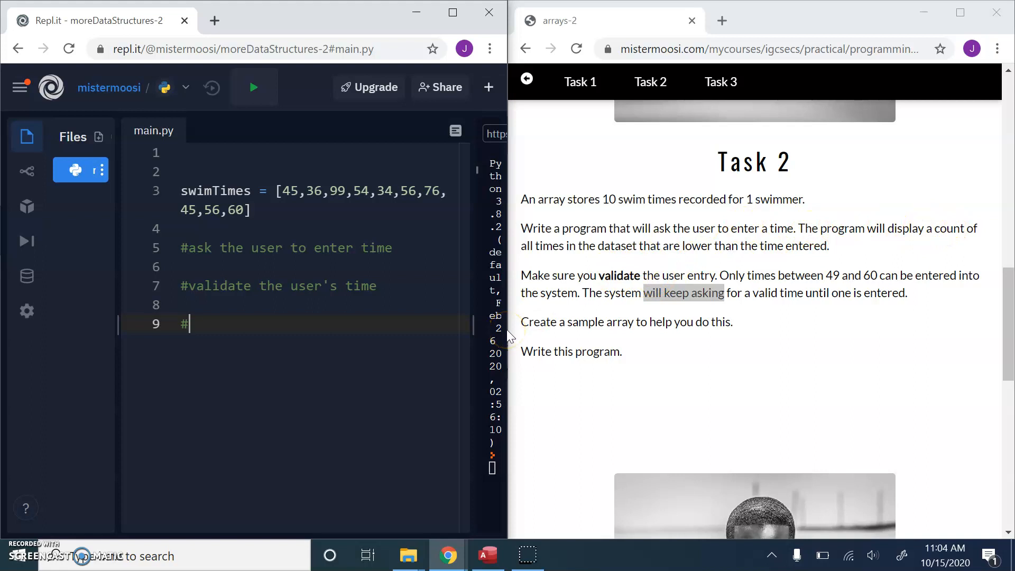
- Finish '#process the count' and add userTime = int(input("Enter a time between 49 and 60:"))
text(process the cou)
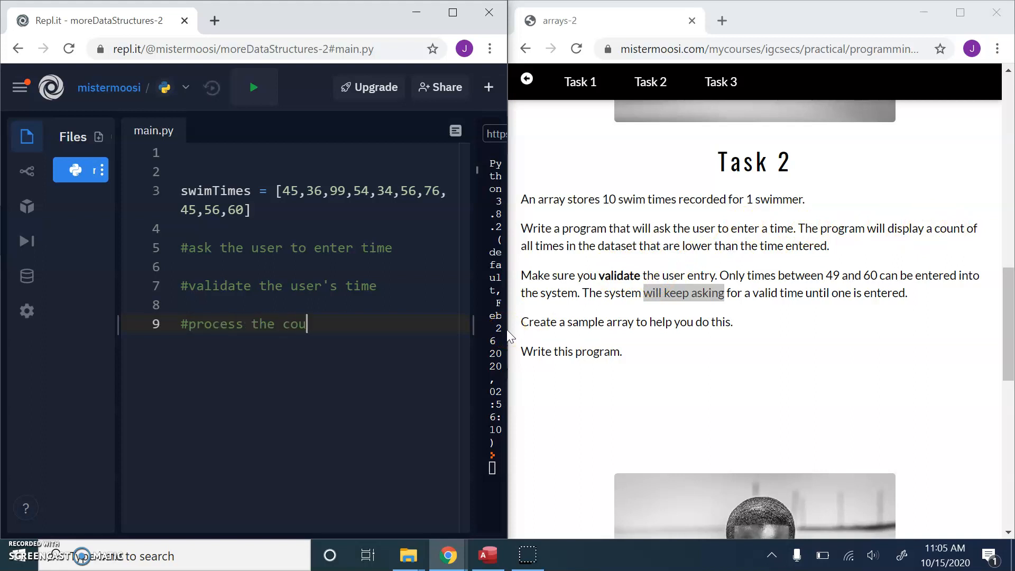
text(nt)
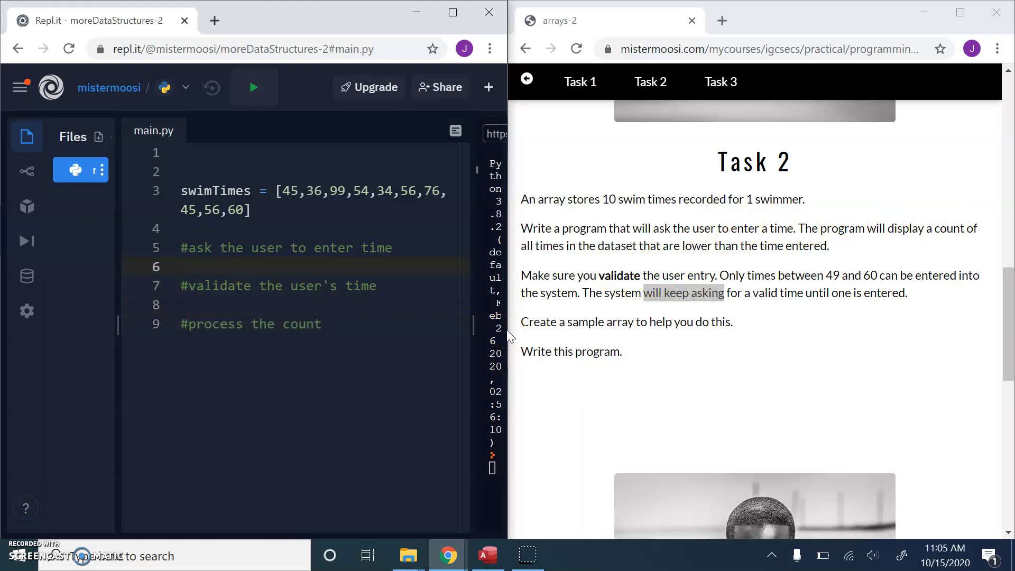
key(Enter)
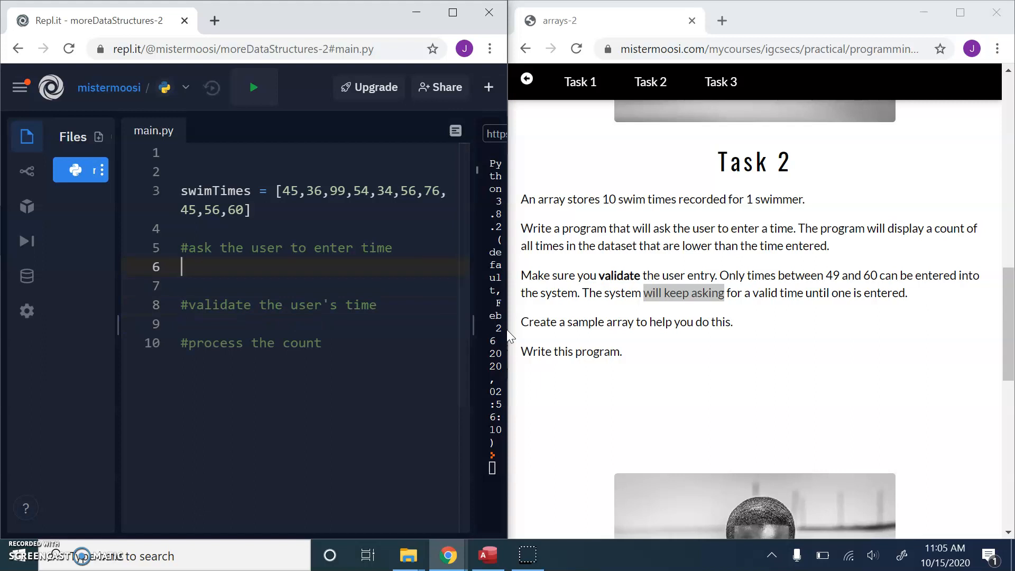
text(us)
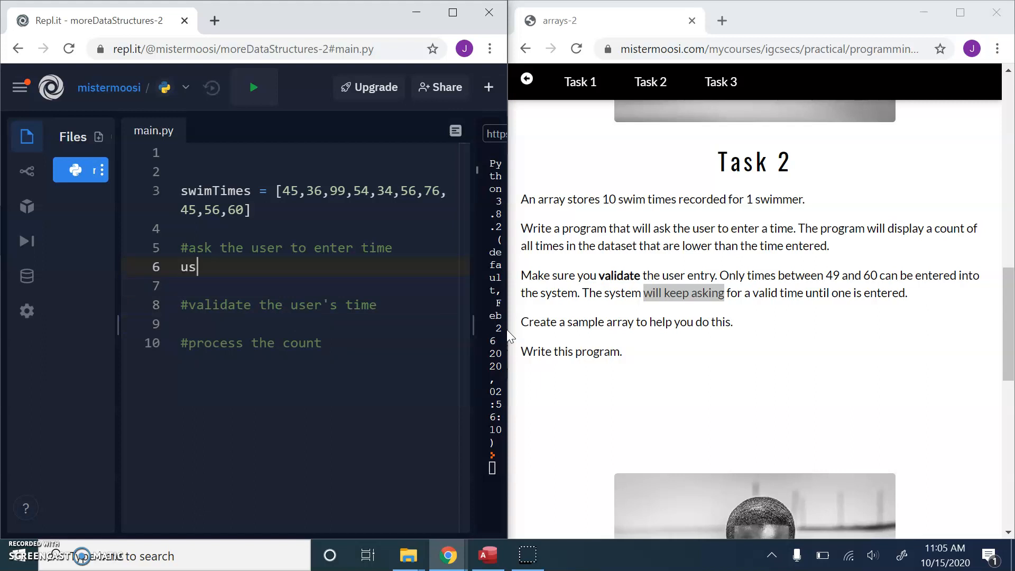
text(erTime =)
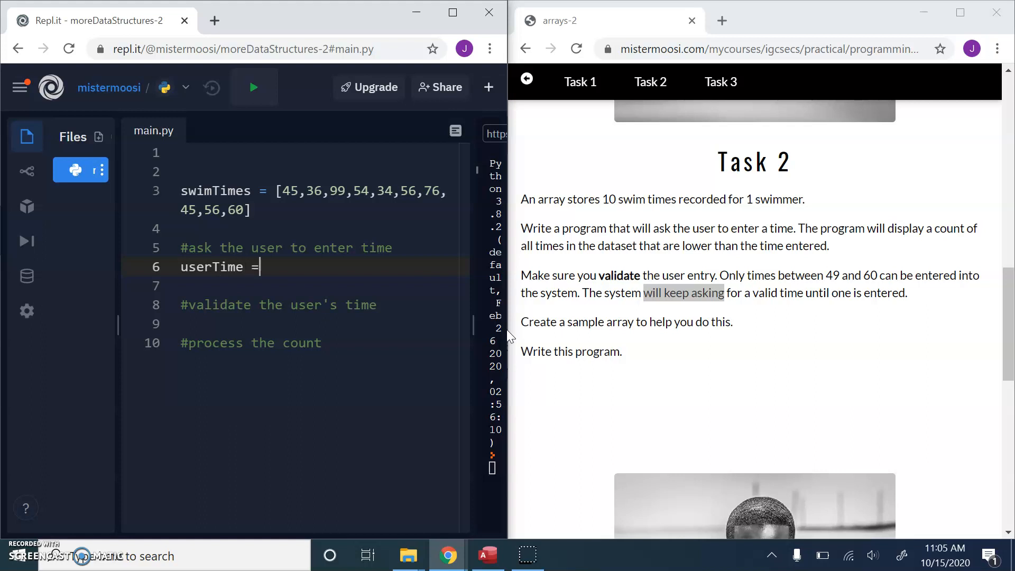
text(int(input(")
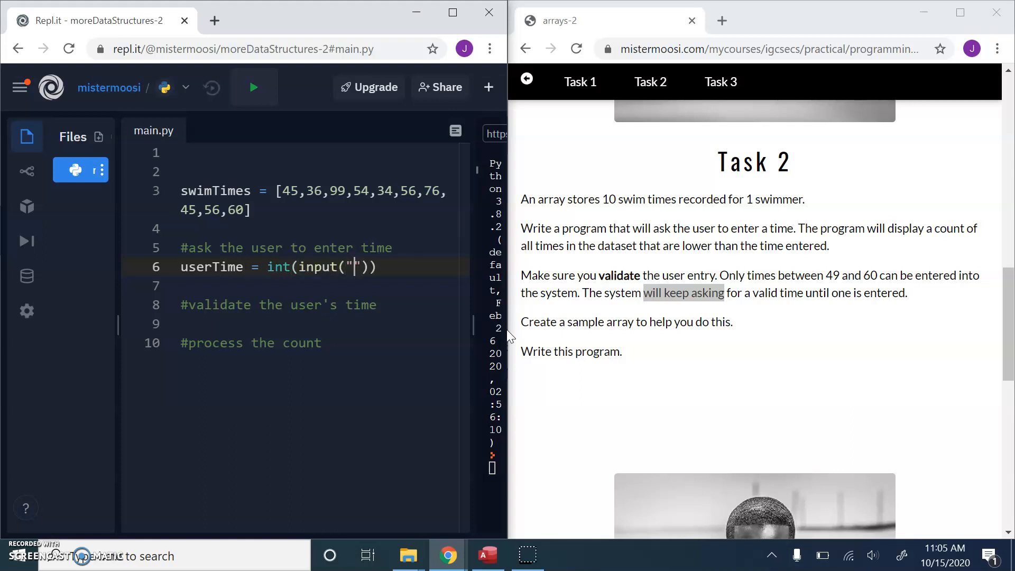
text(Enter a time between)
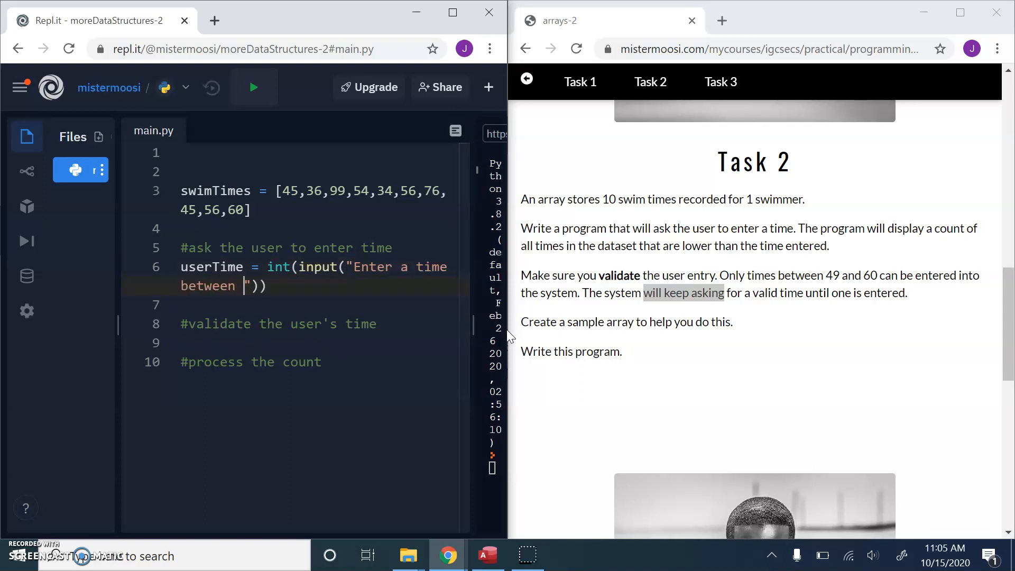
text(49 and 60:)
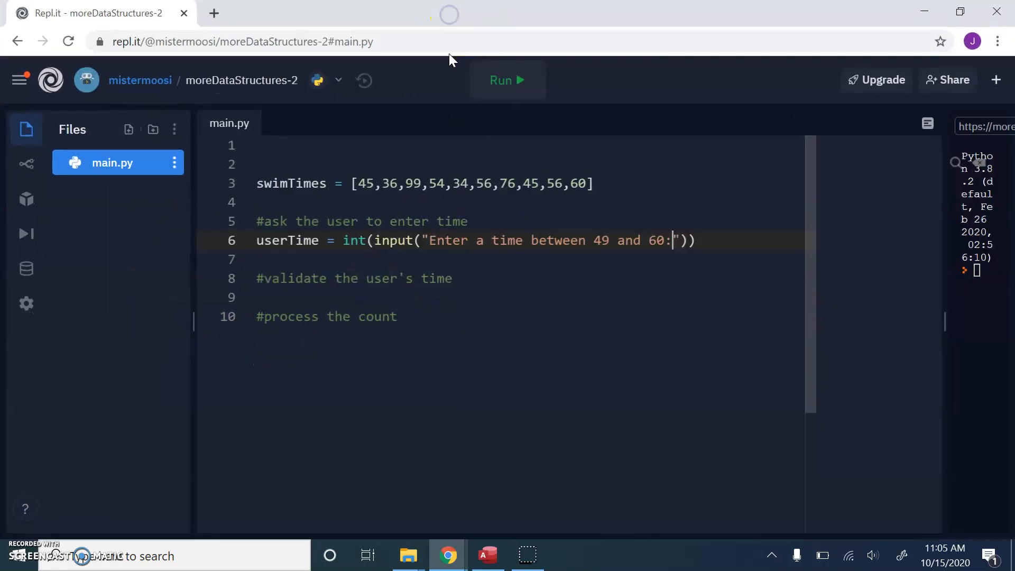
mouse_move(513, 288)
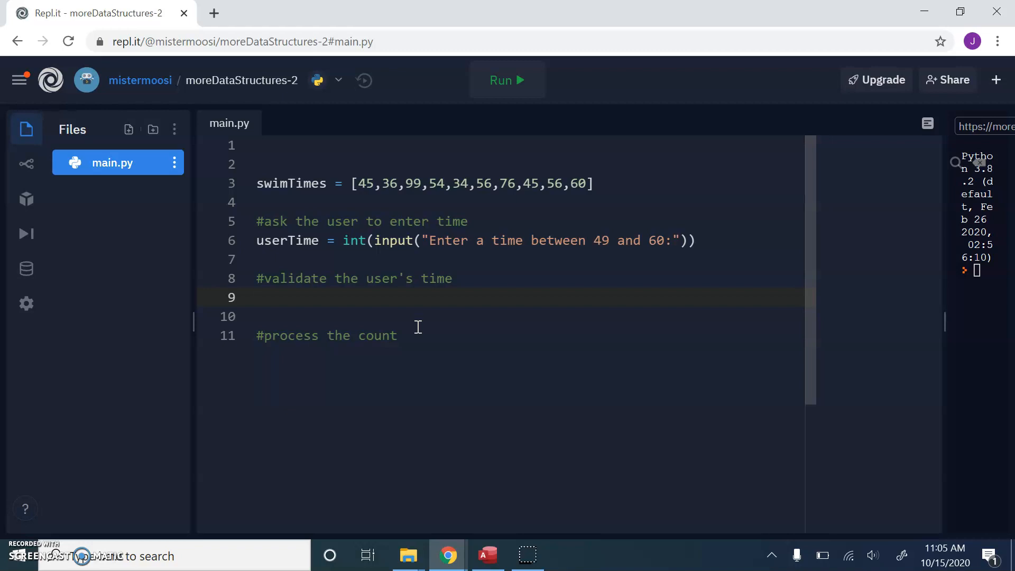
- Add a while loop that runs while userTime < 49 or userTime > 60
click(257, 298)
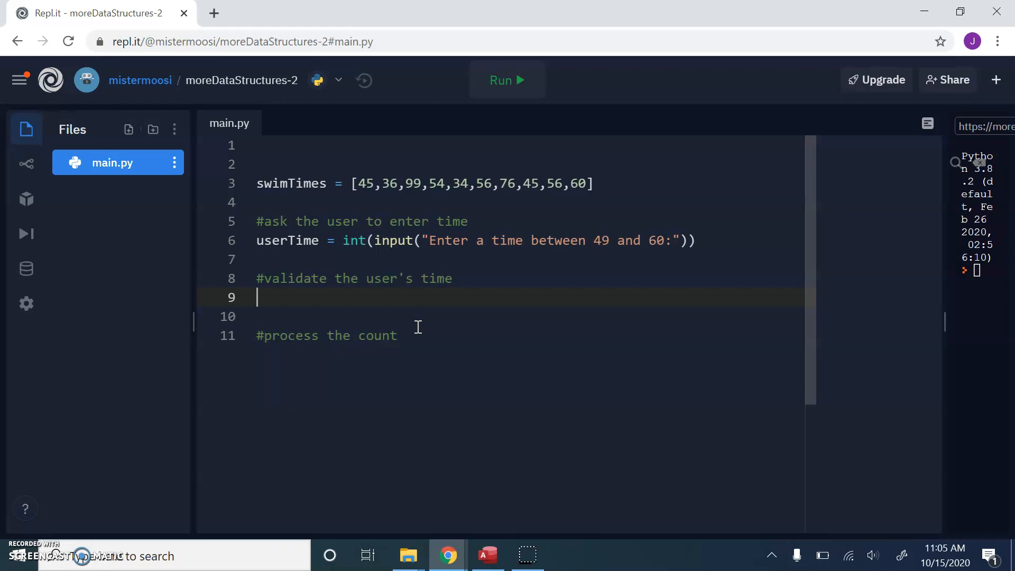
text(wh)
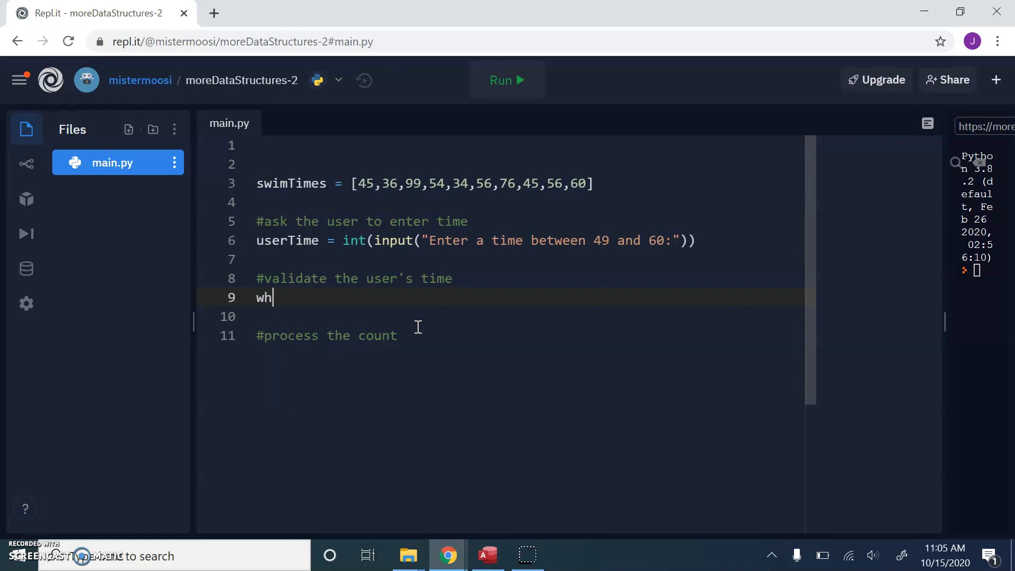
text(ile)
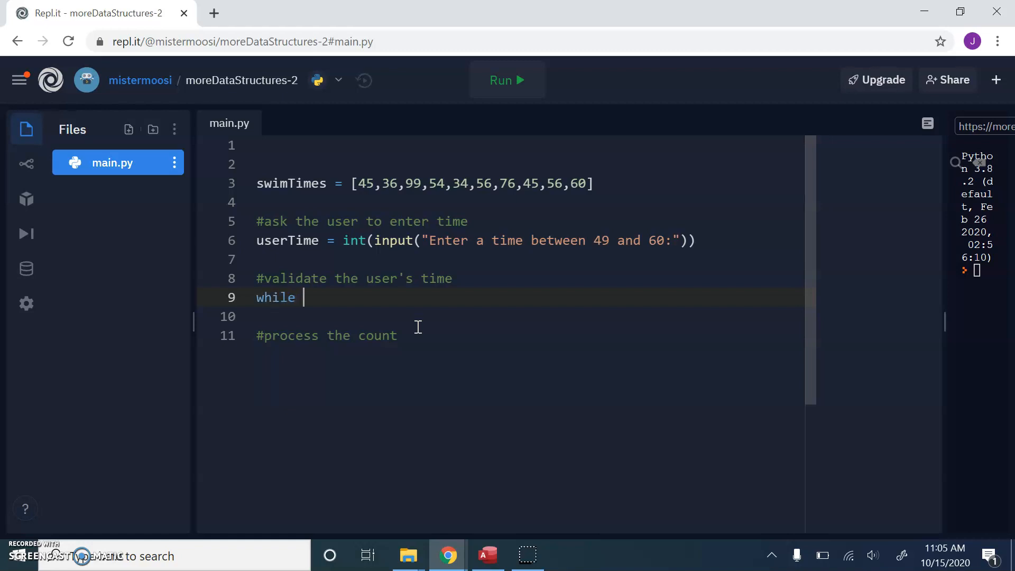
text(user)
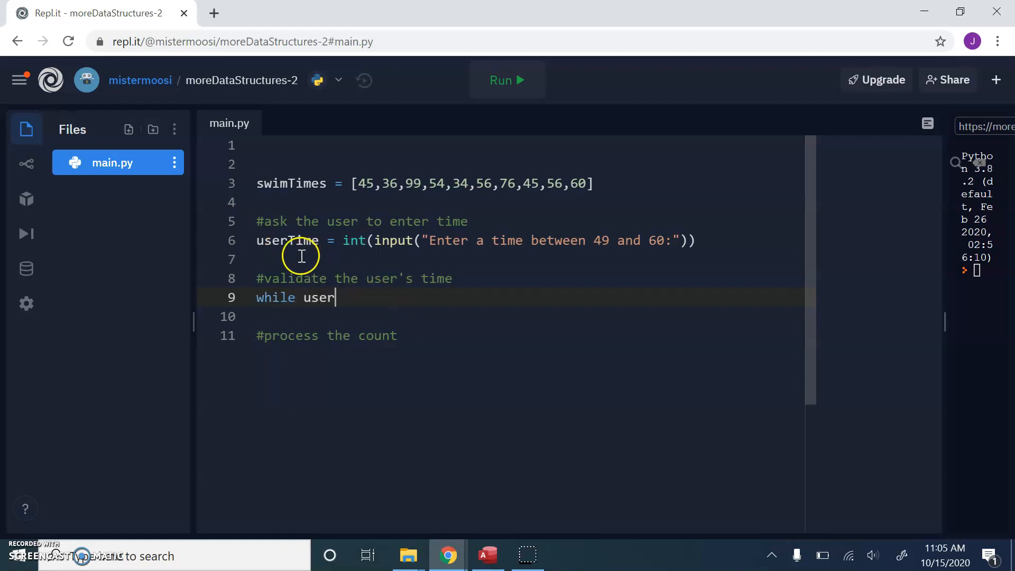
text(Time)
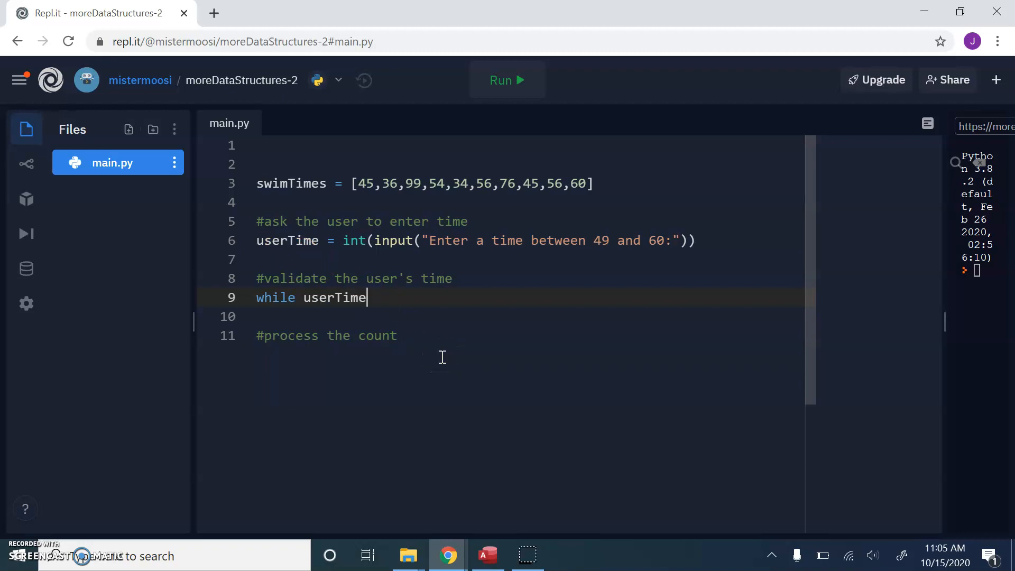
text(<)
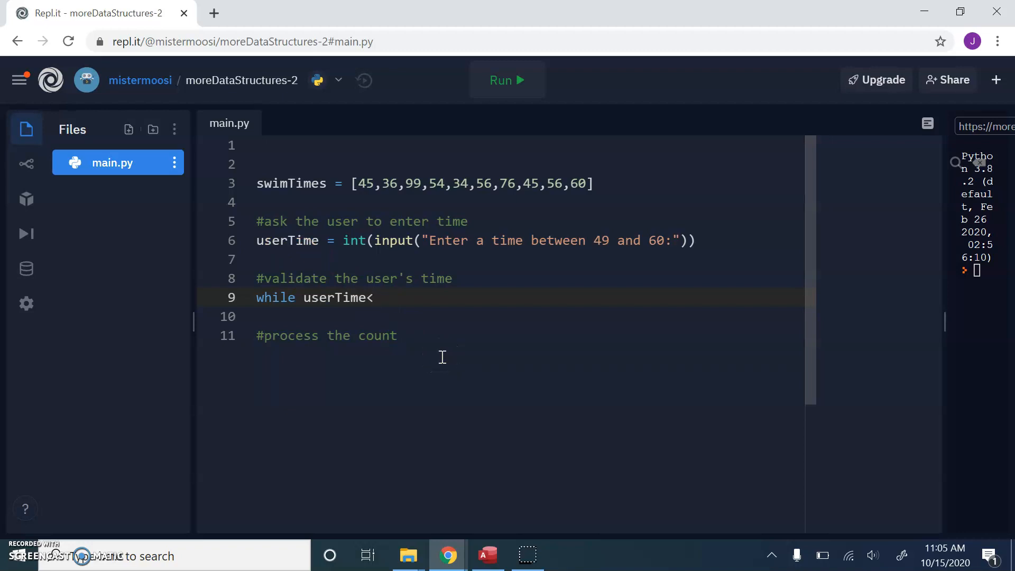
text(49)
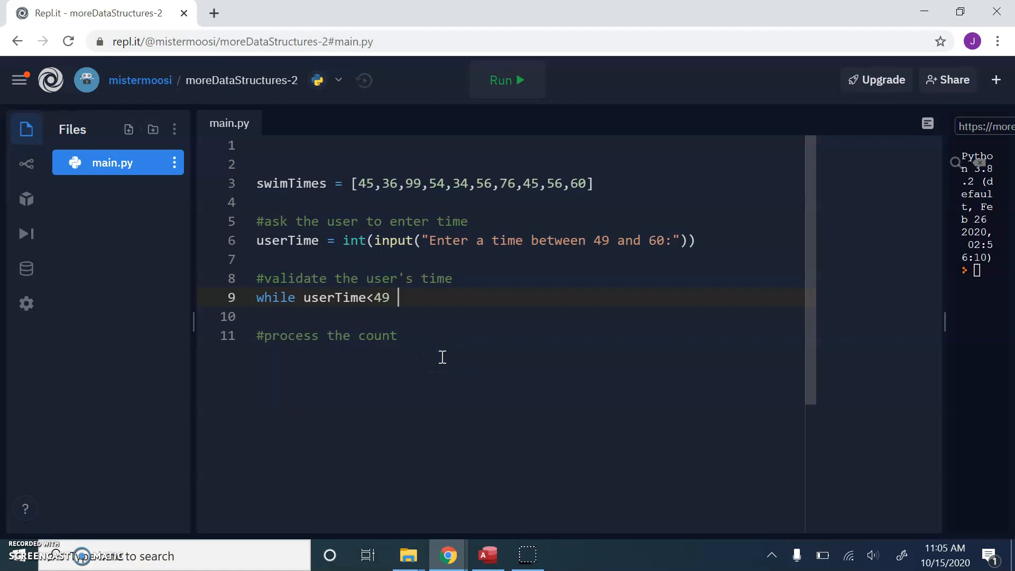
text(or user)
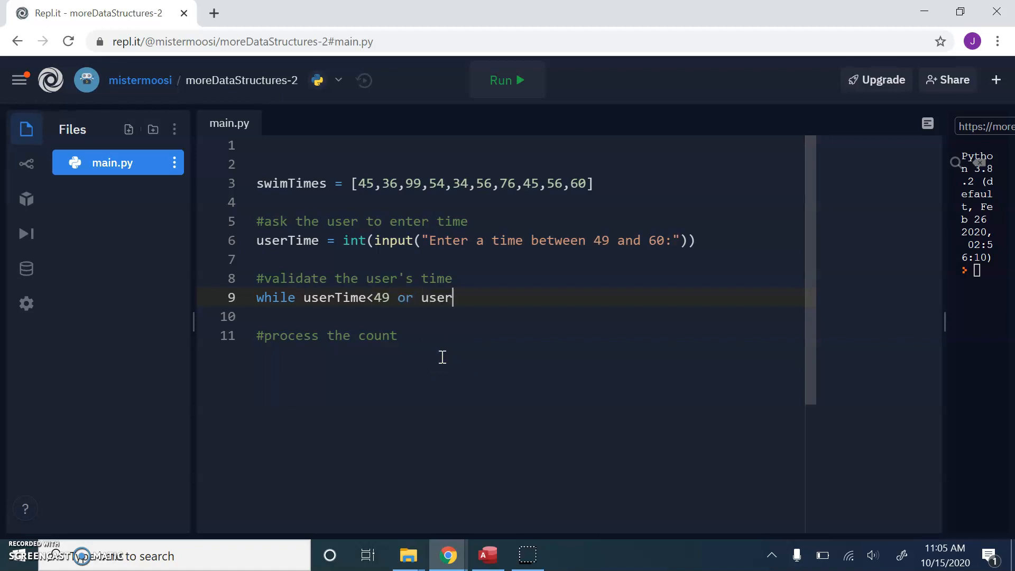
text(Time)
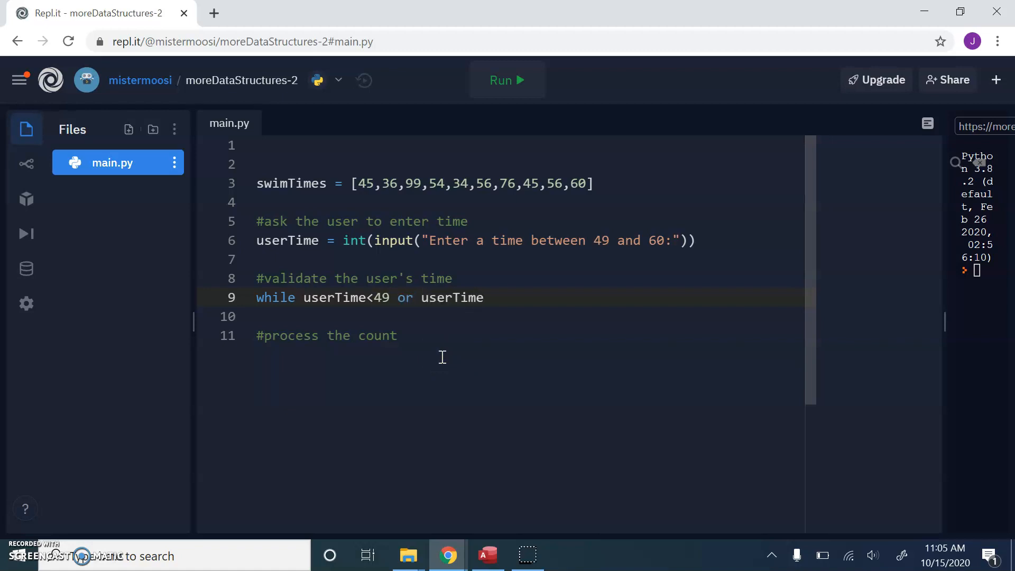
text(> 60)
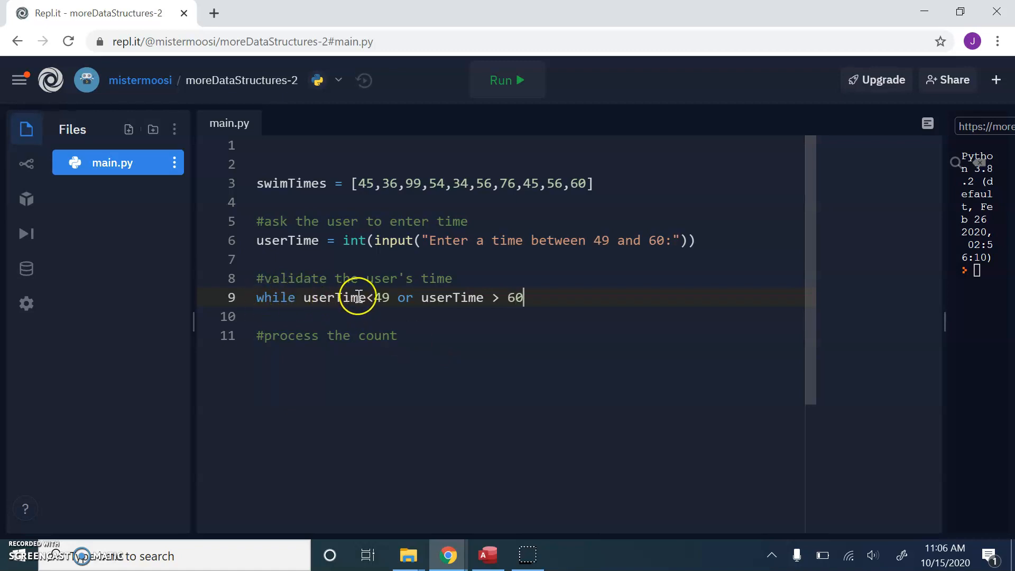
text(:)
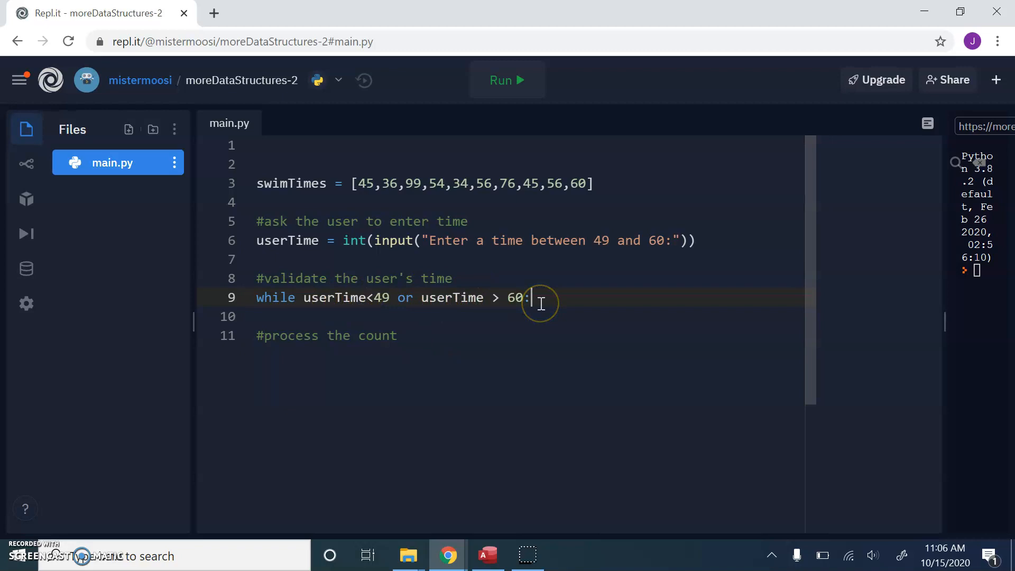
key(Enter)
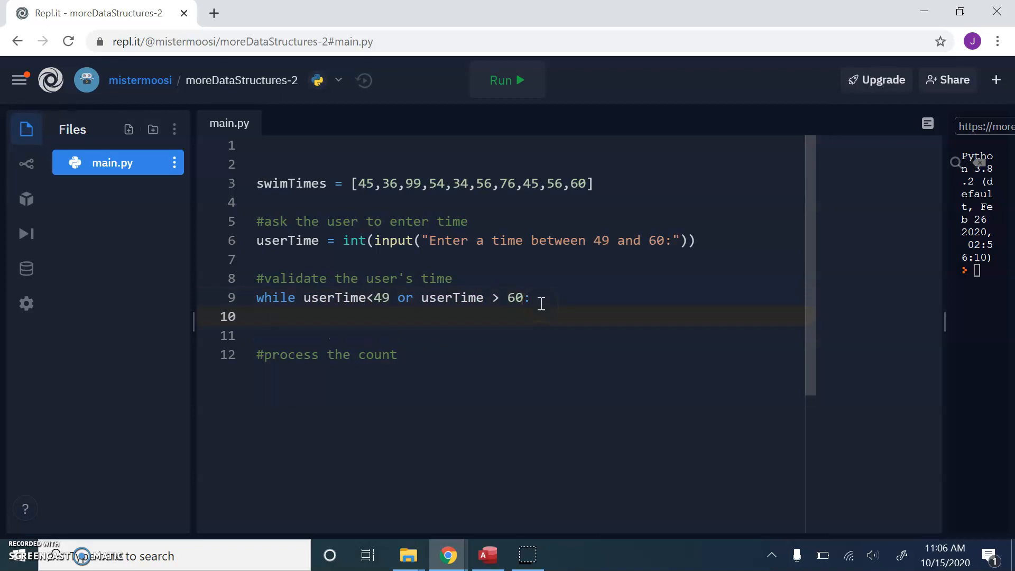
- Re-prompt inside the loop with userTime = int(input("Invalid data! Try again!!"))
text(userTime)
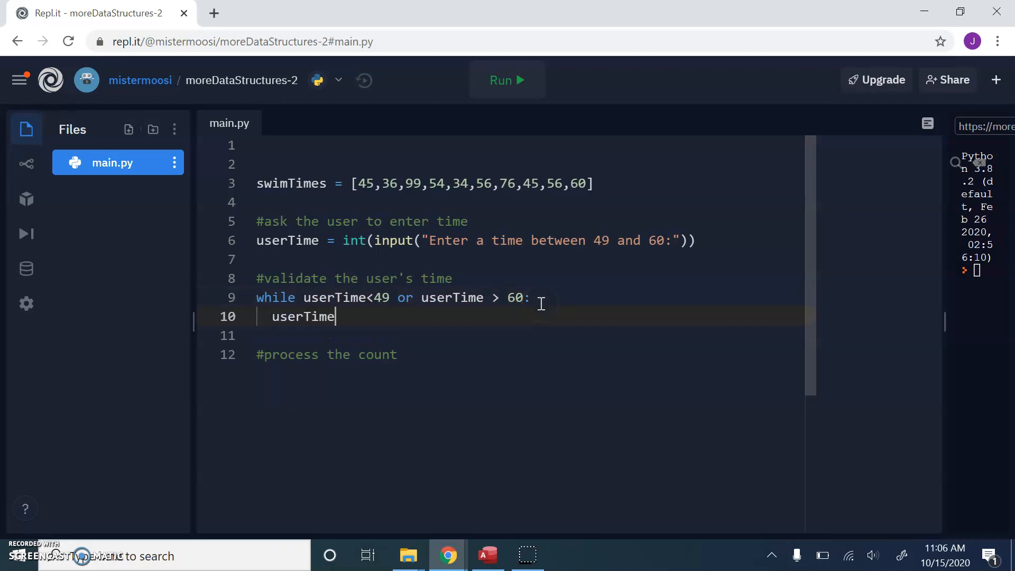
text(= inpur)
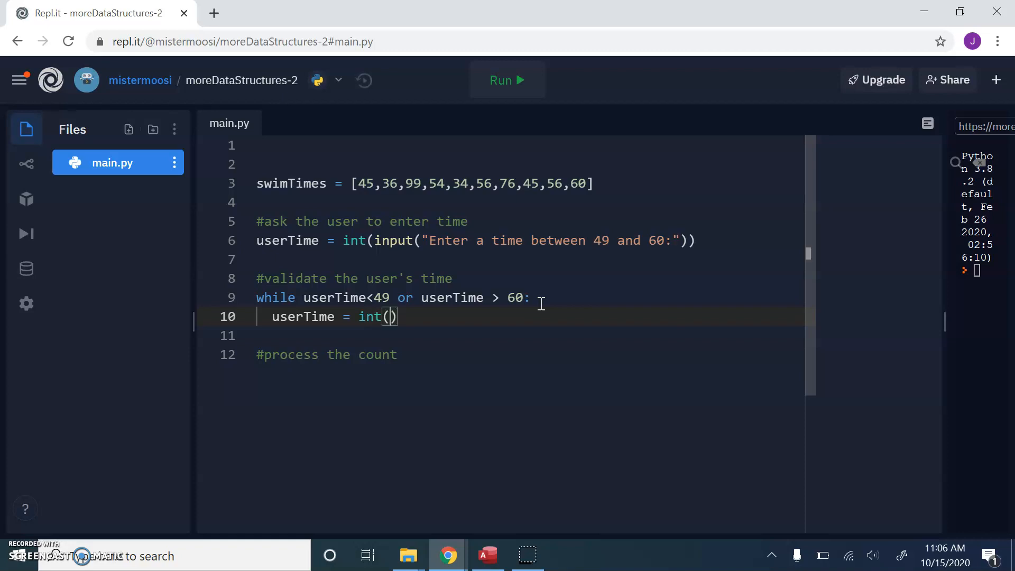
text(input()
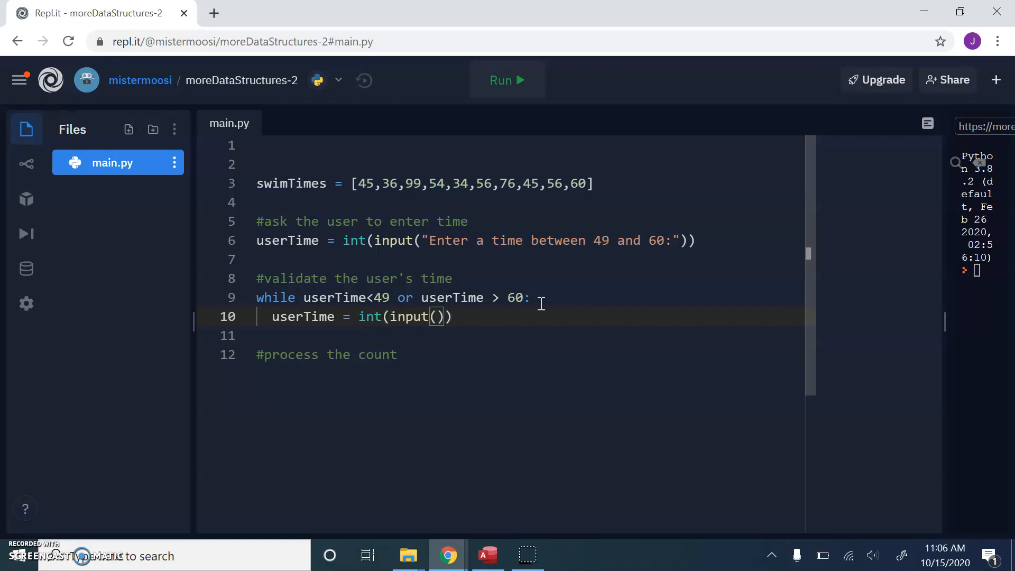
text(Invalid data! Try ")
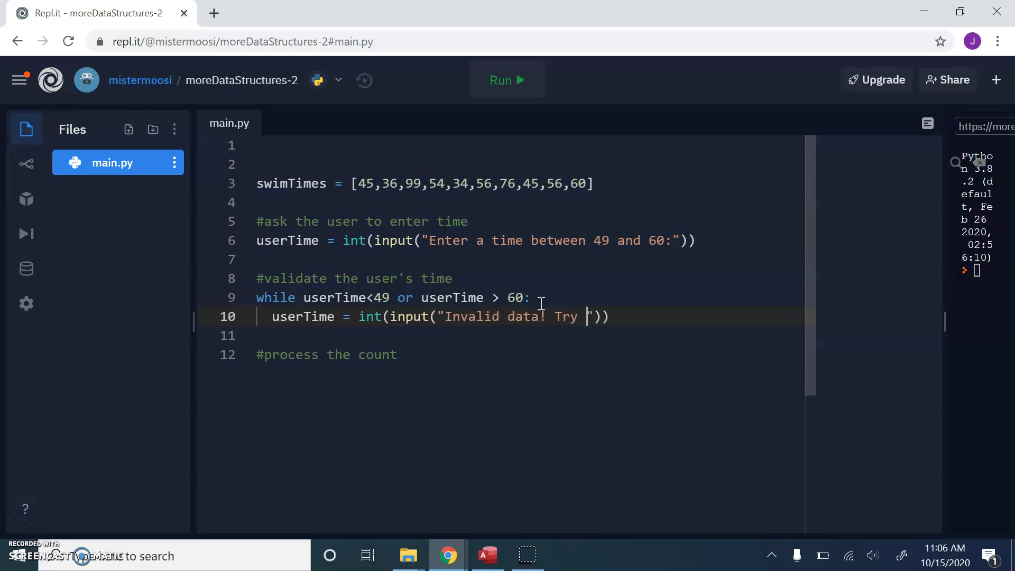
text(again!!)
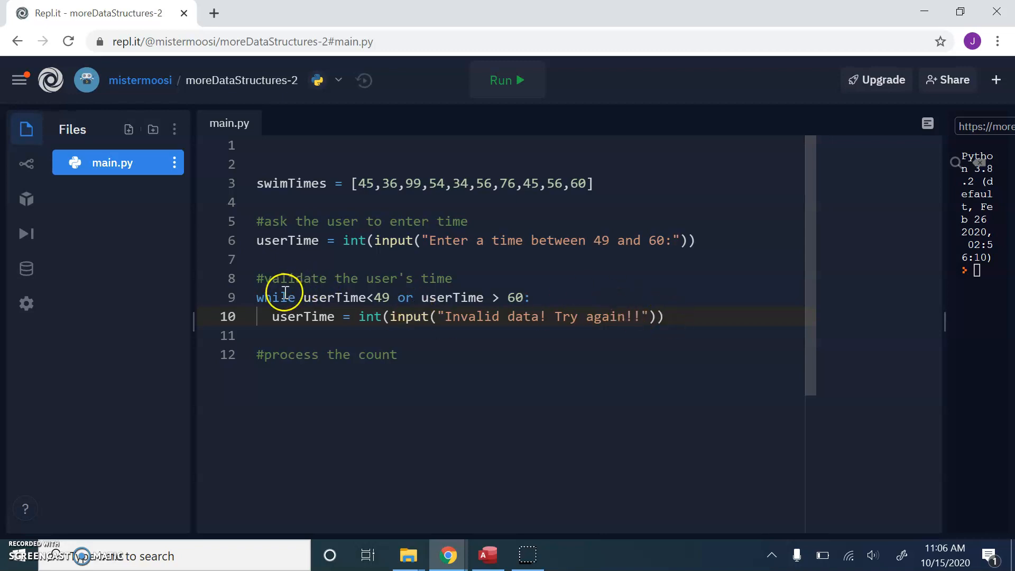
mouse_move(394, 298)
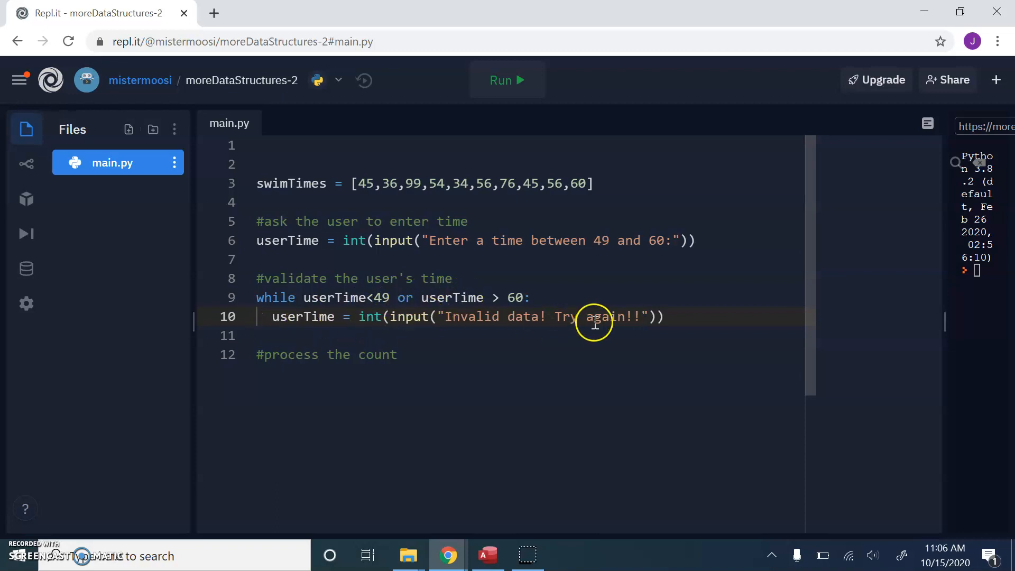
mouse_move(945, 319)
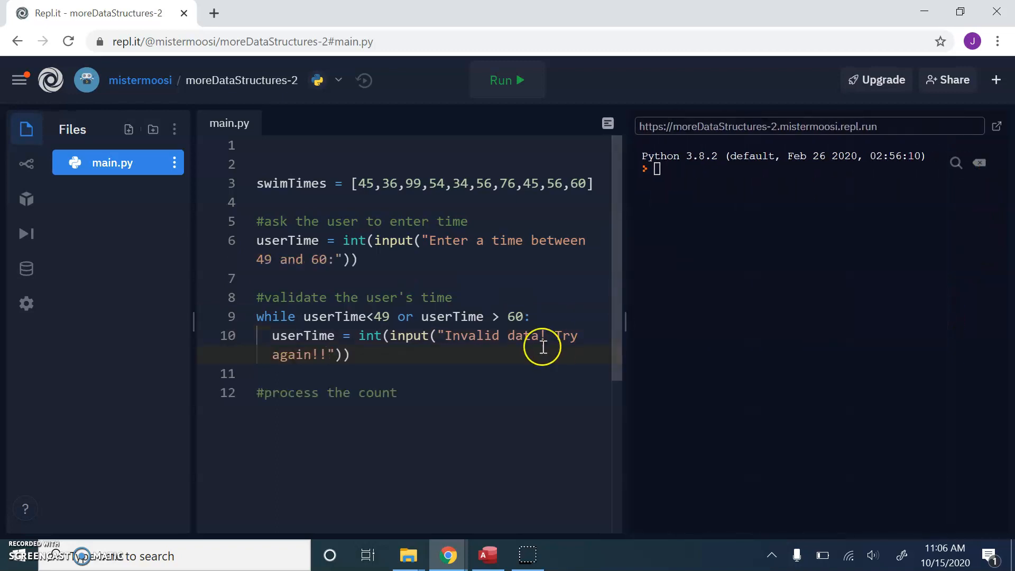
- Begin a print("Thank you for entering a valid time!") line below the loop
key(Enter)
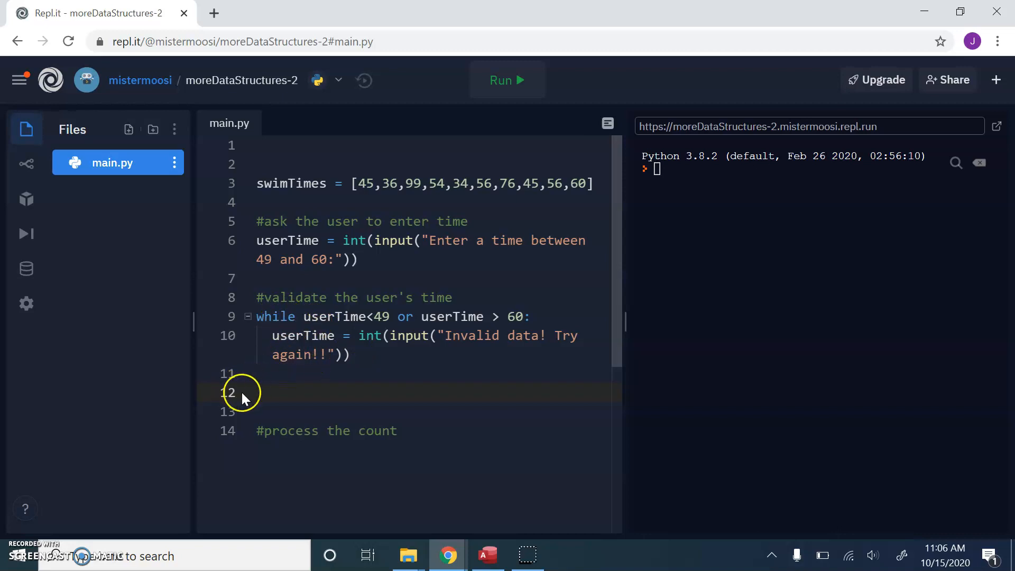
text(print()
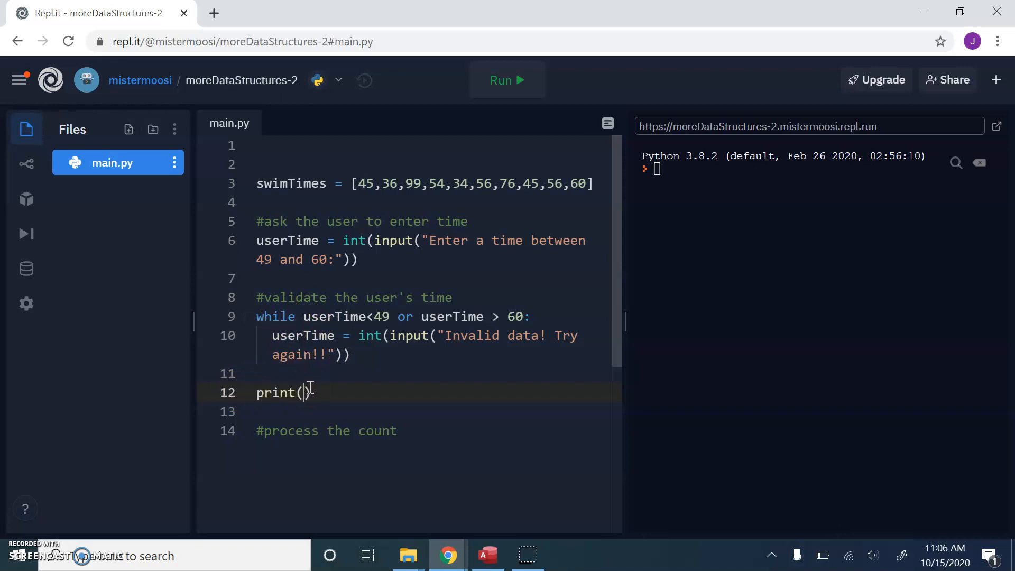
text("Thank you for enter)
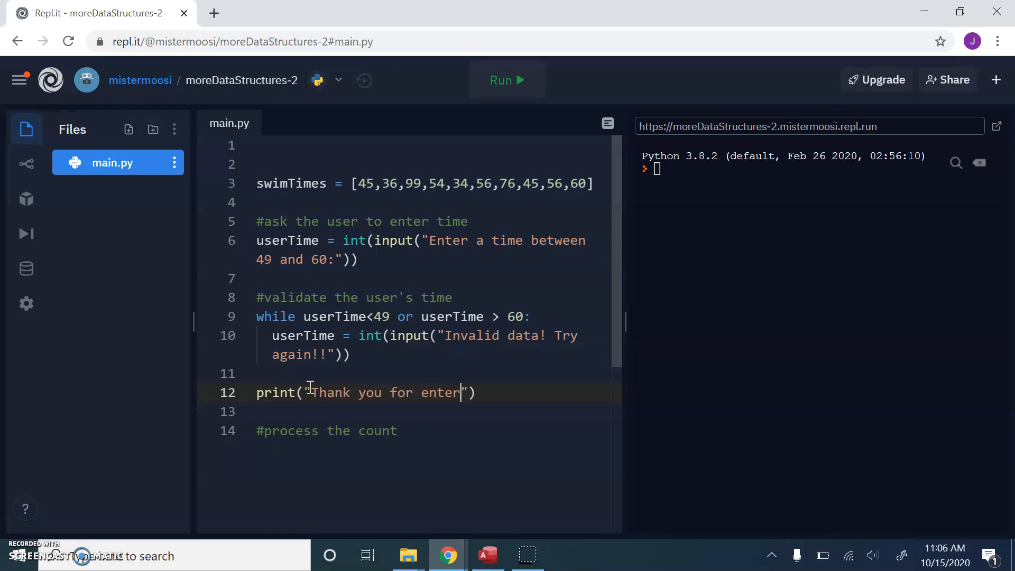
- Finish the thank-you print, run the program, and test the inputs 20, 77, -100 and 56
text(ing a valid tim)
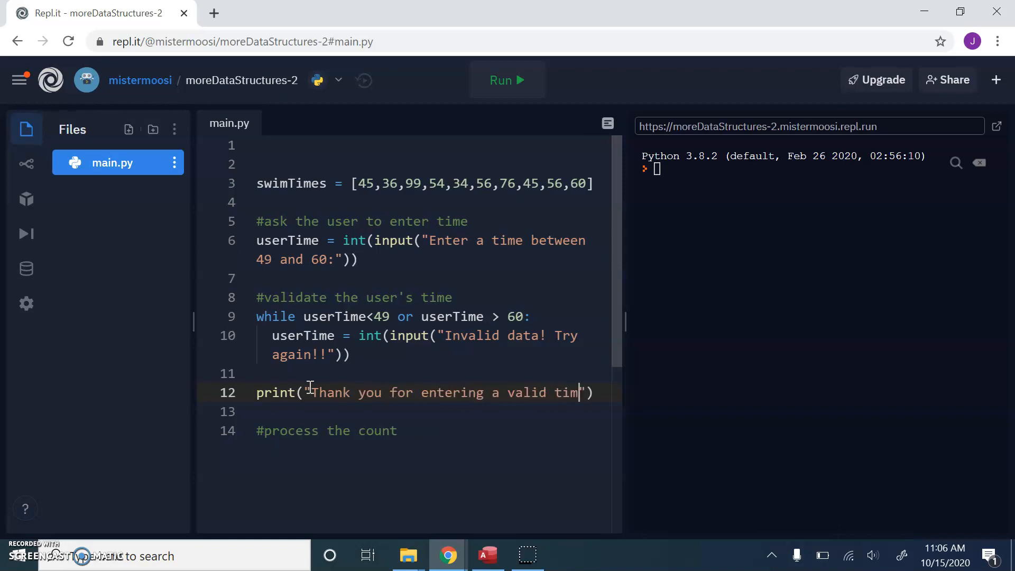
text(e!)
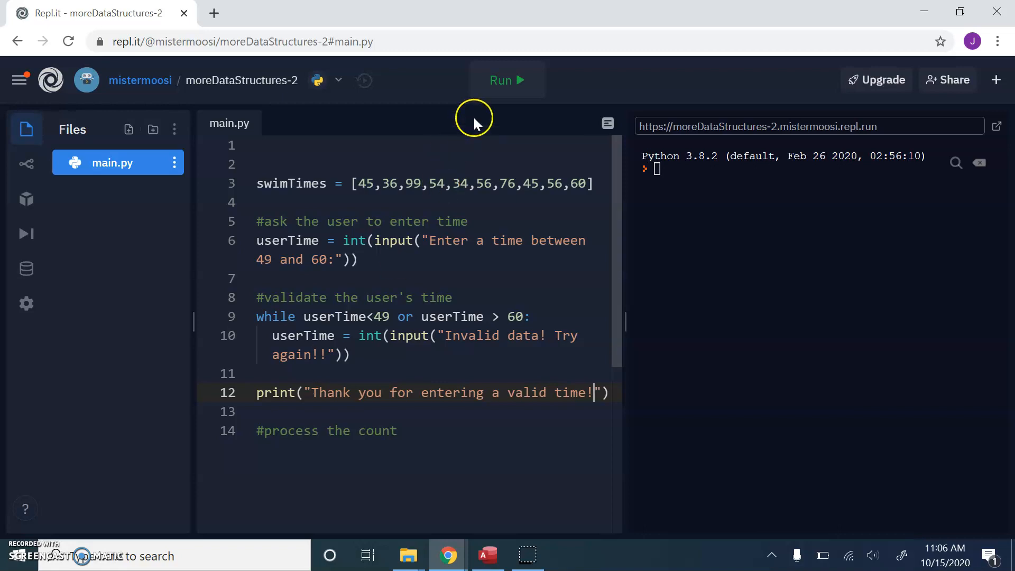
click(506, 80)
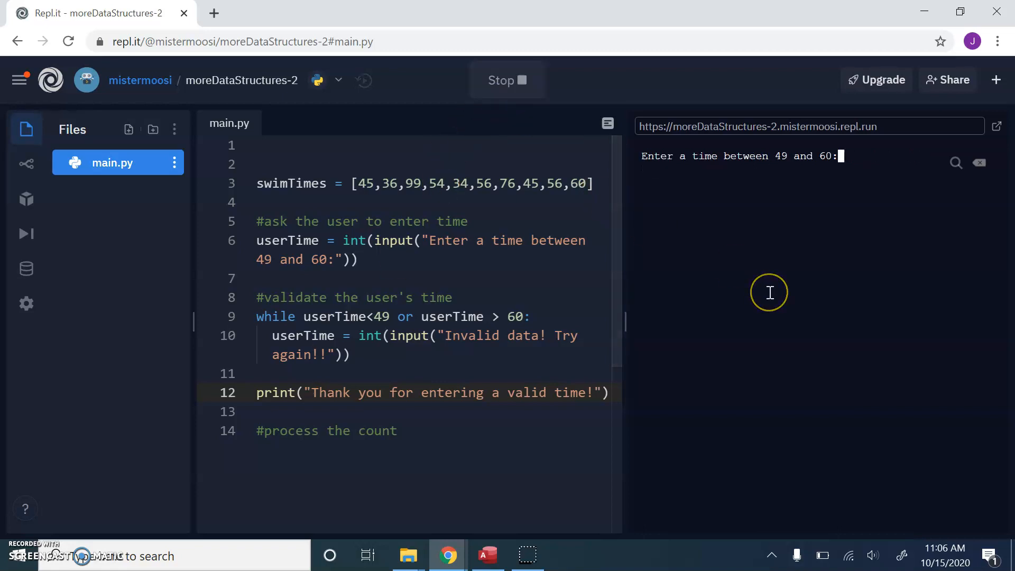
text(20)
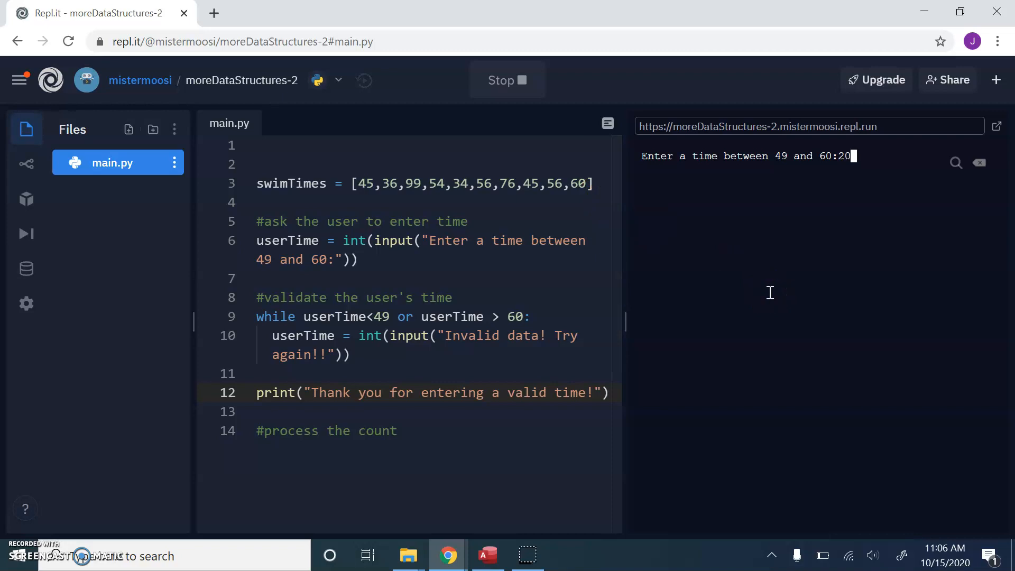
key(Enter)
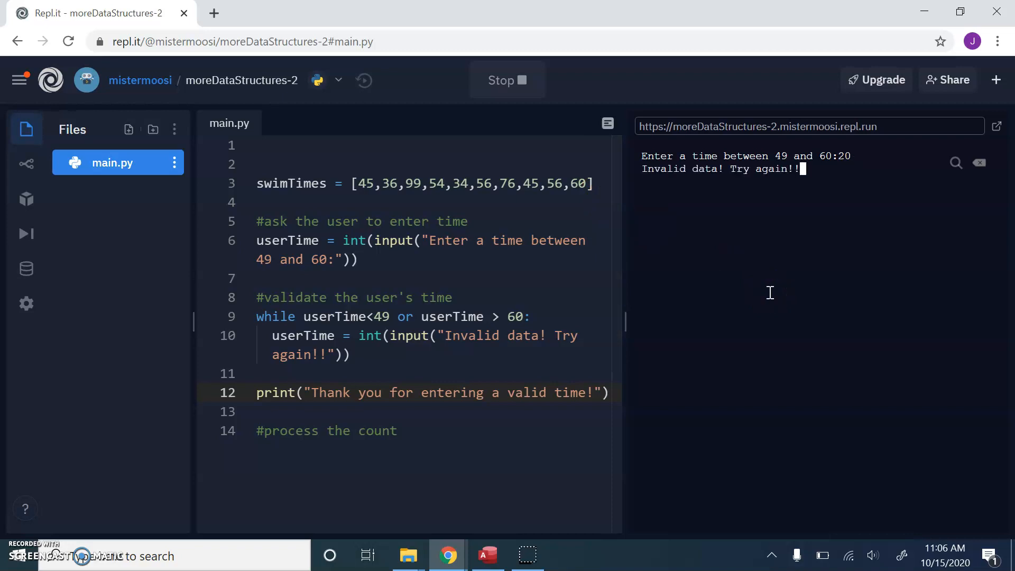
text(77)
text(-1)
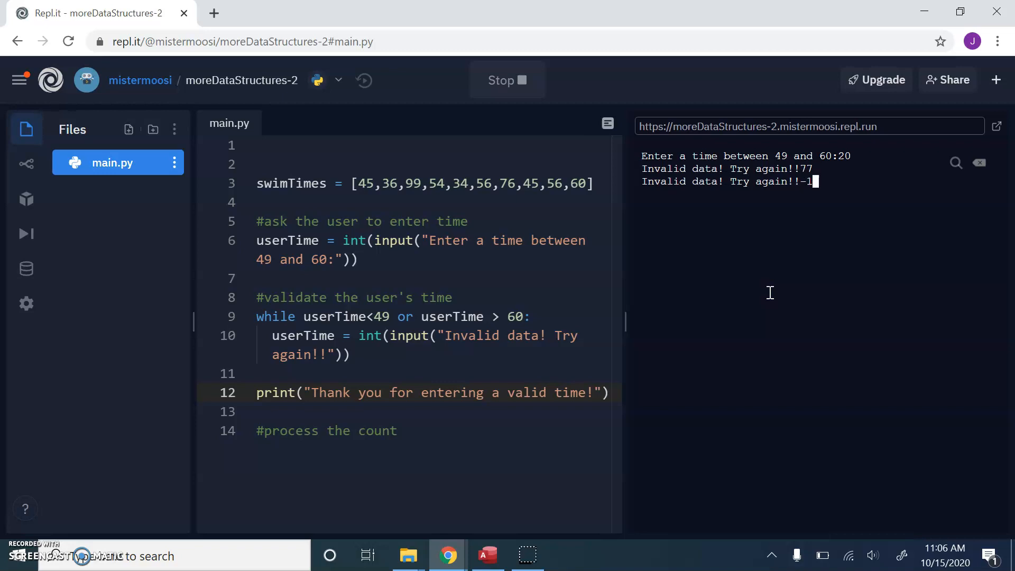
key(Enter)
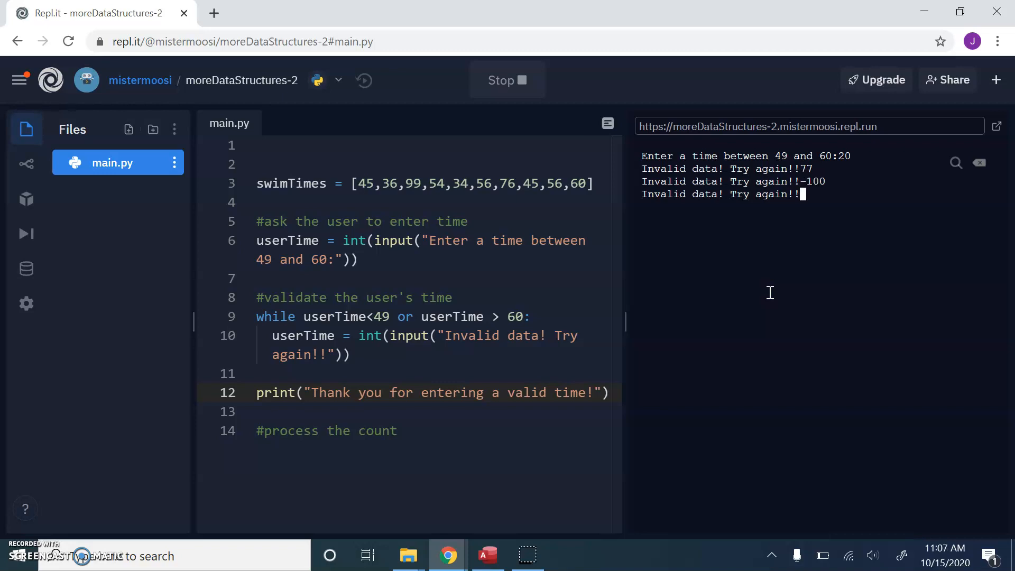
text(56)
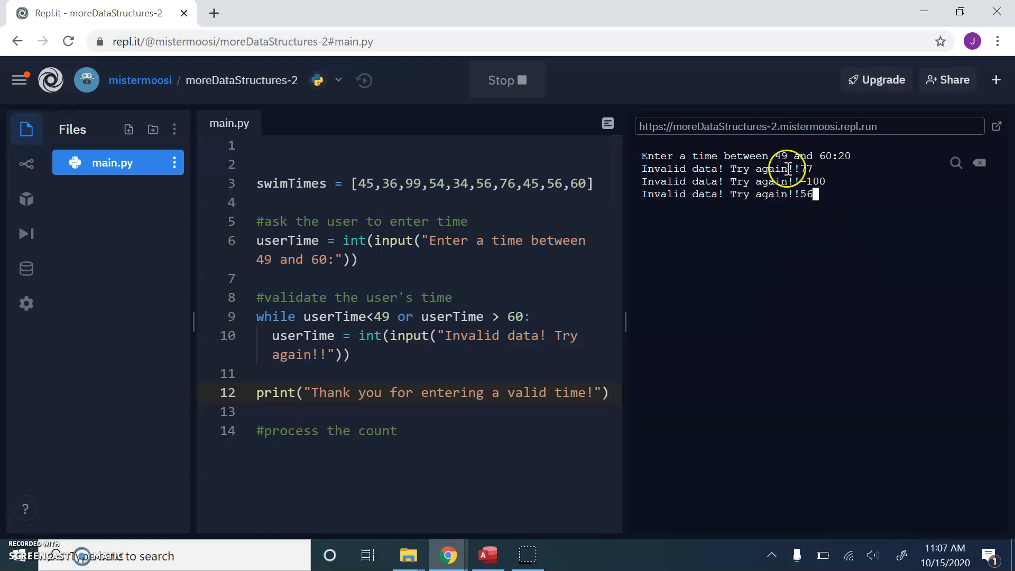
mouse_move(829, 232)
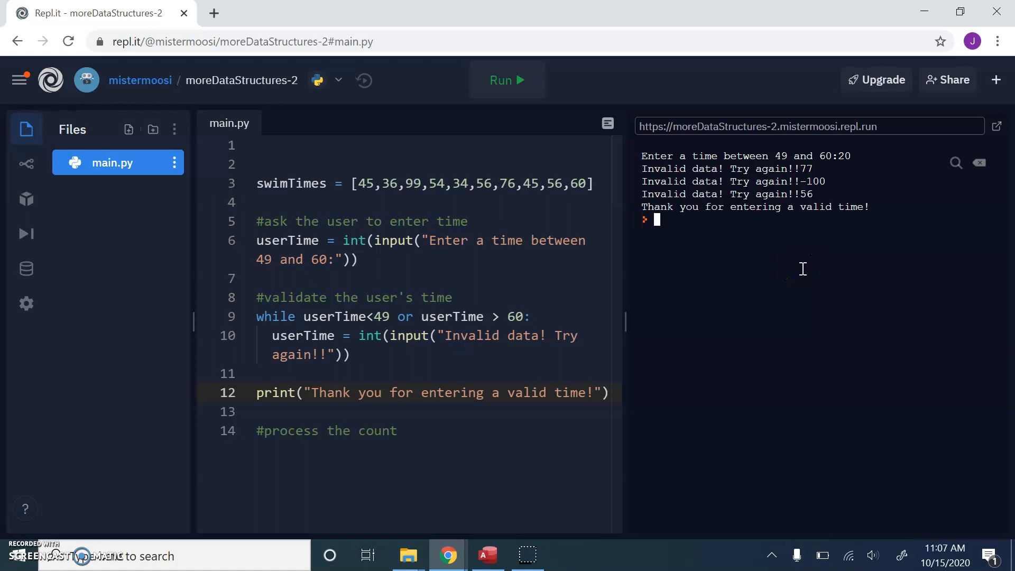
drag(625, 315, 805, 316)
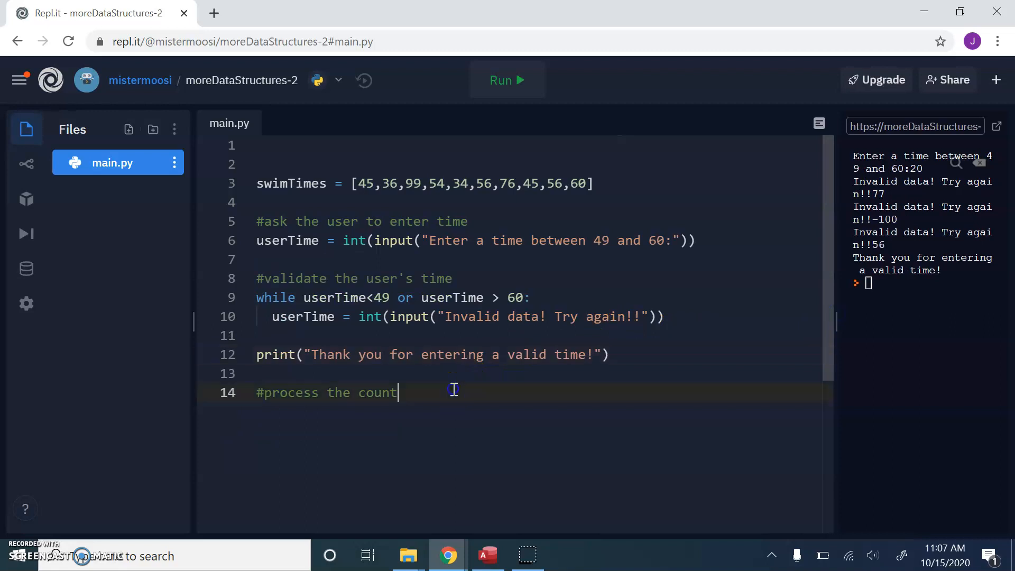
- Add the comment '#inititalise a variable to store the result', count = 0, and a '#process' comment
key(Enter)
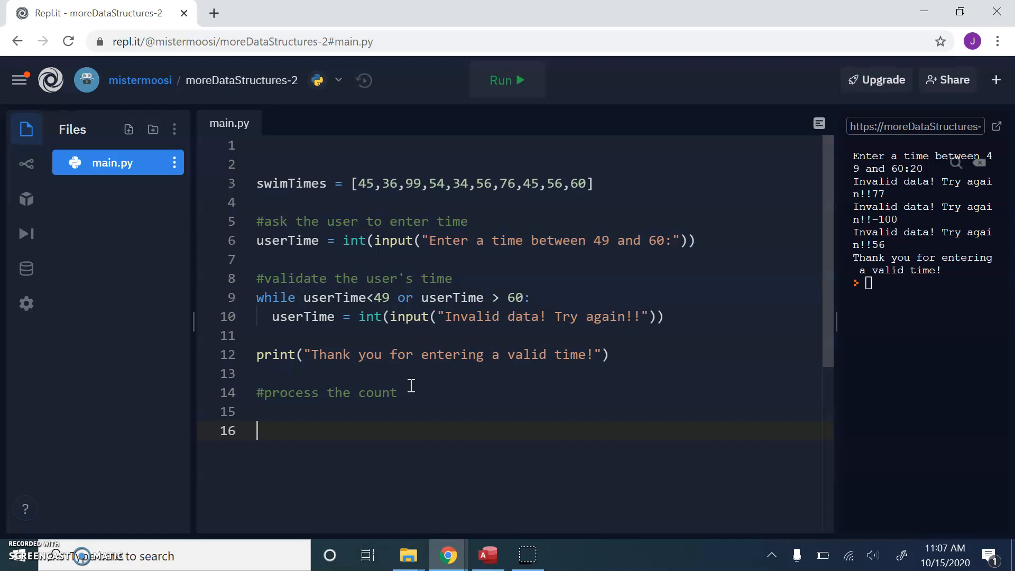
text(#inititalis)
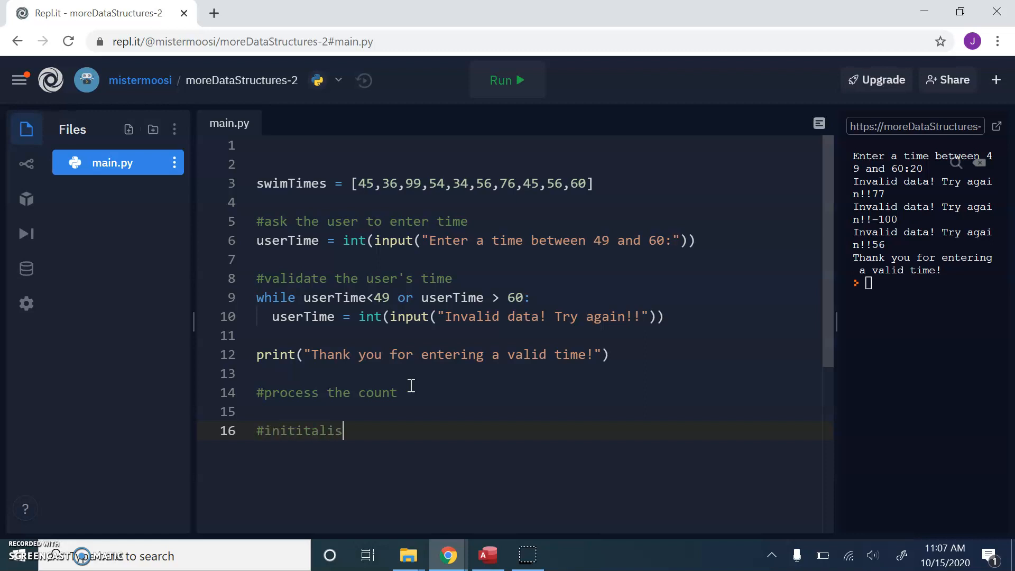
text(e a variabl)
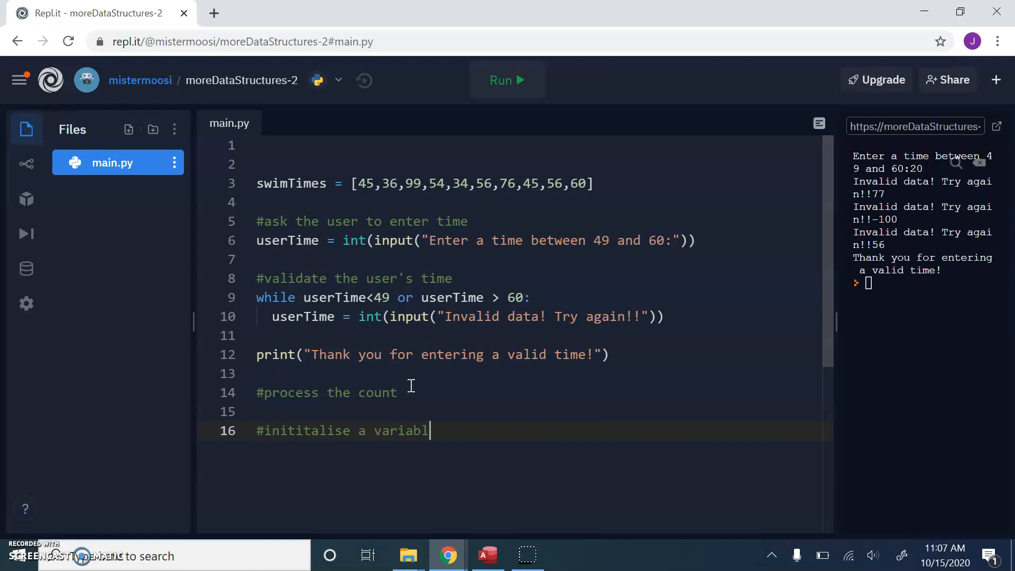
text(e to store the)
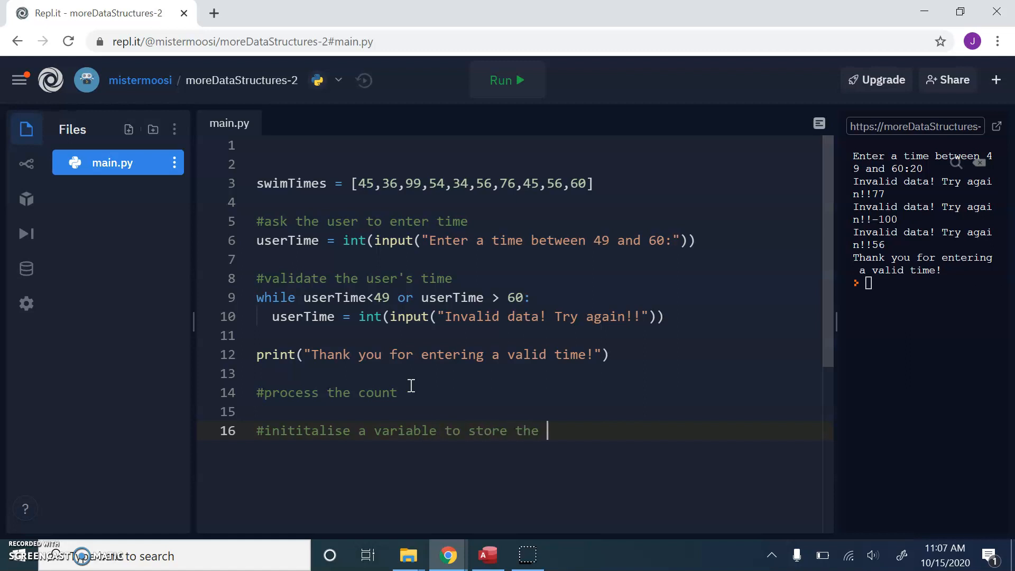
text(result)
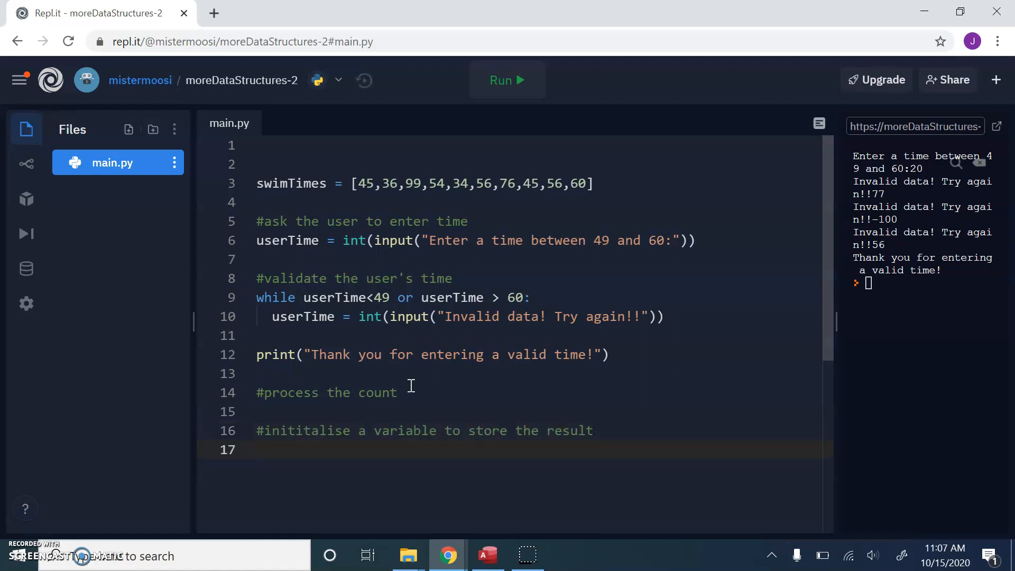
text(count = 0)
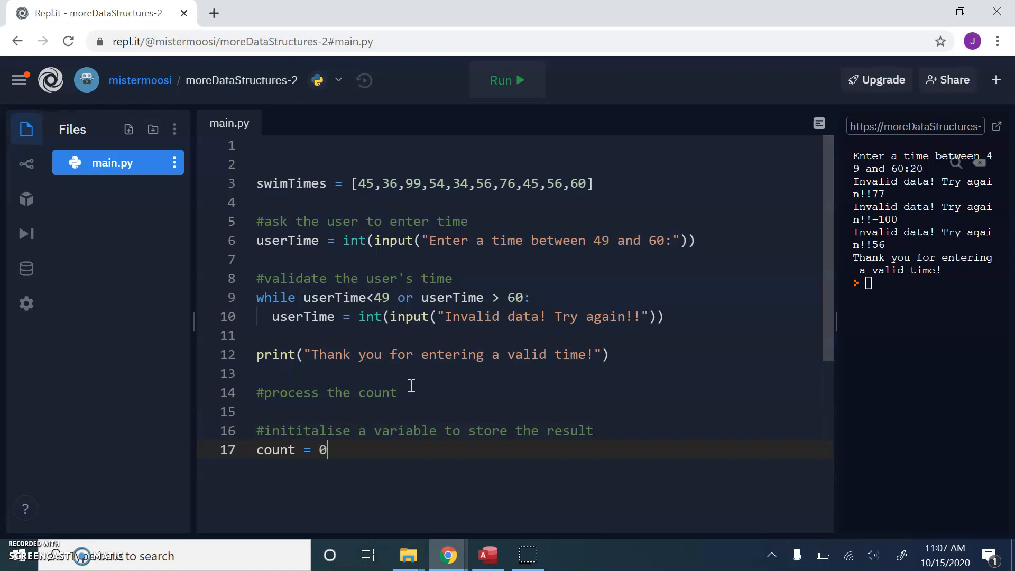
key(Enter)
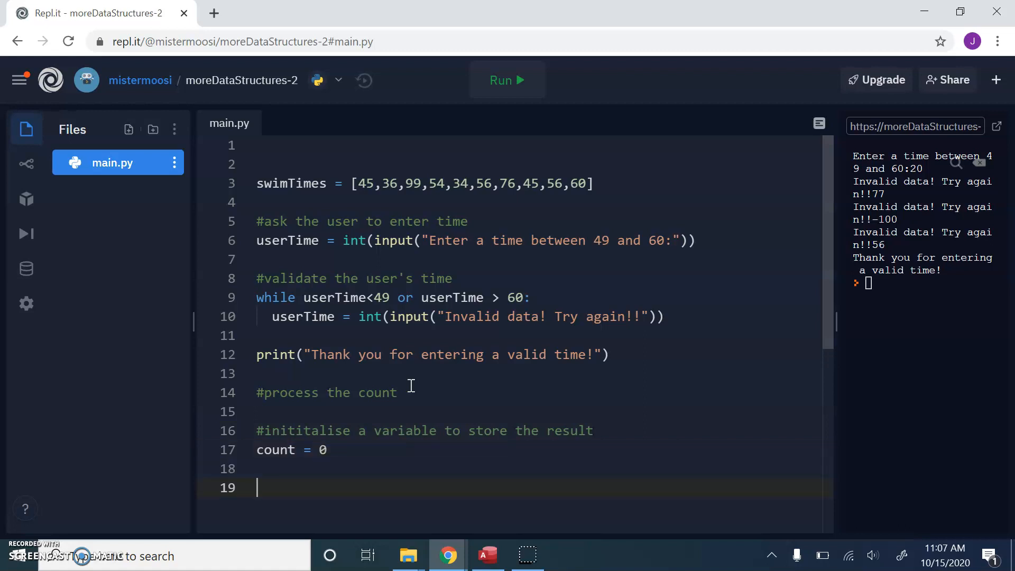
text(#proc)
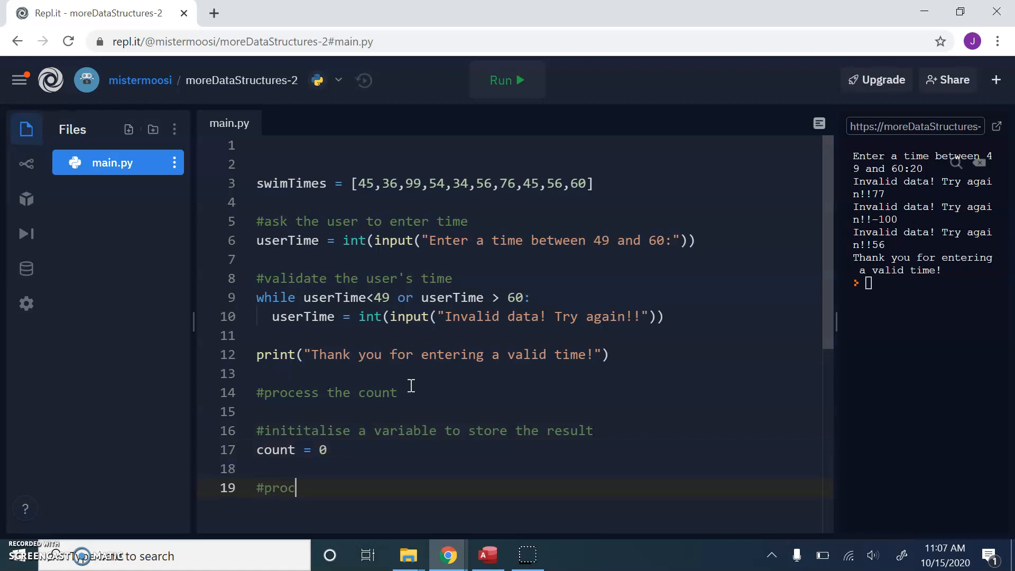
text(ess)
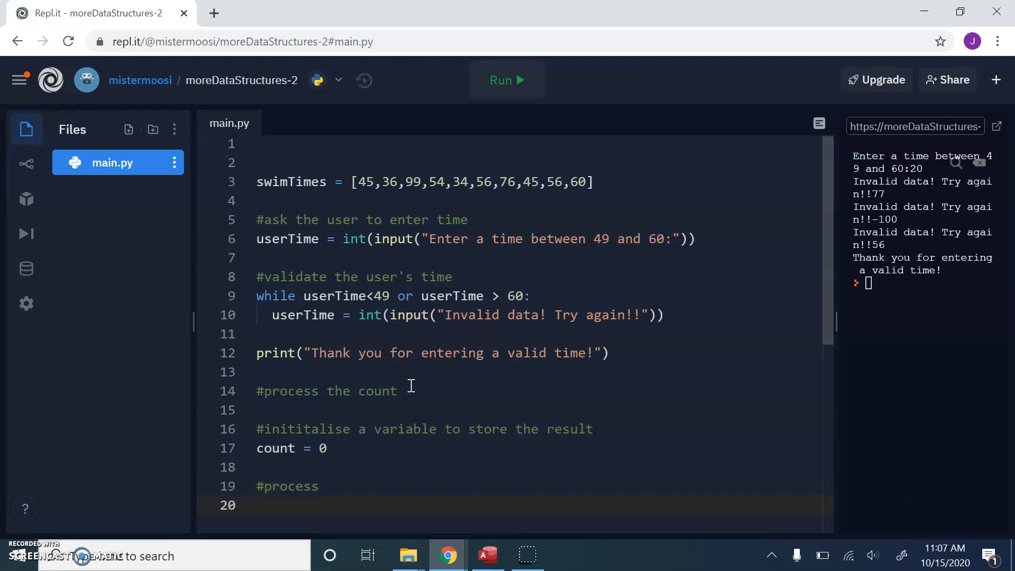
- Write the loop header for i in range(len(swimTimes)):
text(for i in ran)
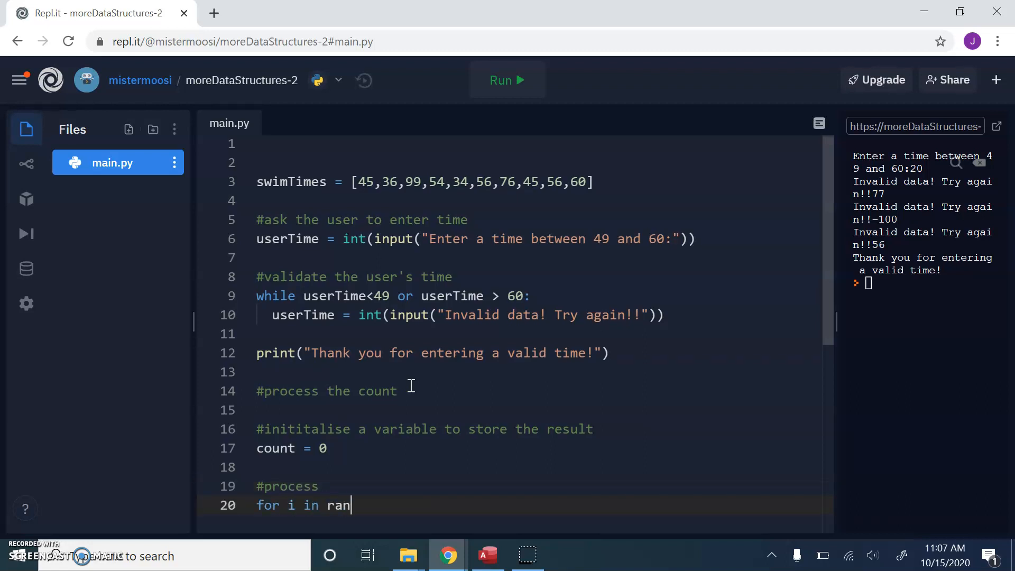
text(ge(len())
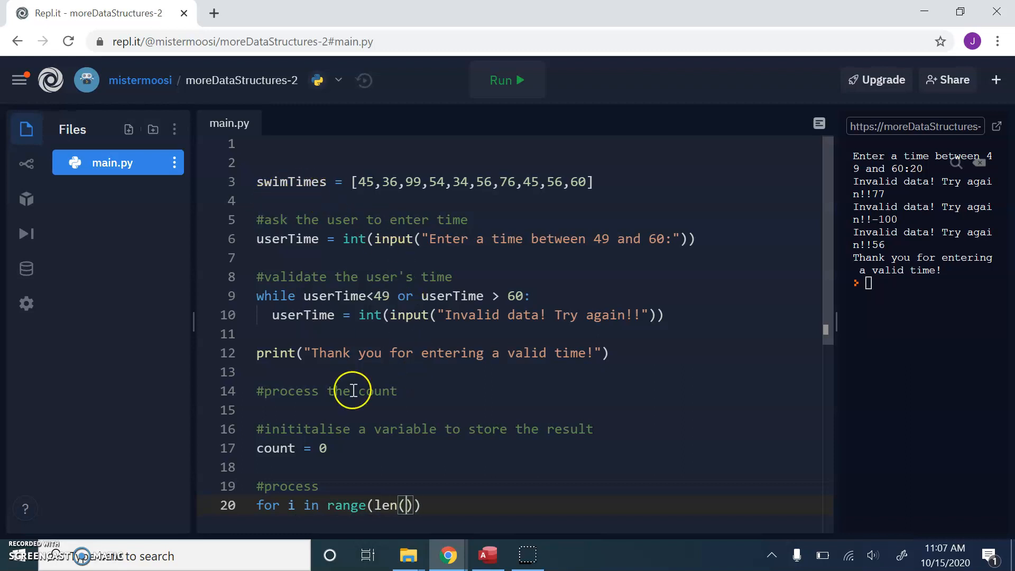
text(swimTimes)
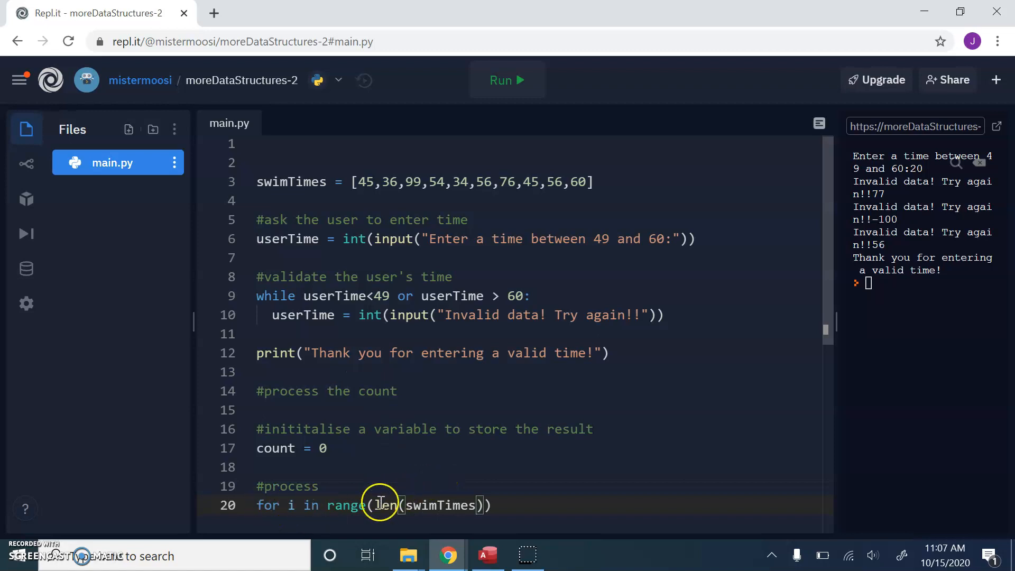
mouse_move(414, 283)
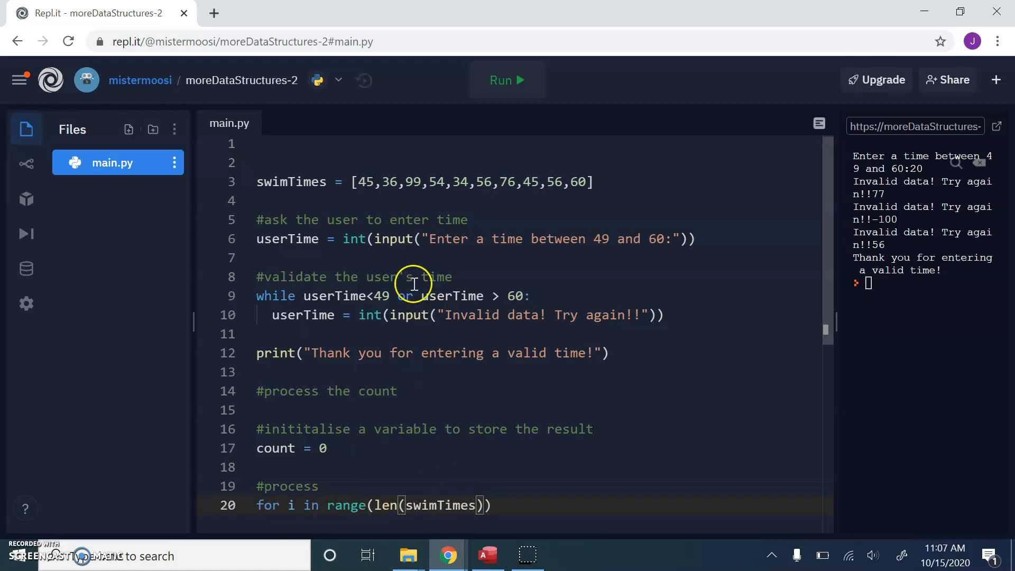
mouse_move(405, 181)
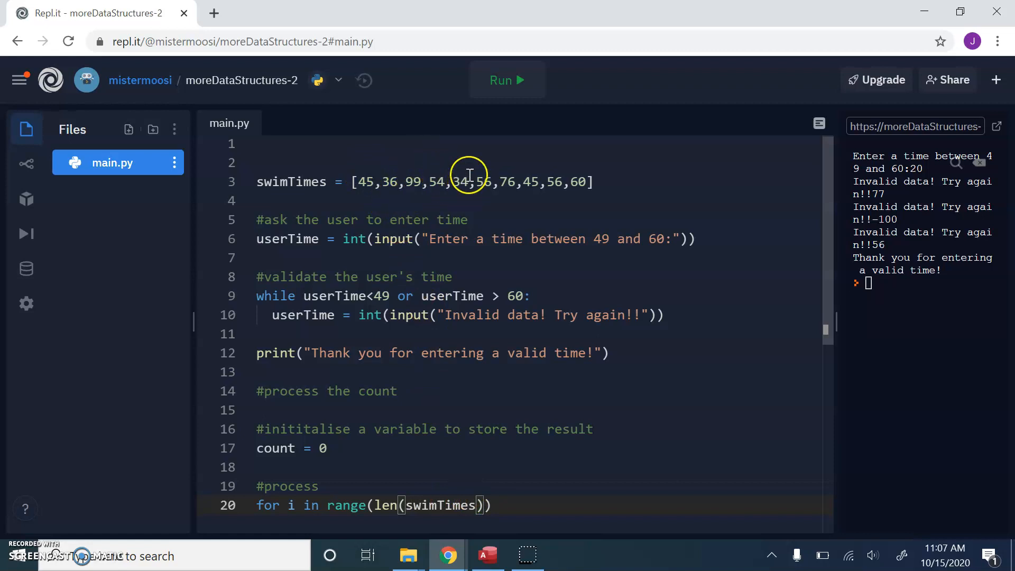
mouse_move(345, 415)
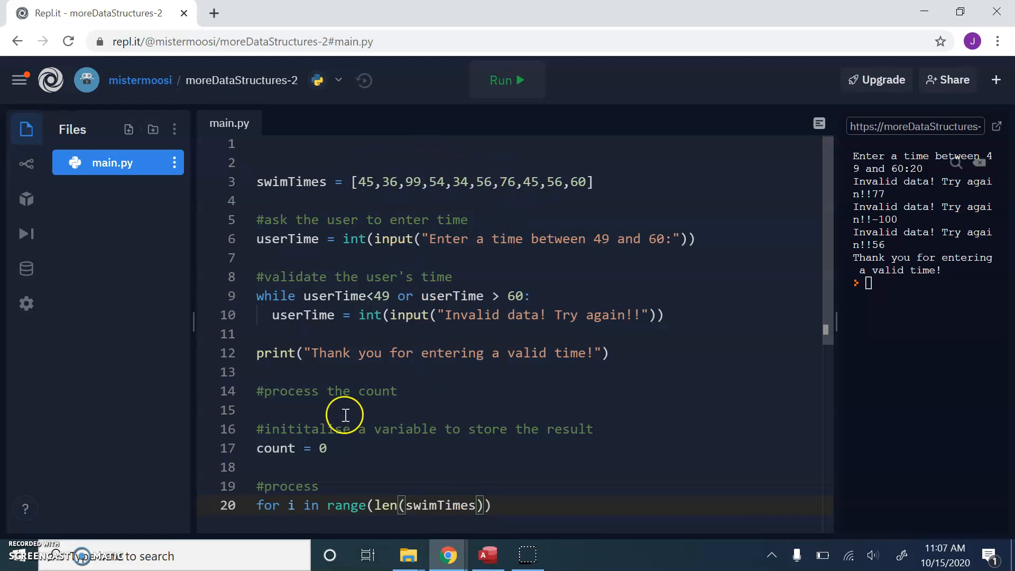
mouse_move(315, 328)
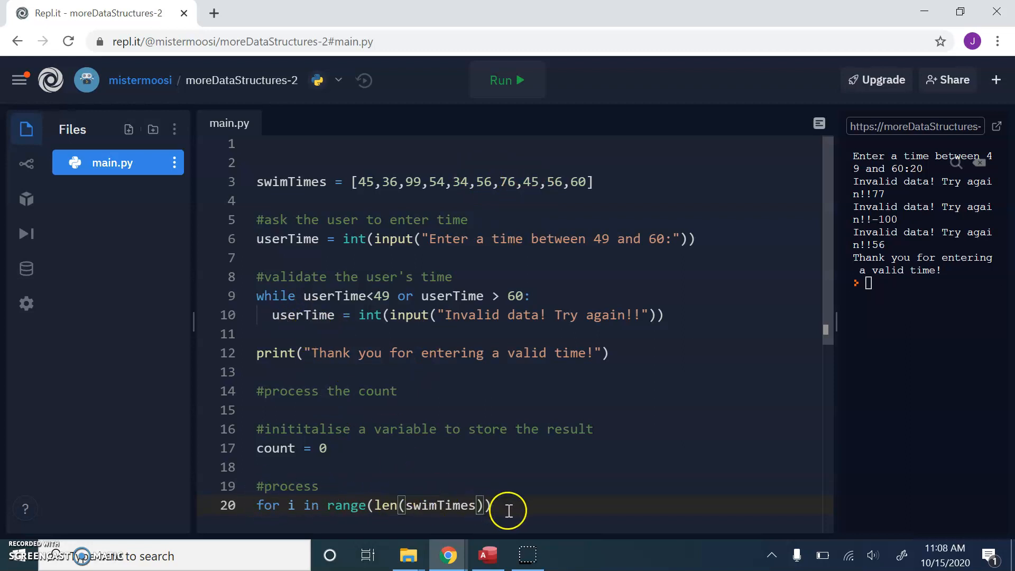
text(:)
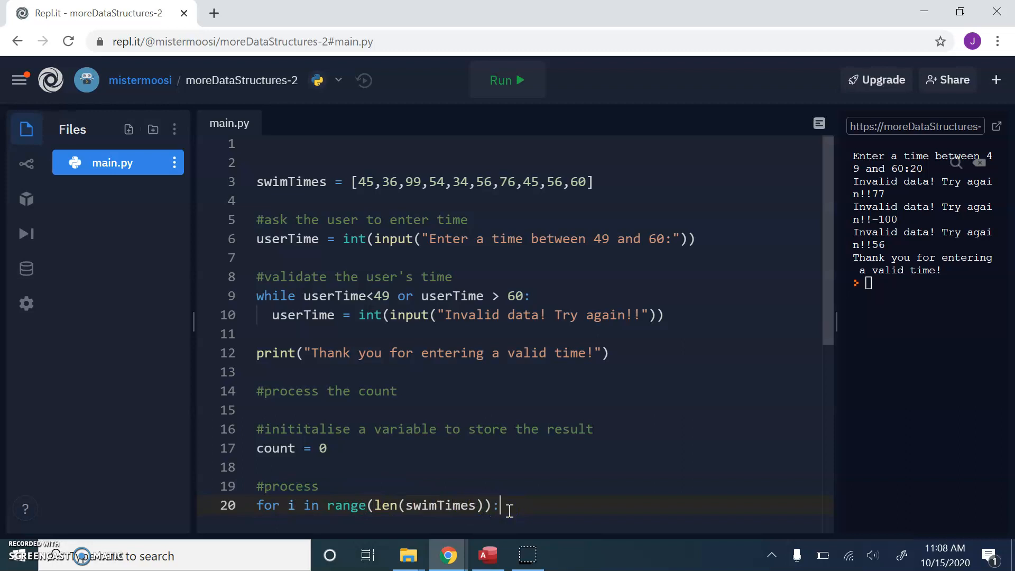
- Add count = count + 1 inside the loop whenever userTime>swimTimes[i]
text(if)
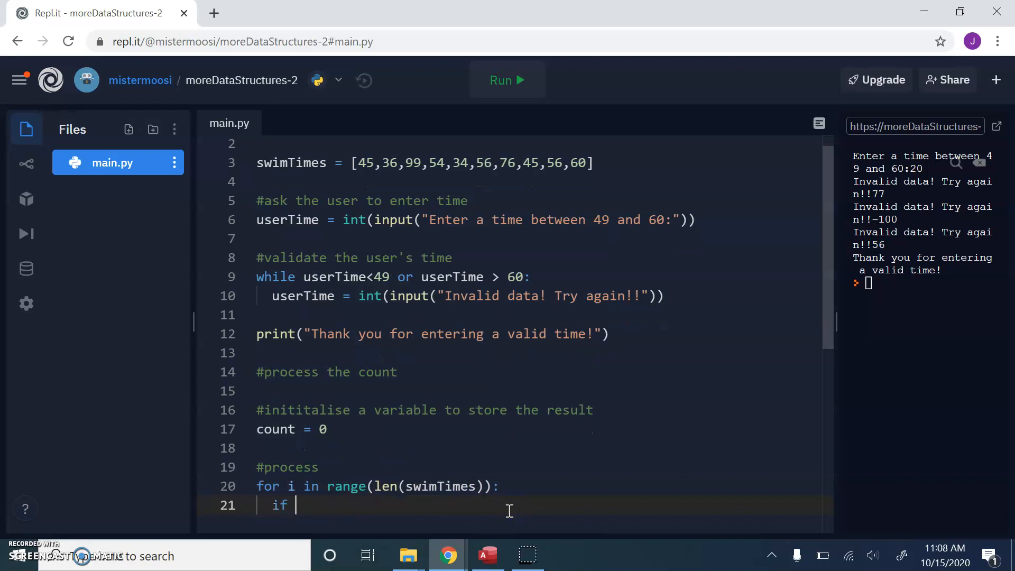
text(user)
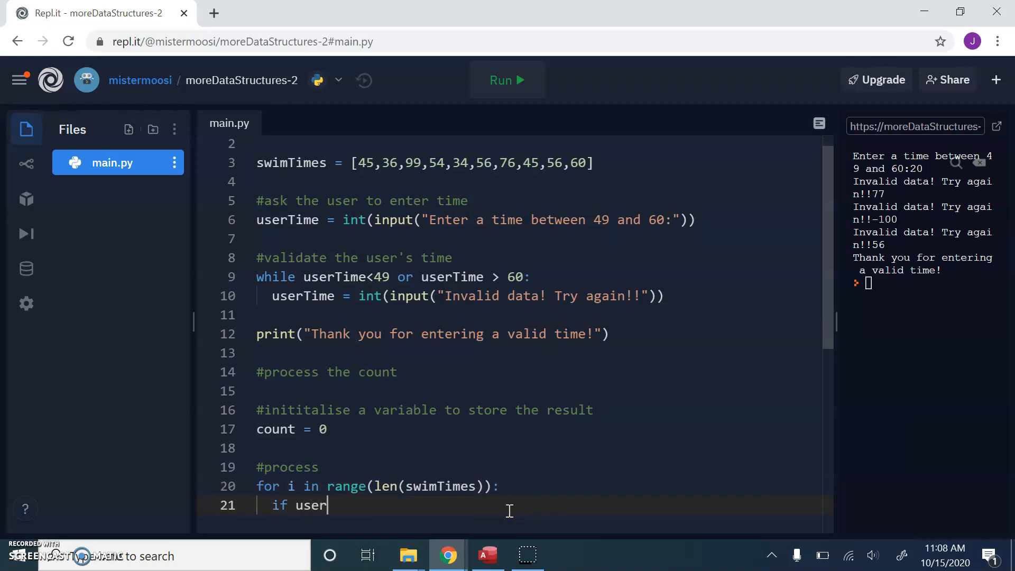
text(Time)
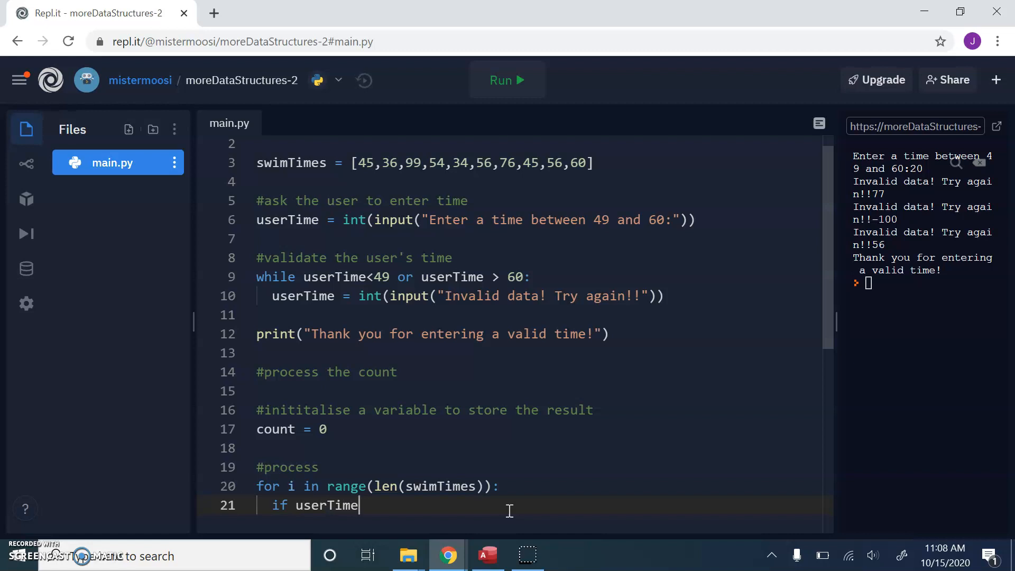
text(>swi)
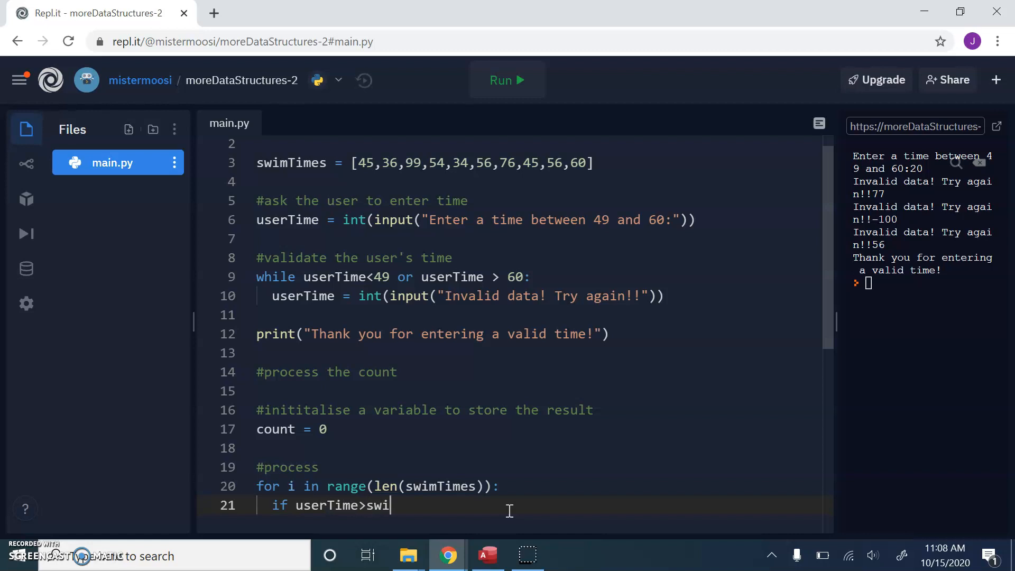
text(mTimes[i]:)
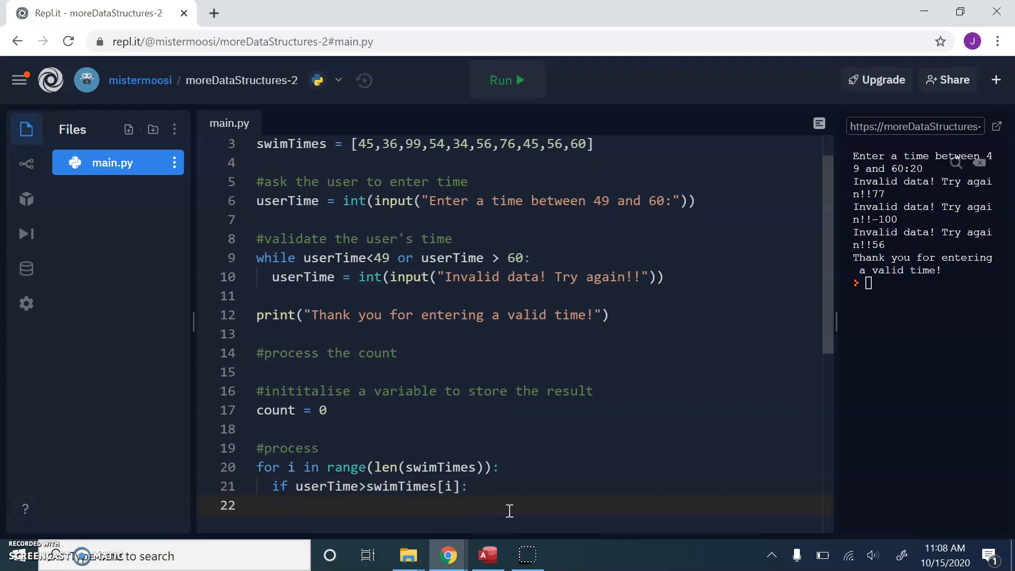
text(count = count)
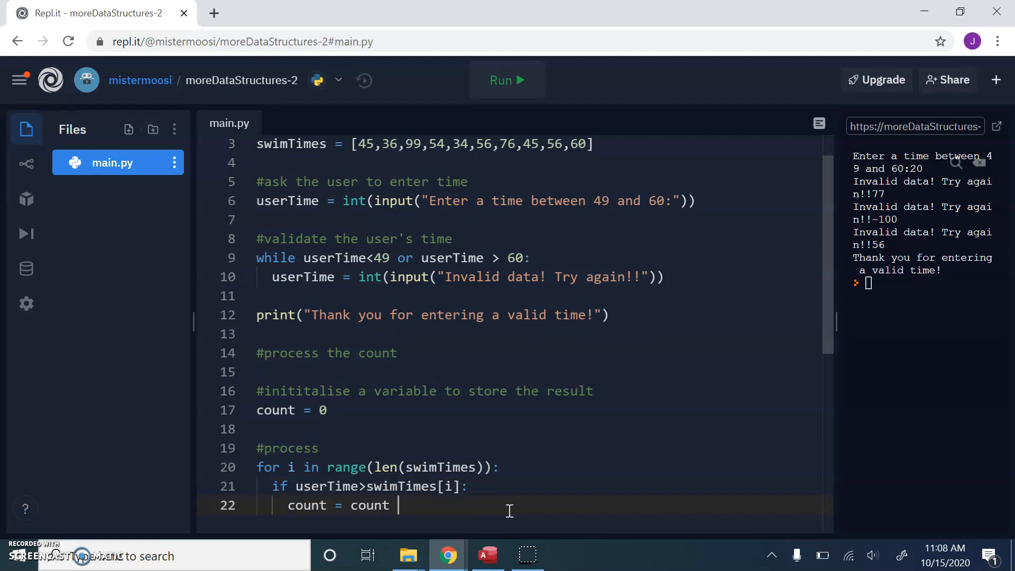
text(+ 1)
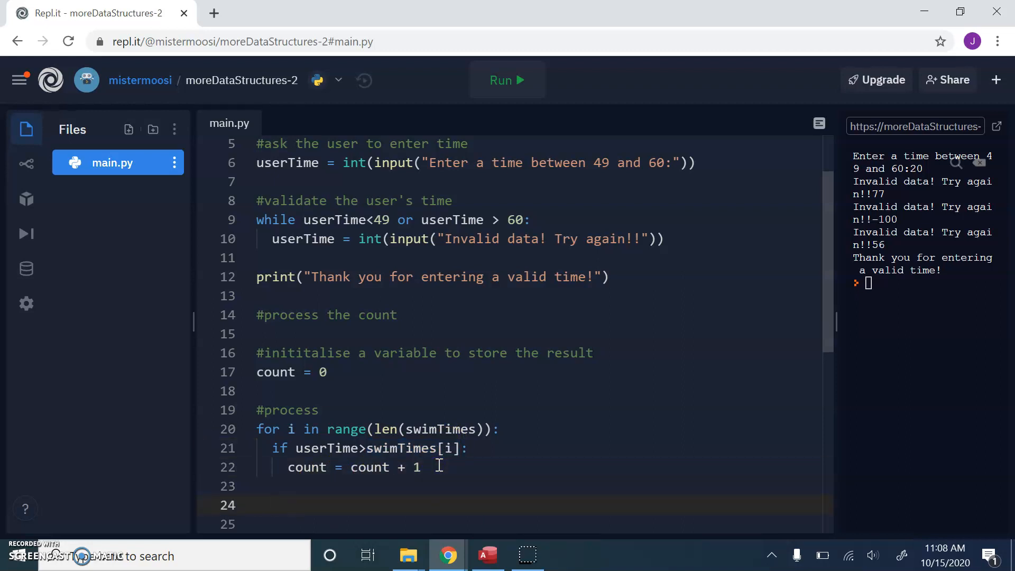
- Add a '#display' comment and print("There are ",count, "values less than ",userTime".")
text(#display a result)
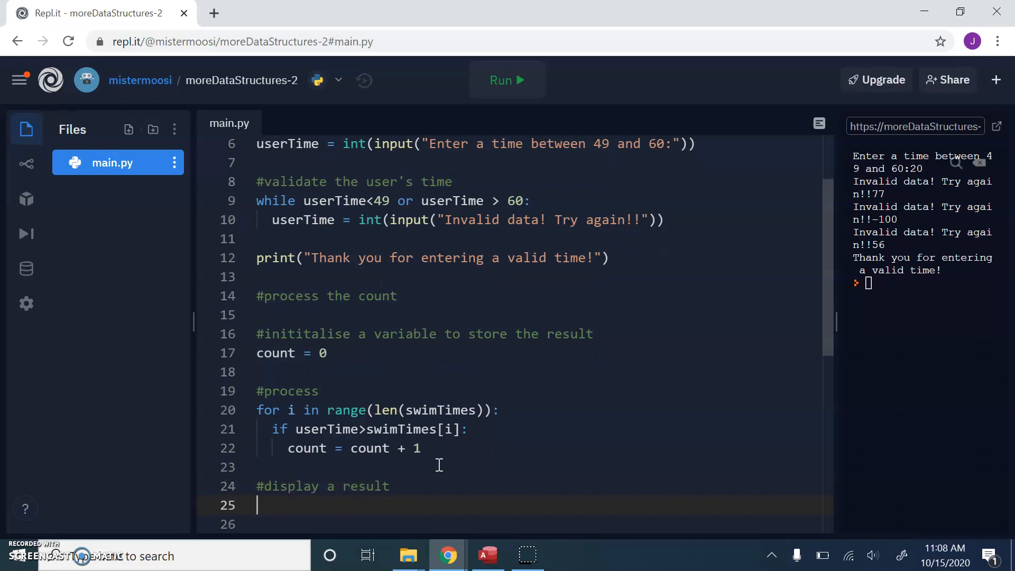
text(print()
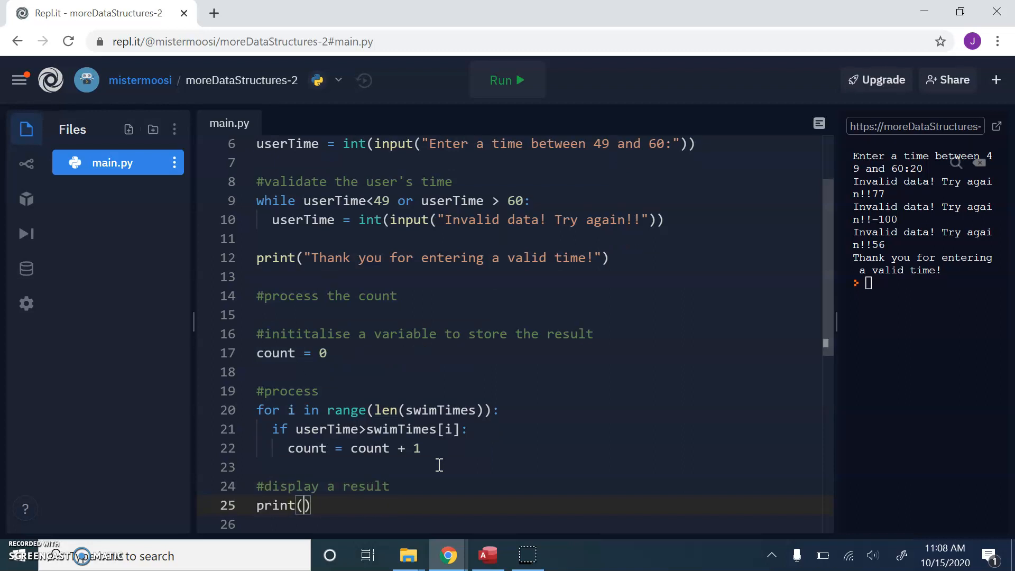
text(There are ")
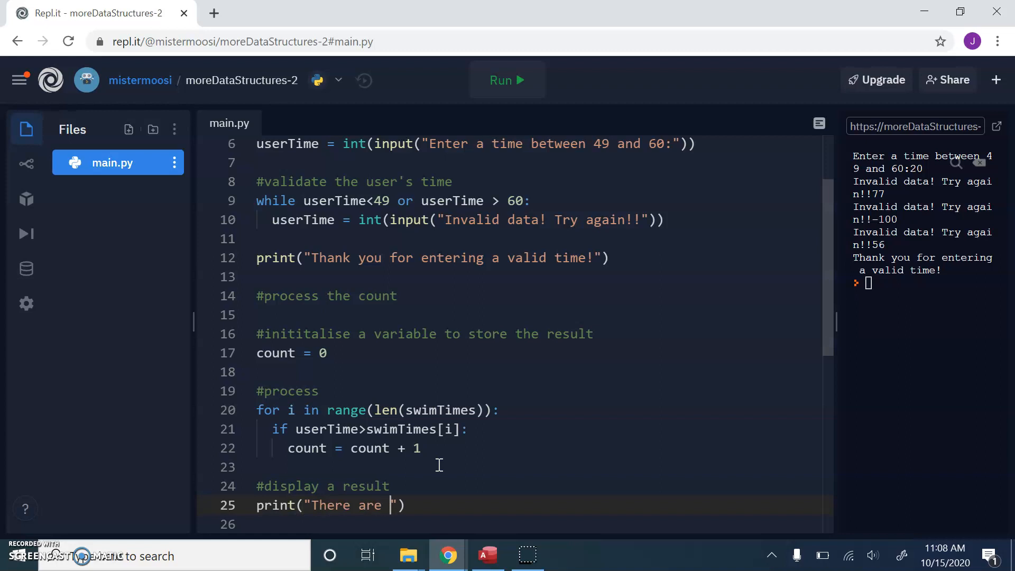
text(,coun)
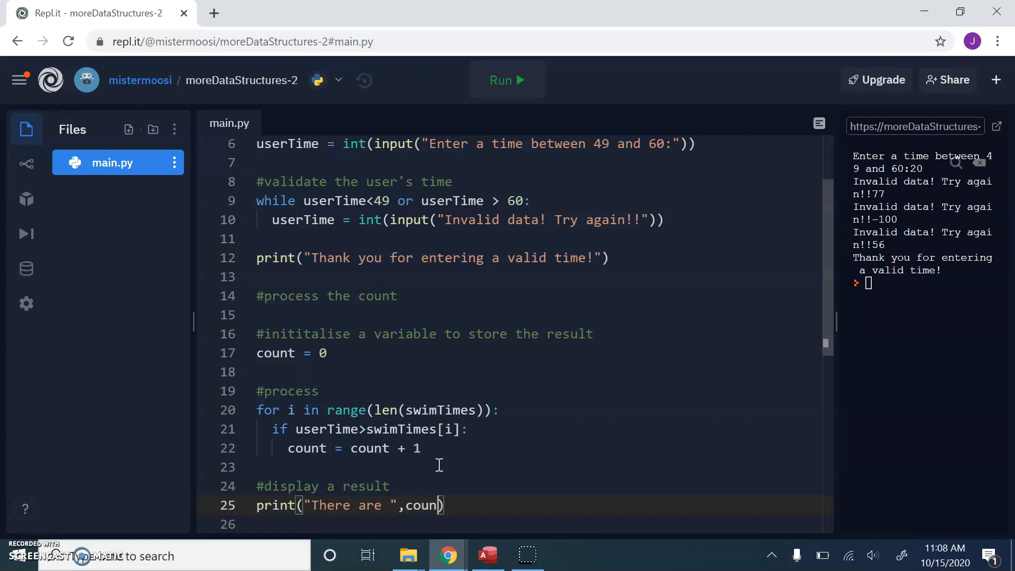
text(t, "")
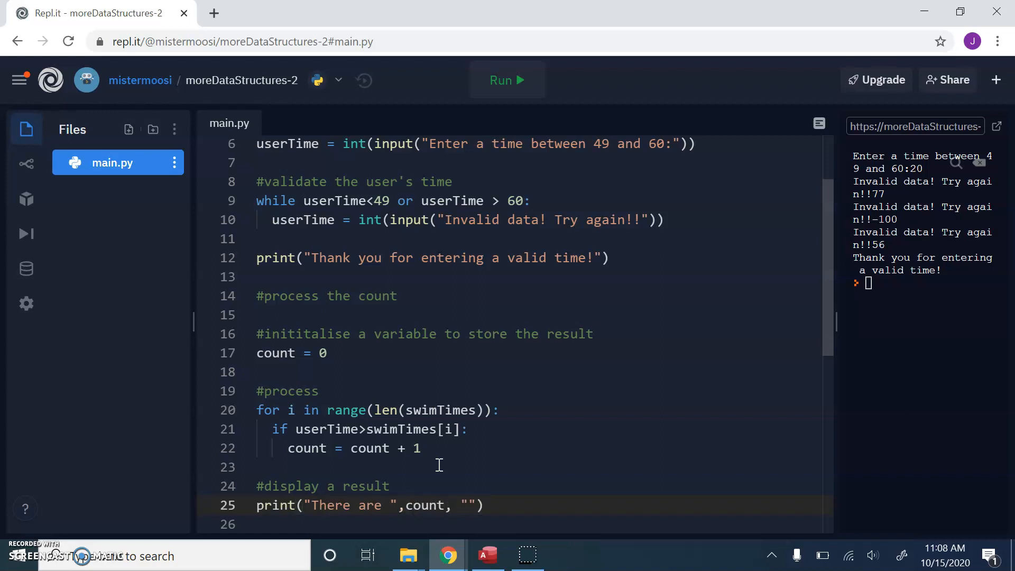
text(values)
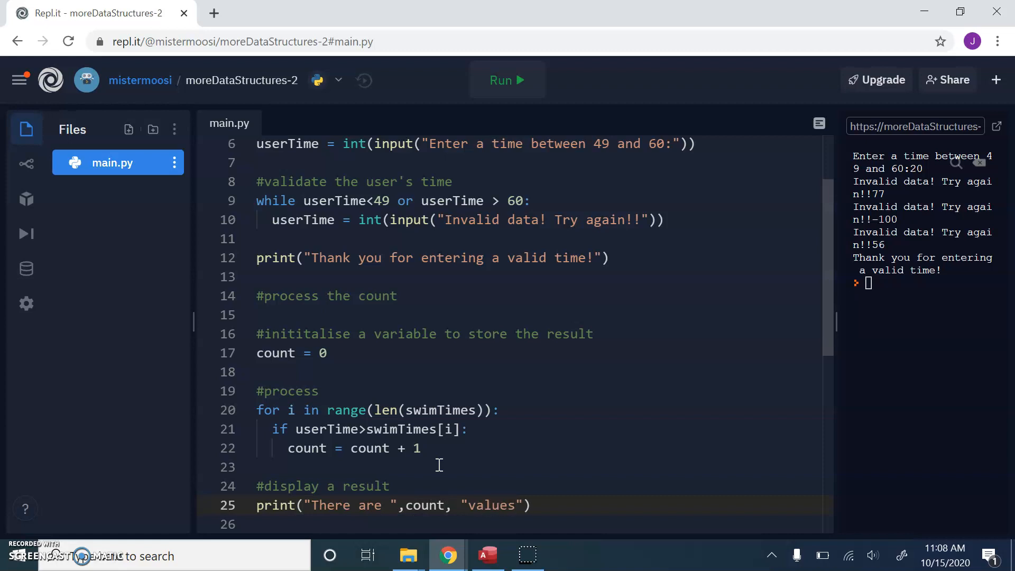
text(less than)
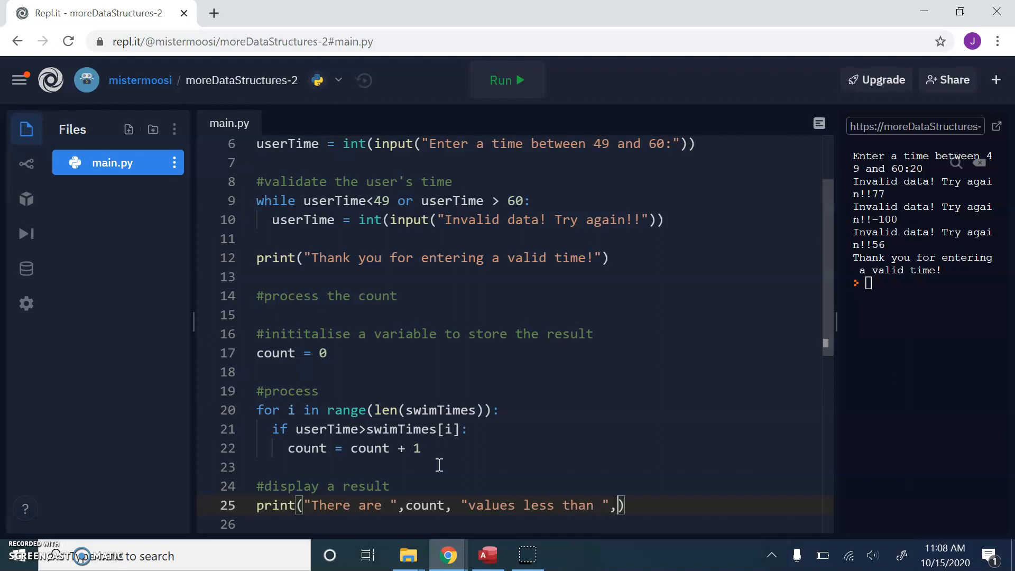
text(userTime)
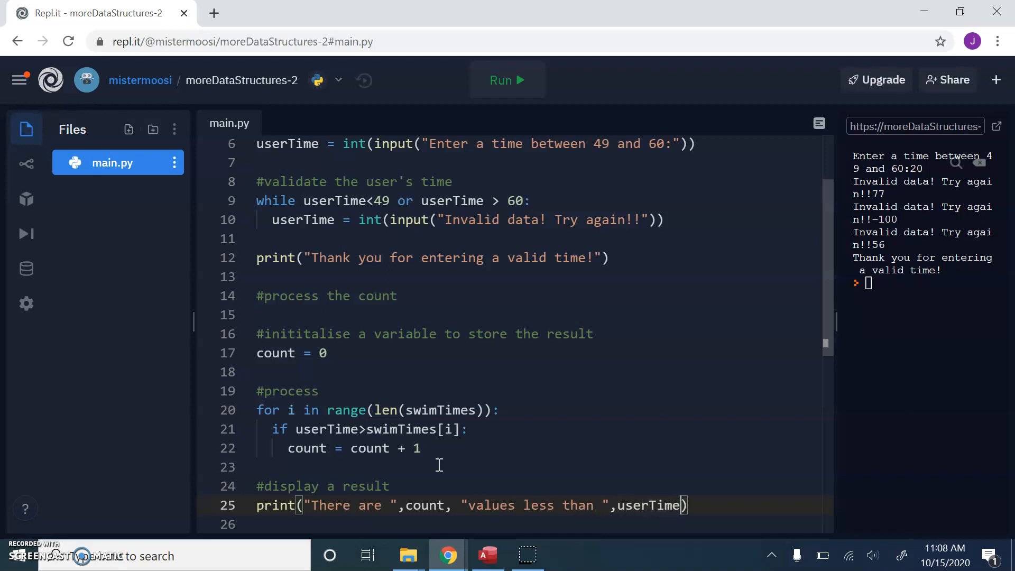
text(.)
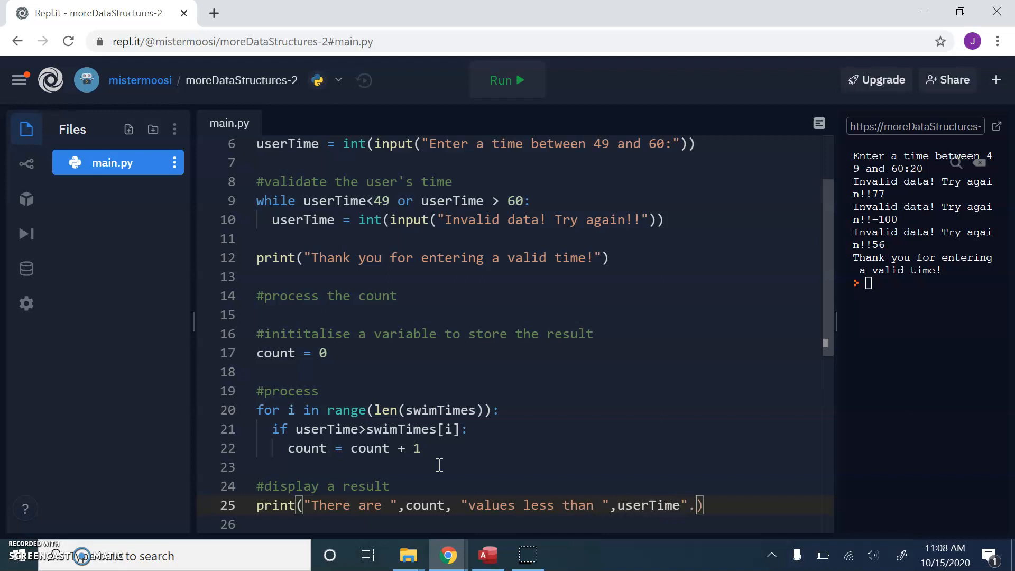
text(")
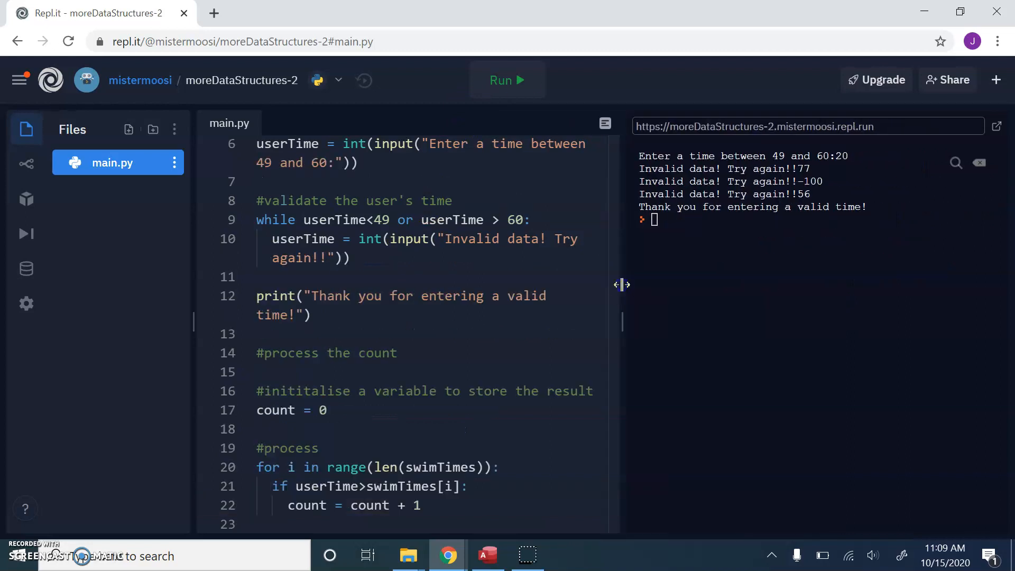
- Run the program, enter 12 then 50, and get 4 values less than 50
click(507, 80)
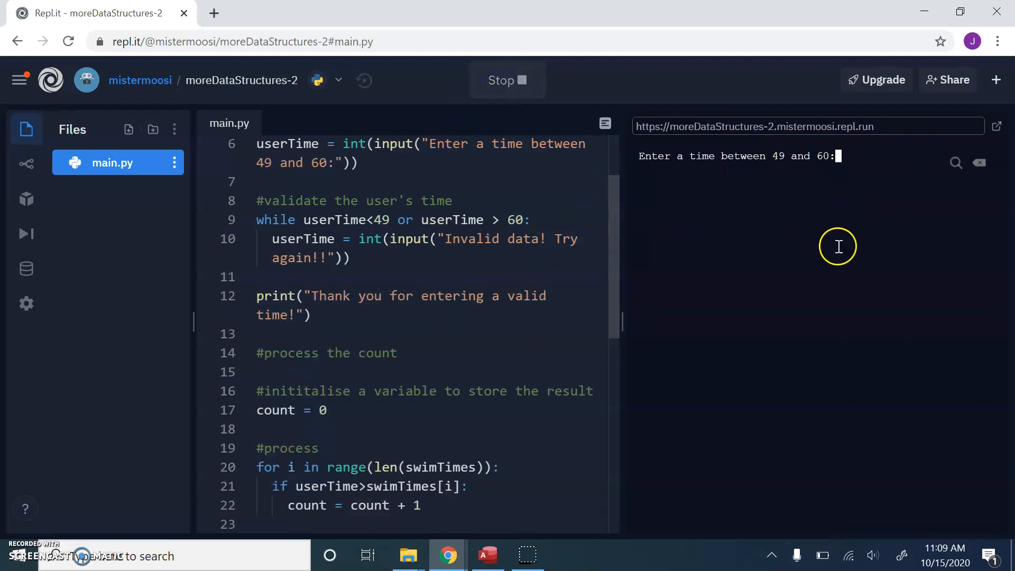
text(12)
text(66)
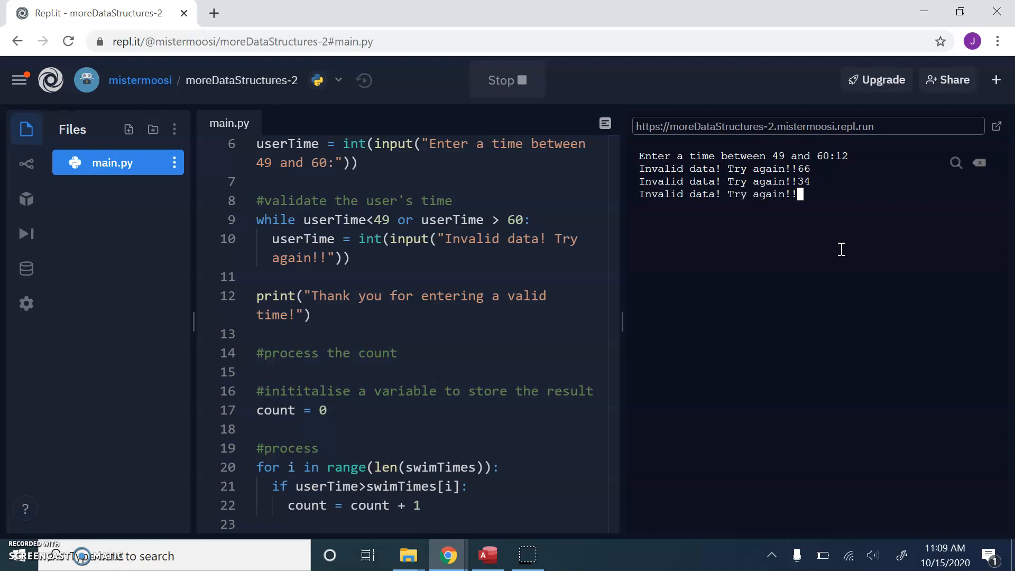
text(50)
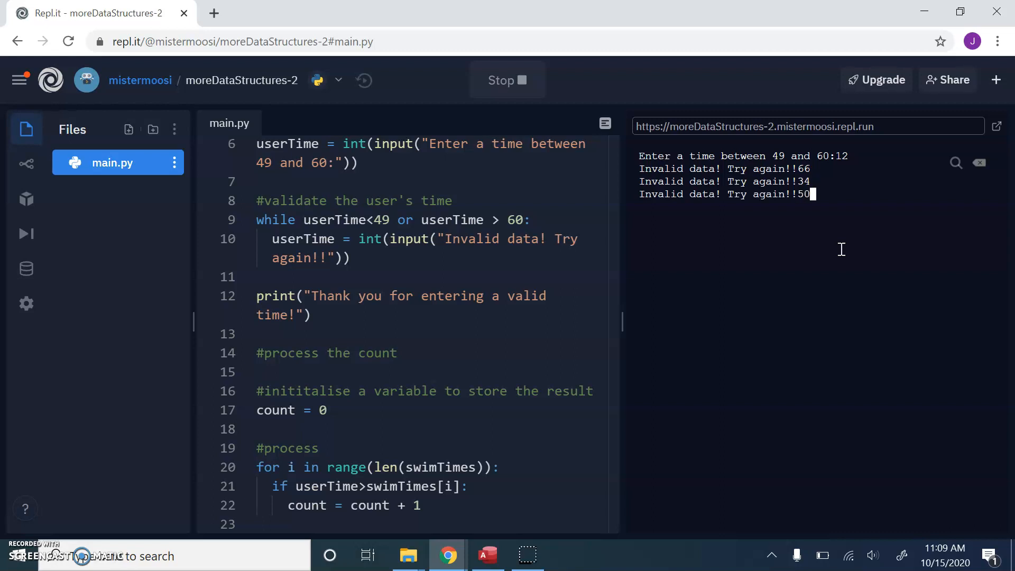
key(Enter)
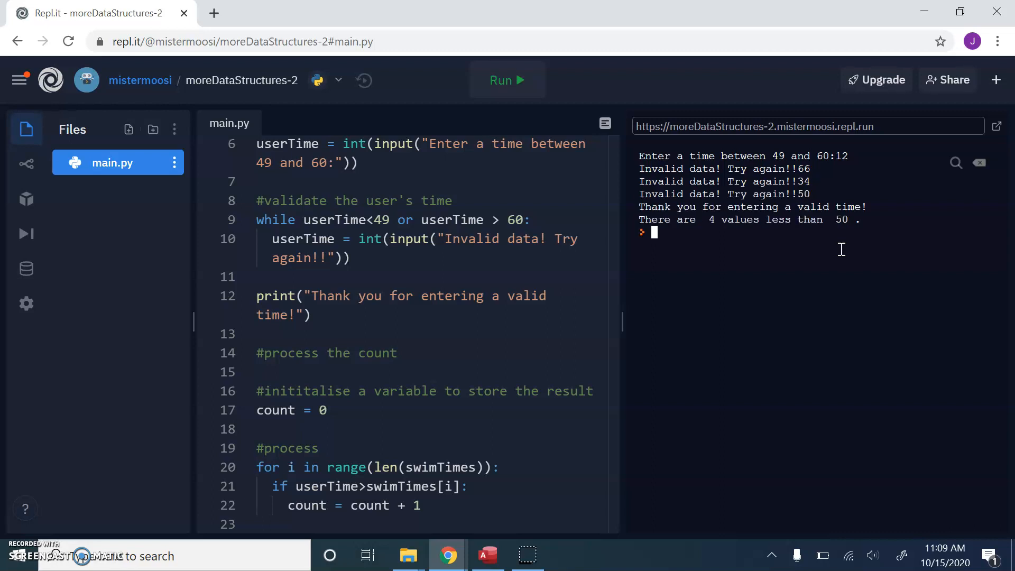
mouse_move(800, 232)
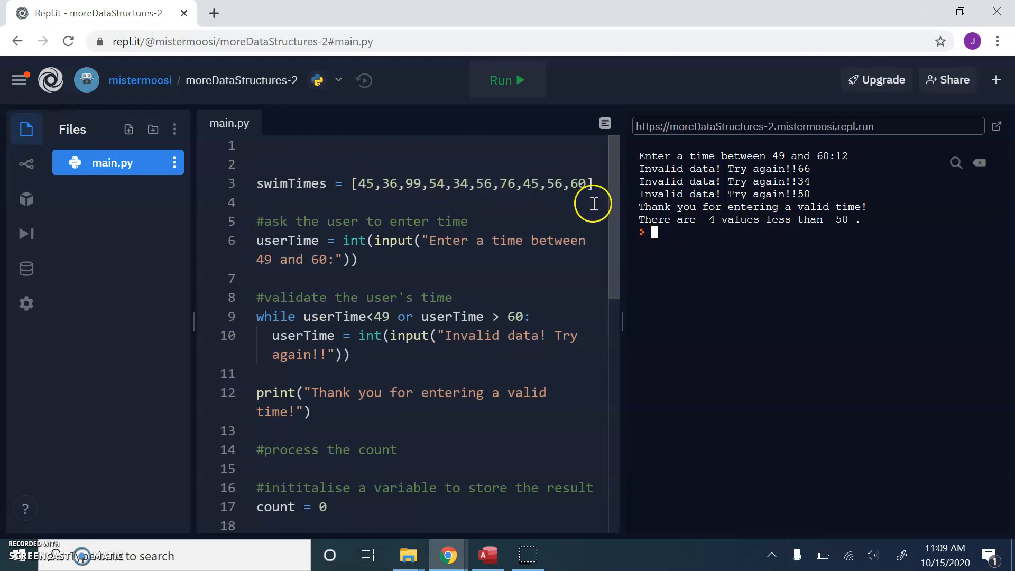
scroll(down, 3)
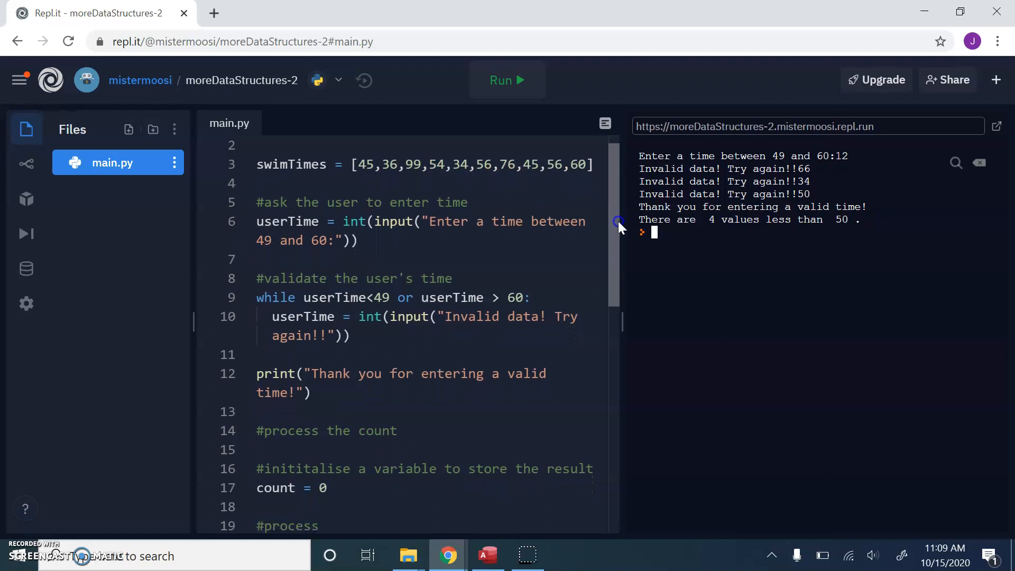
scroll(down, 3)
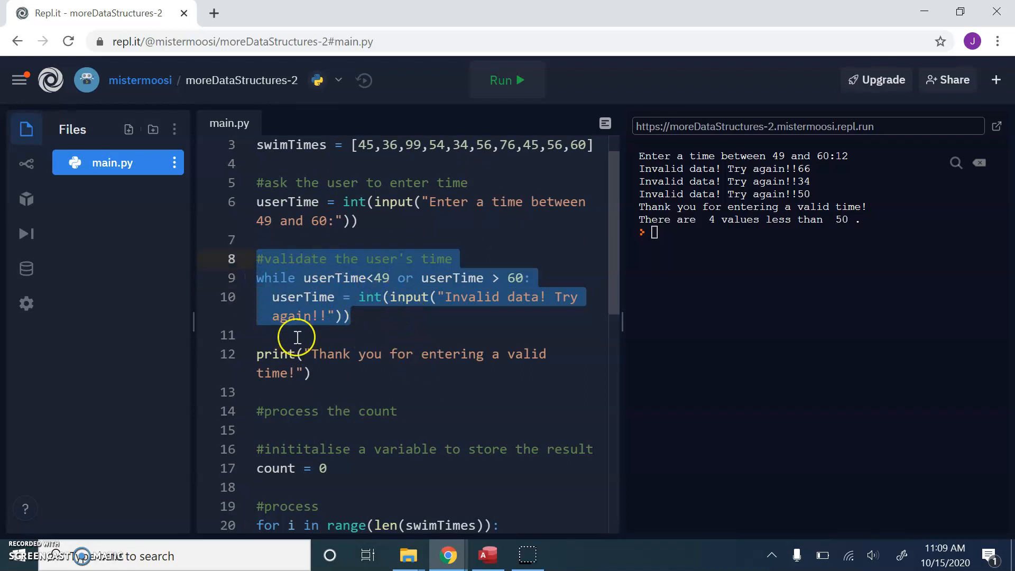
mouse_move(393, 293)
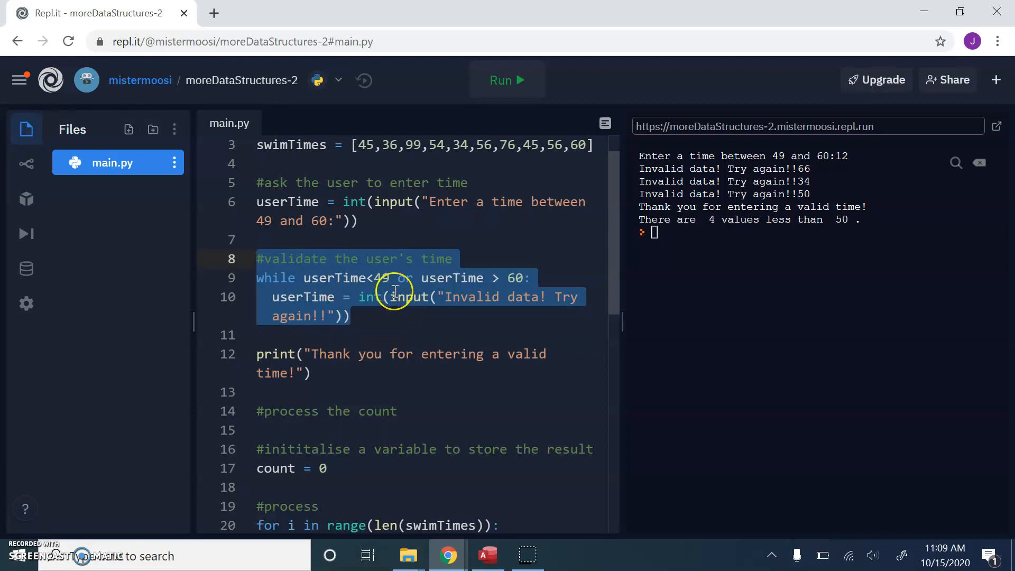